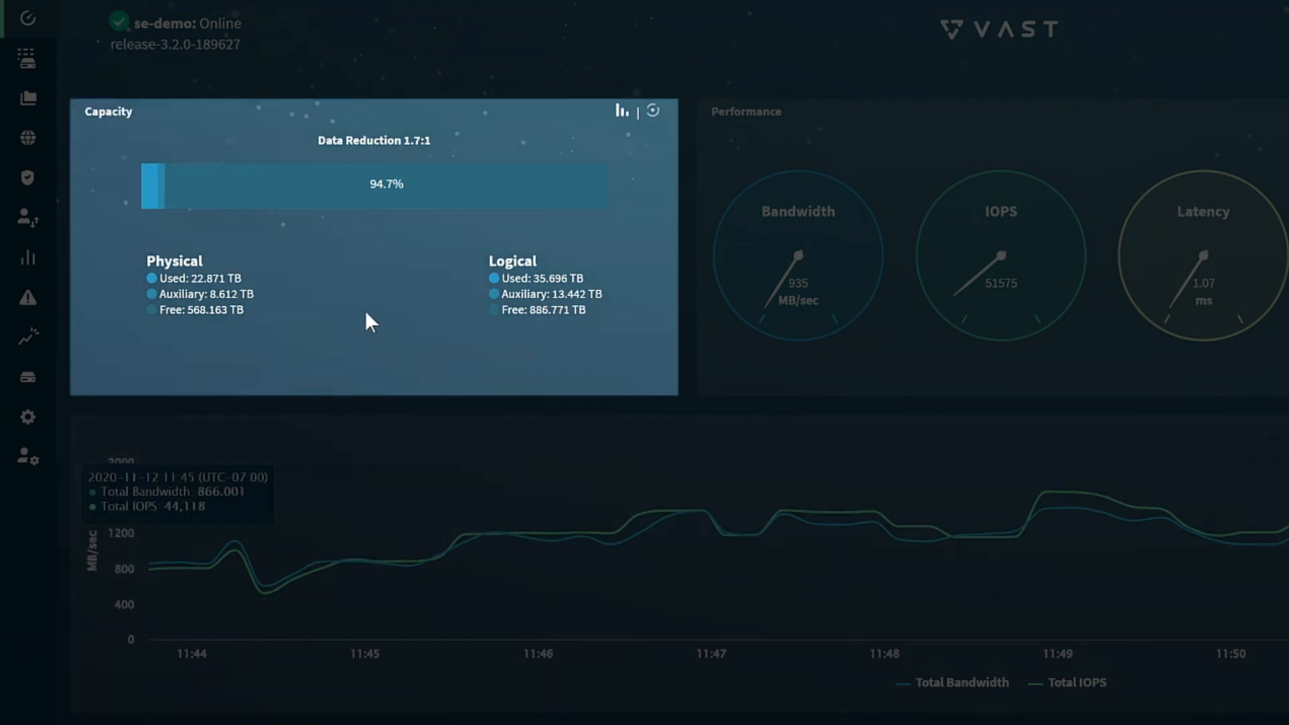
pyautogui.moveTo(402, 318)
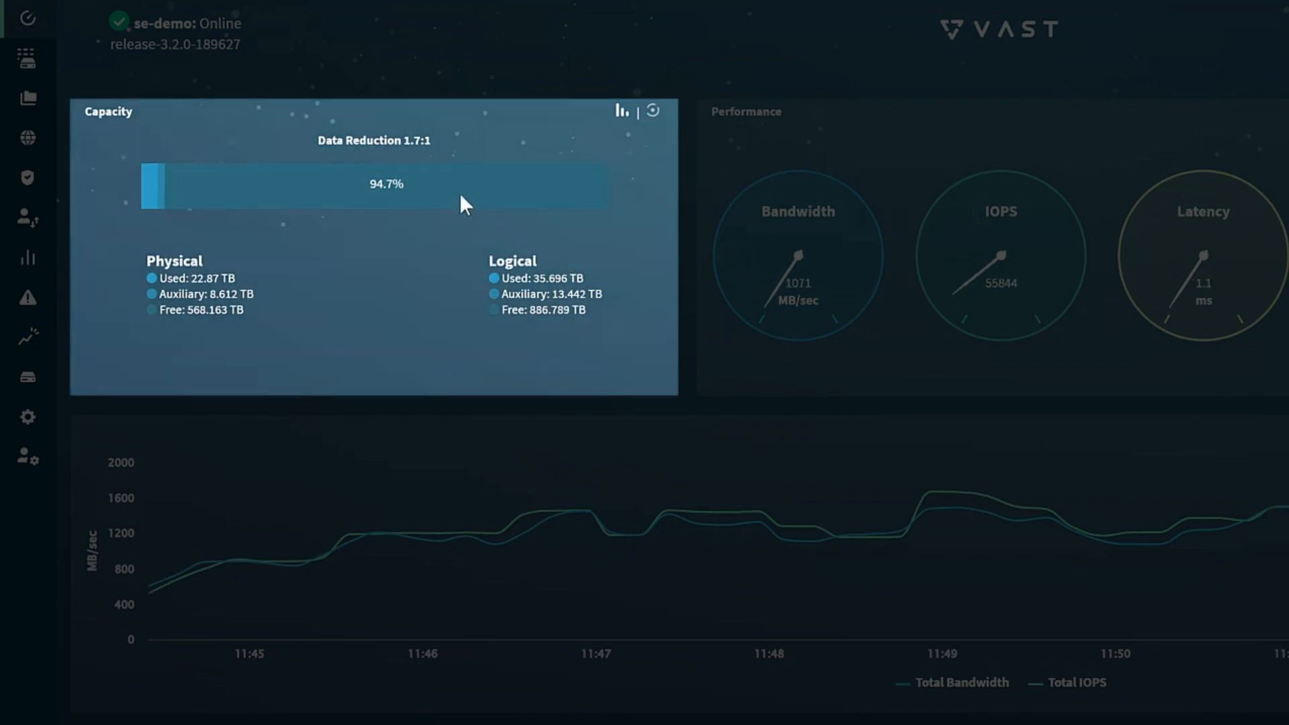
pyautogui.moveTo(461, 201)
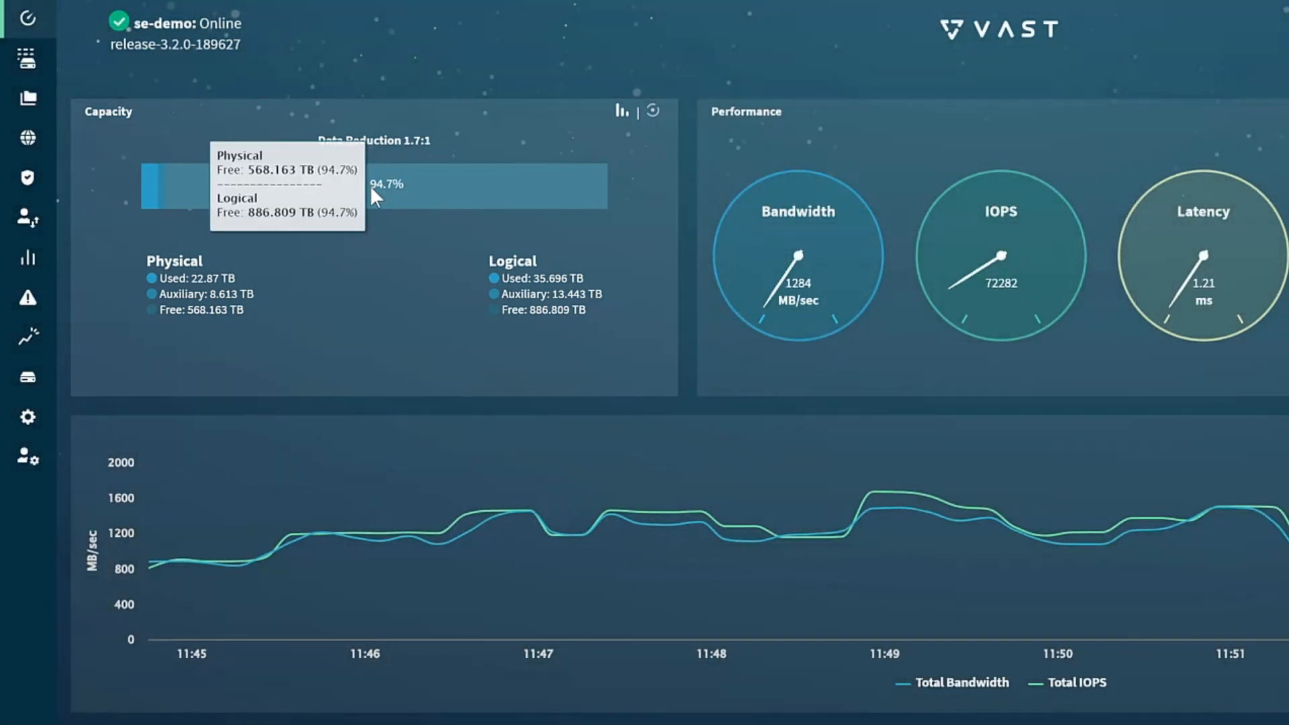
pyautogui.moveTo(251, 530)
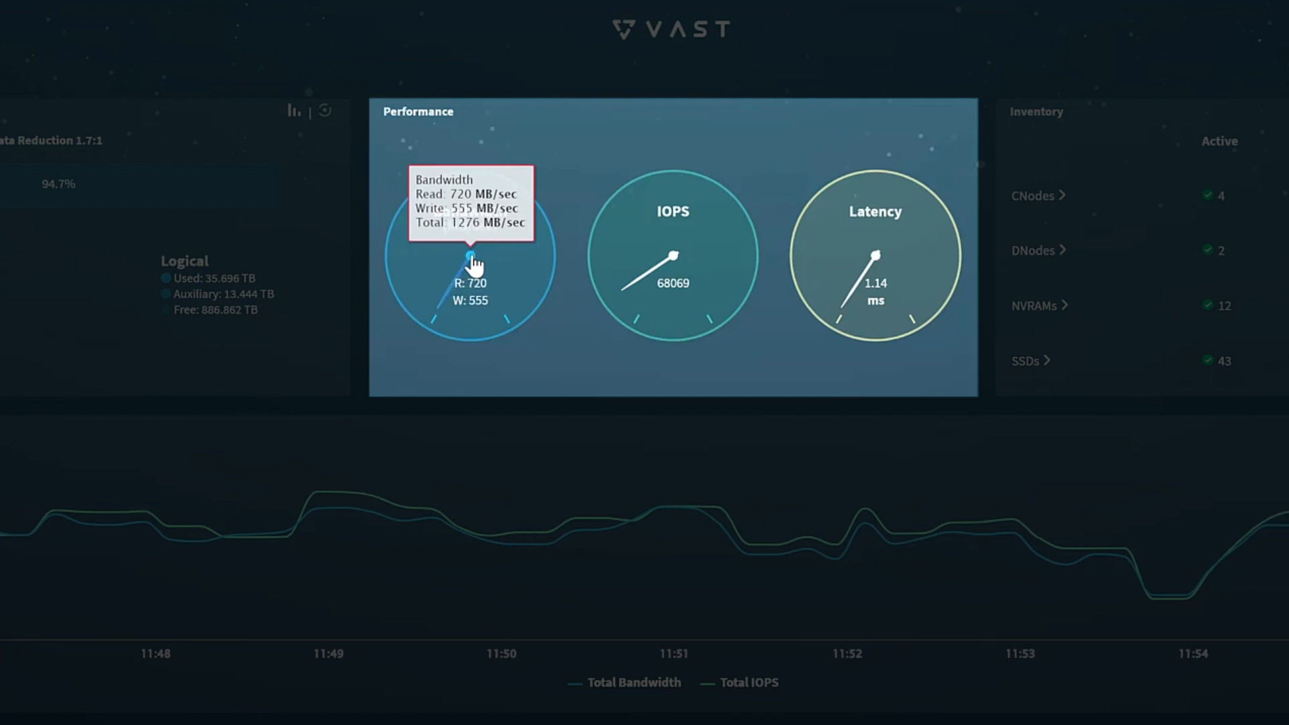
pyautogui.moveTo(673, 271)
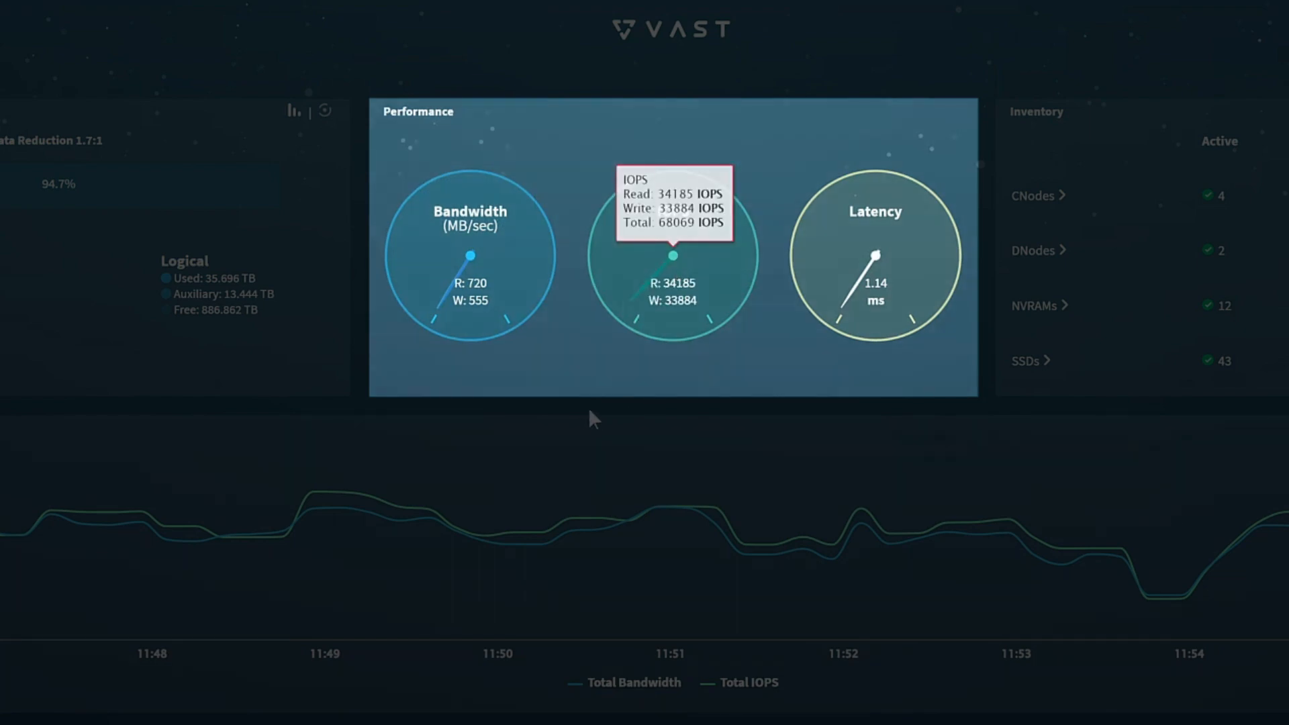
pyautogui.moveTo(411, 430)
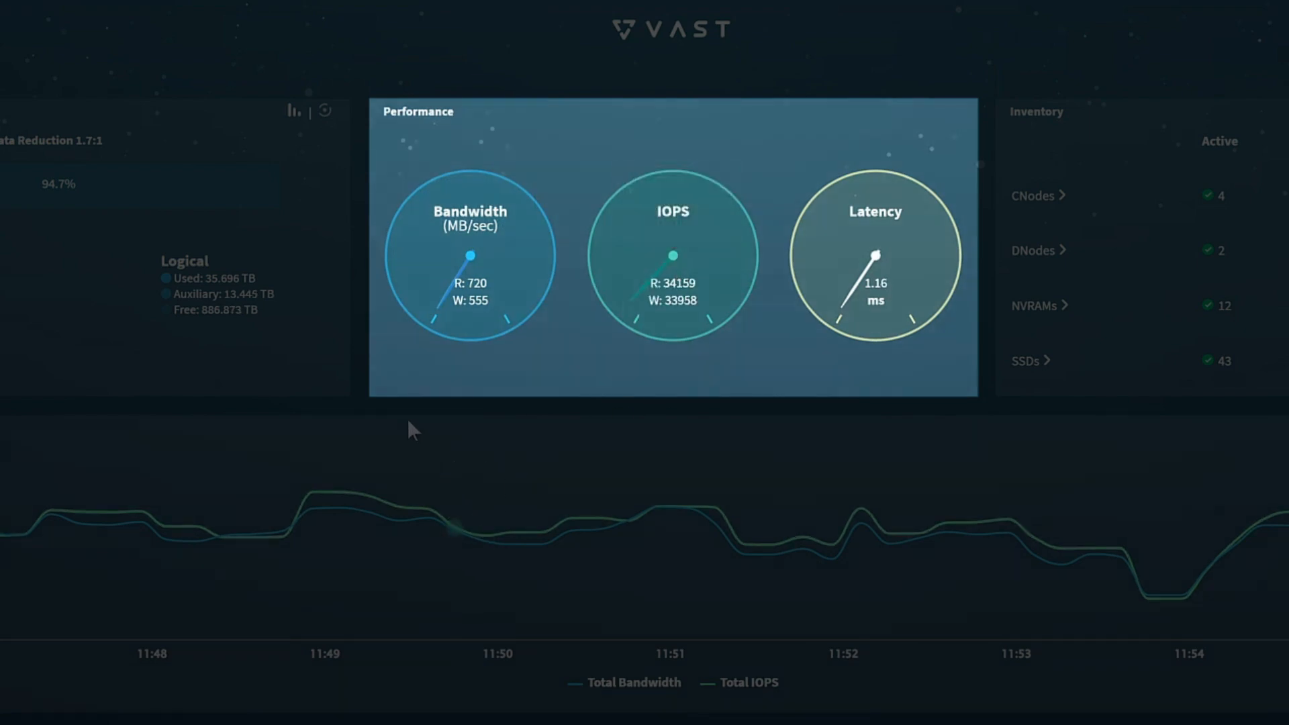
pyautogui.moveTo(471, 423)
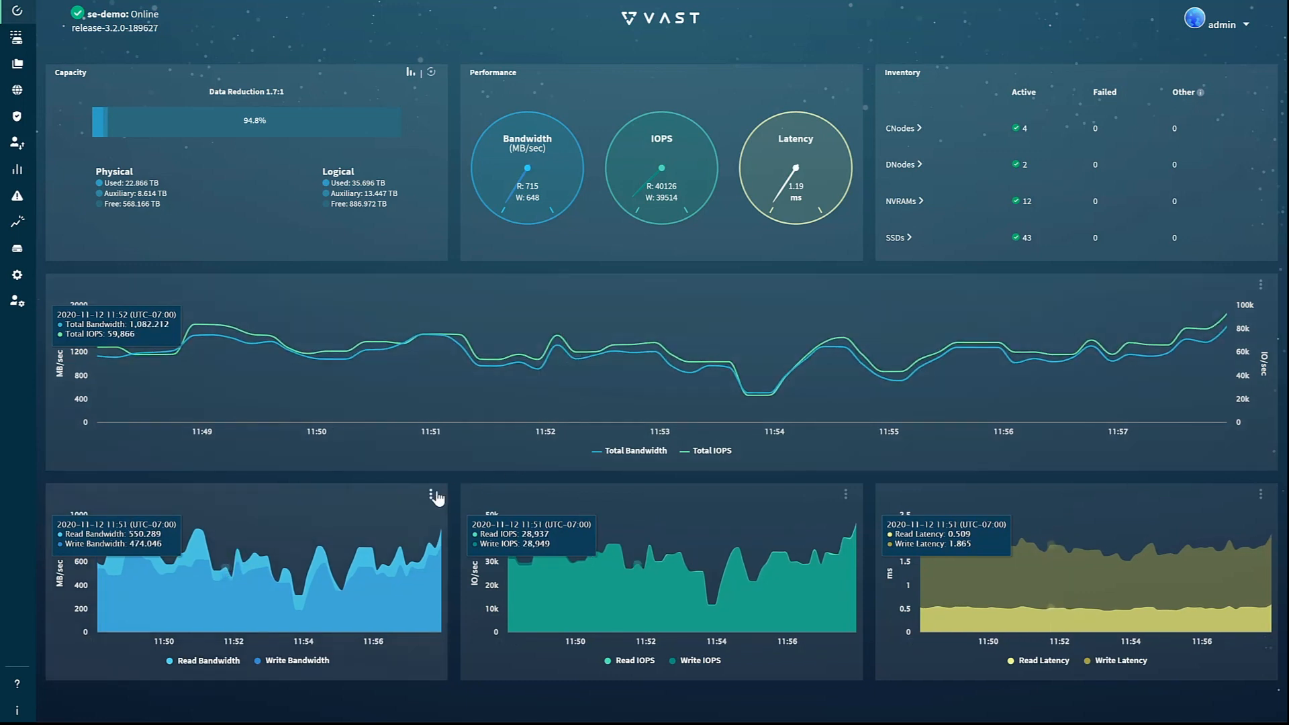
# - Enable Total Latency in the main chart's metric list so it plots with bandwidth and IOPS
pyautogui.click(435, 495)
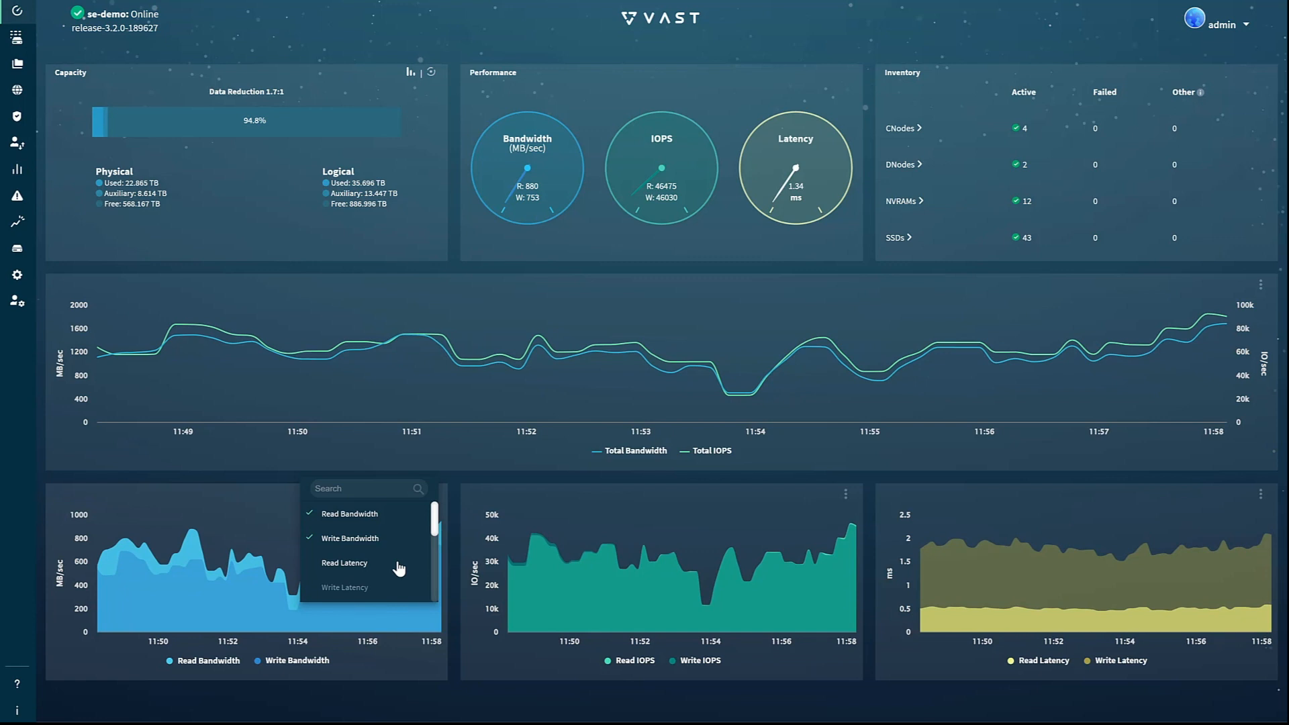
pyautogui.moveTo(437, 435)
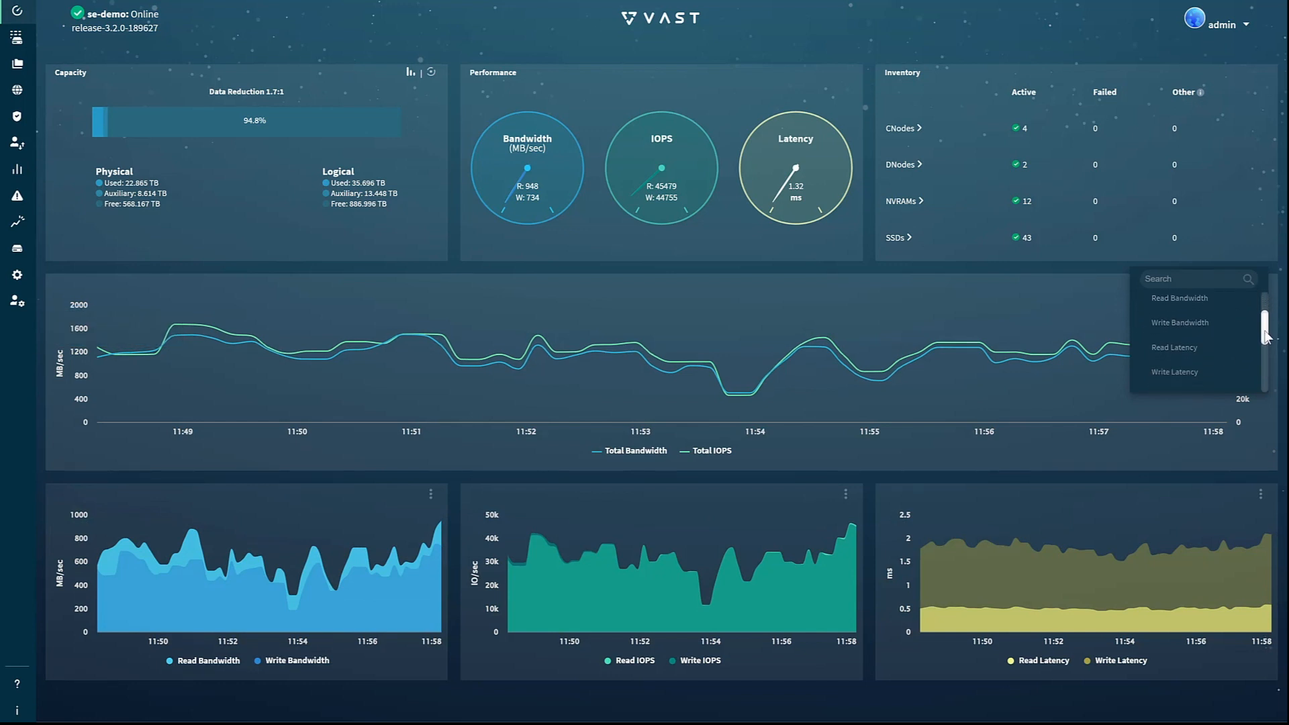
pyautogui.scroll(-3)
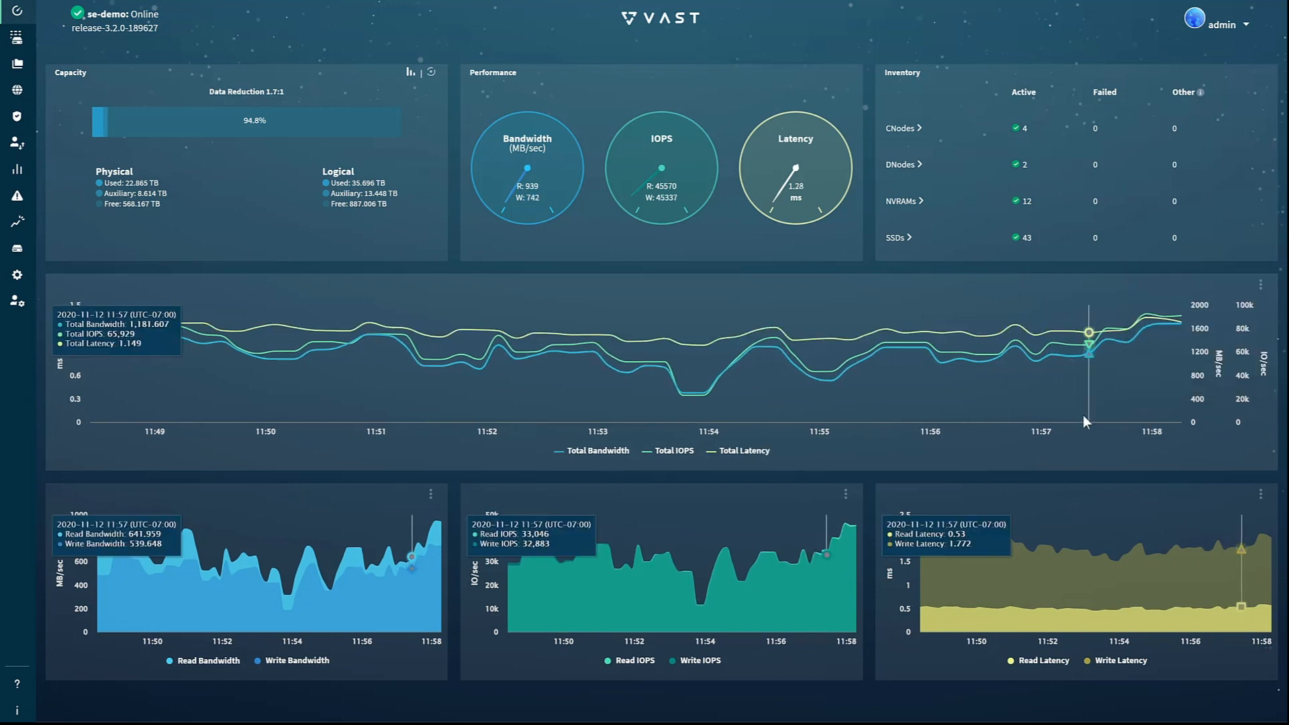
pyautogui.moveTo(862, 391)
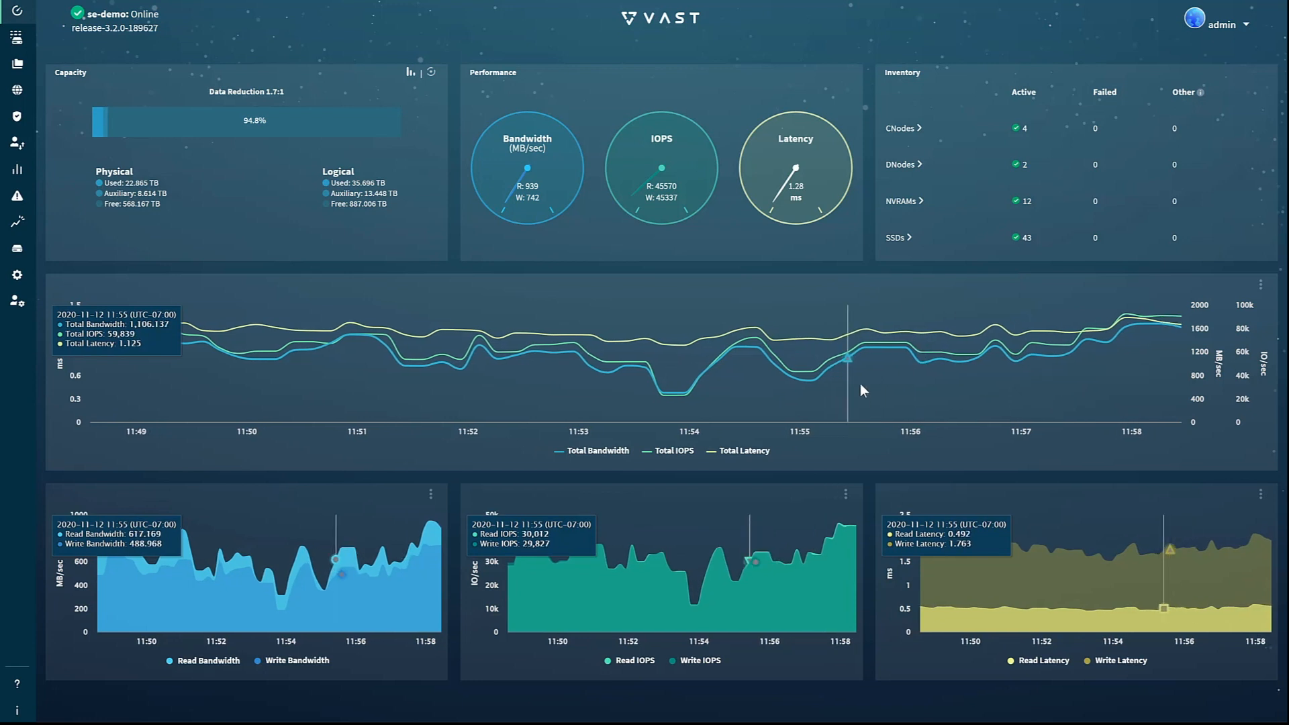
pyautogui.moveTo(858, 383)
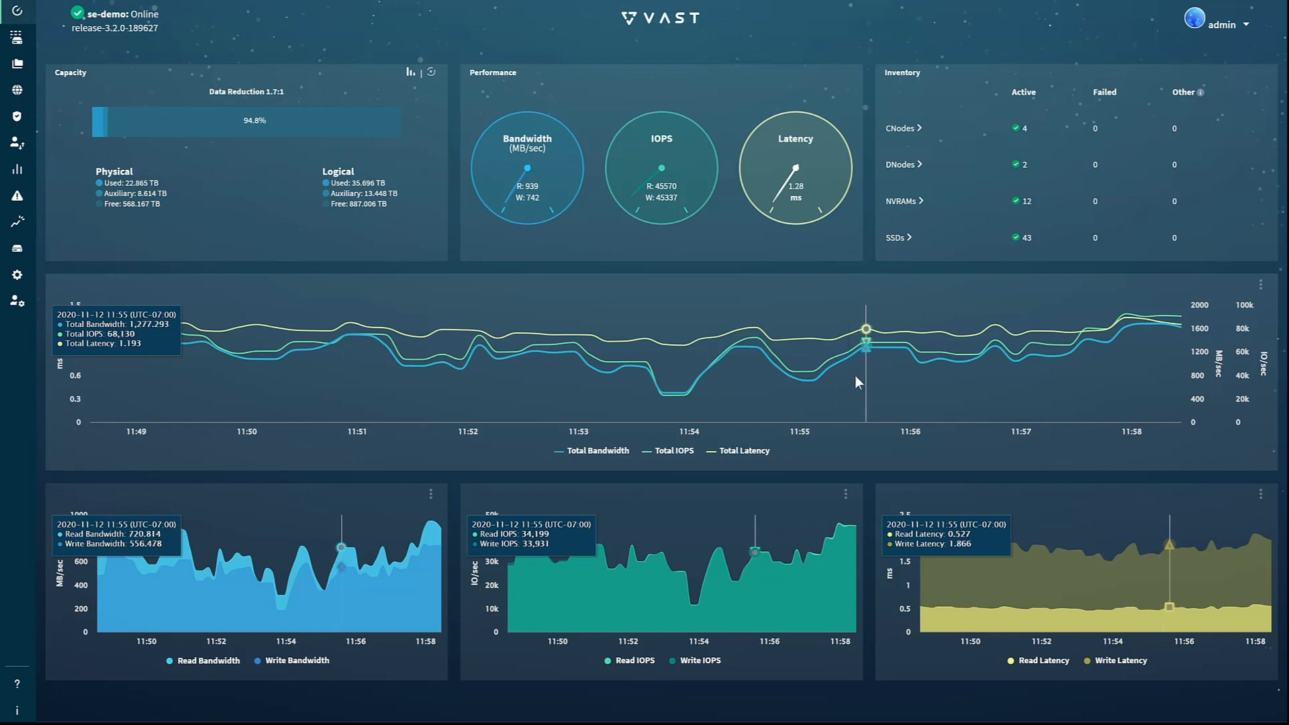
pyautogui.moveTo(17, 12)
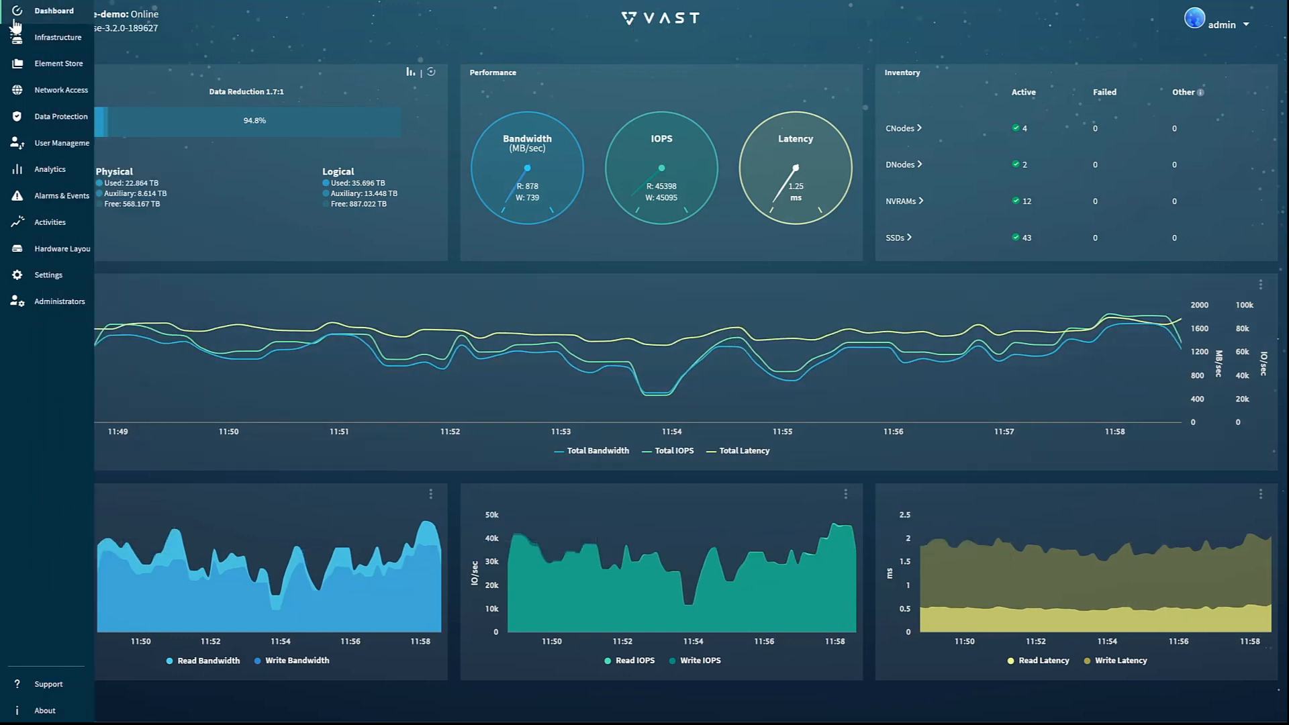
# - Navigate to Element Store Views to list the 41 views with their paths and protocols
pyautogui.click(61, 116)
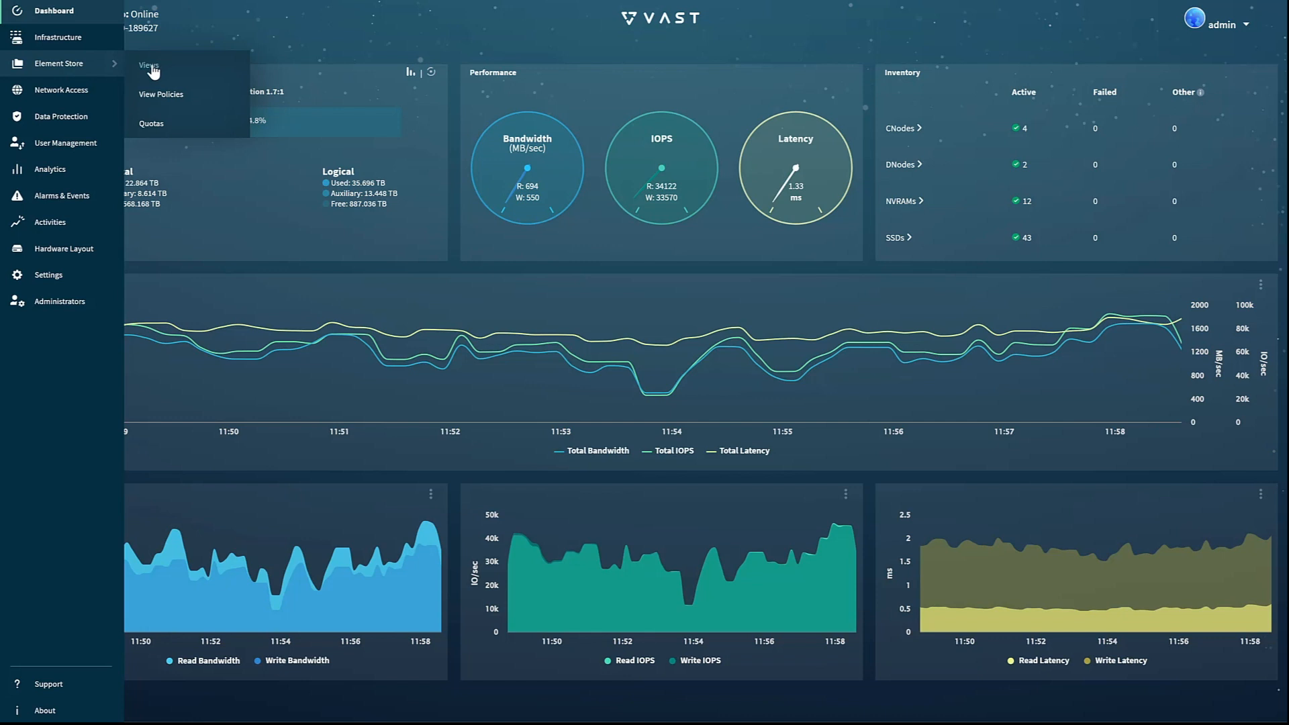
pyautogui.click(149, 65)
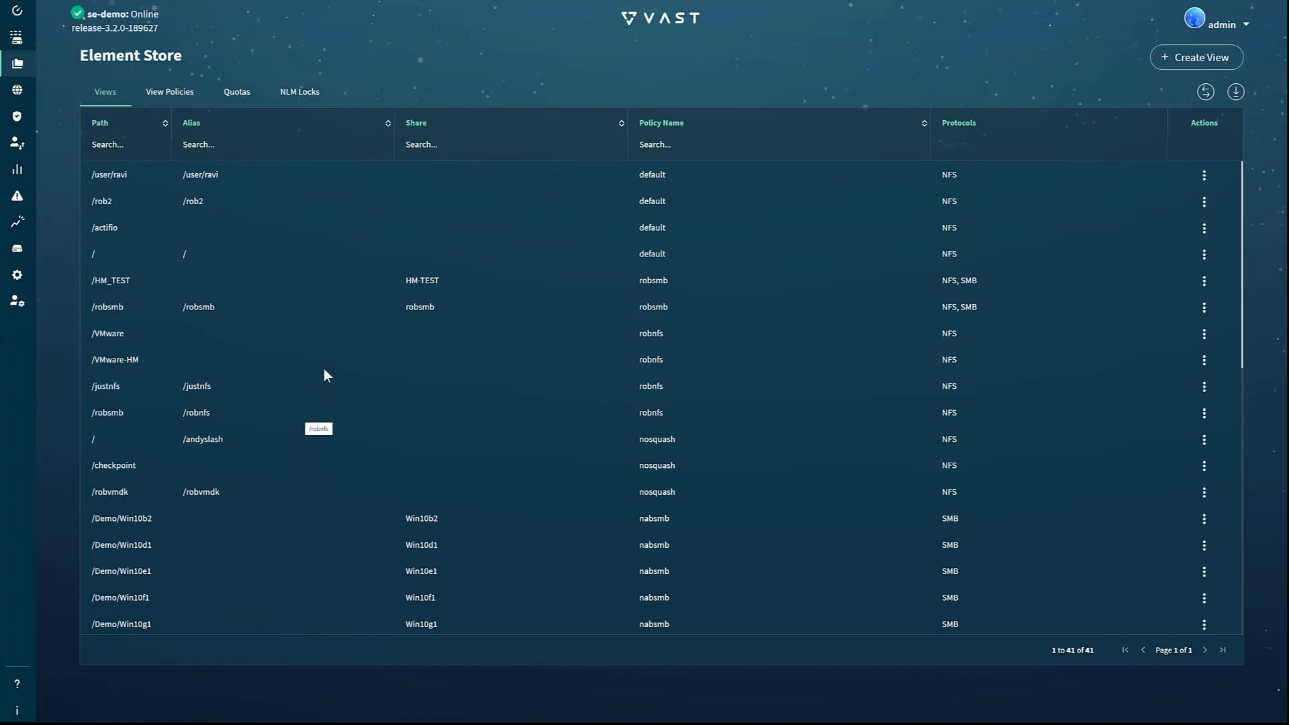
pyautogui.moveTo(318, 342)
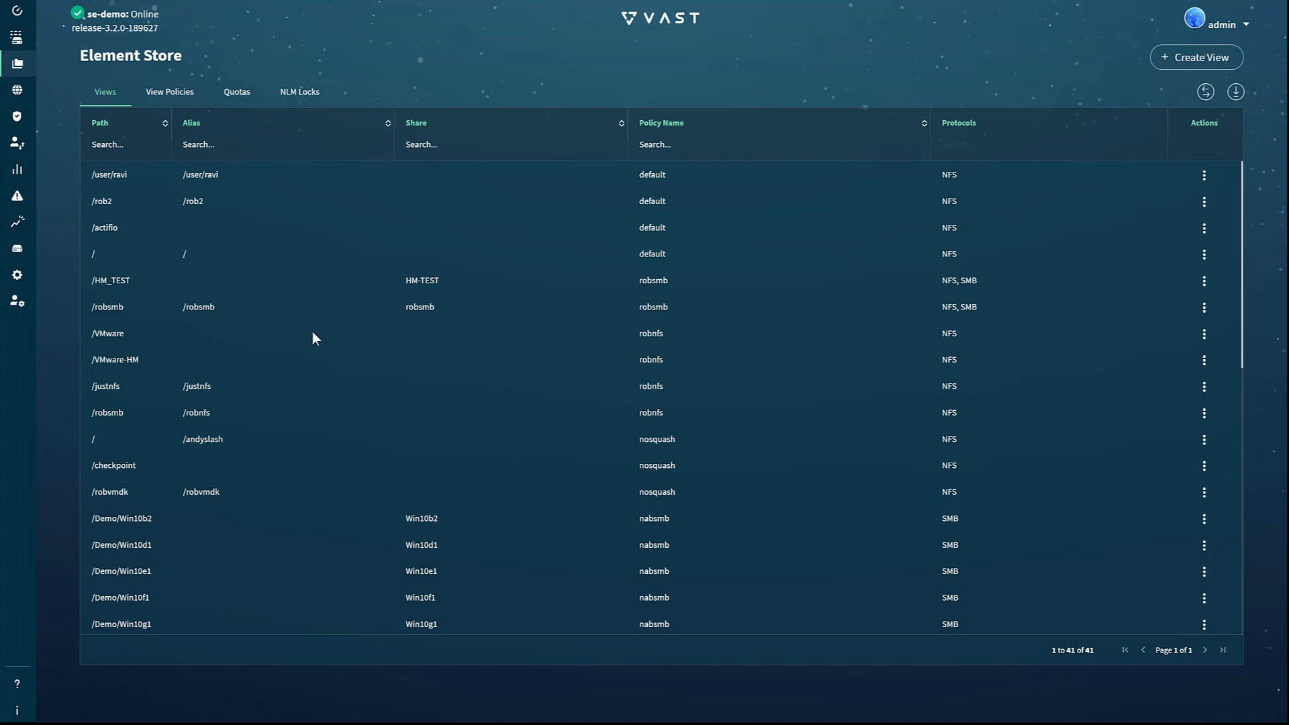
pyautogui.moveTo(298, 332)
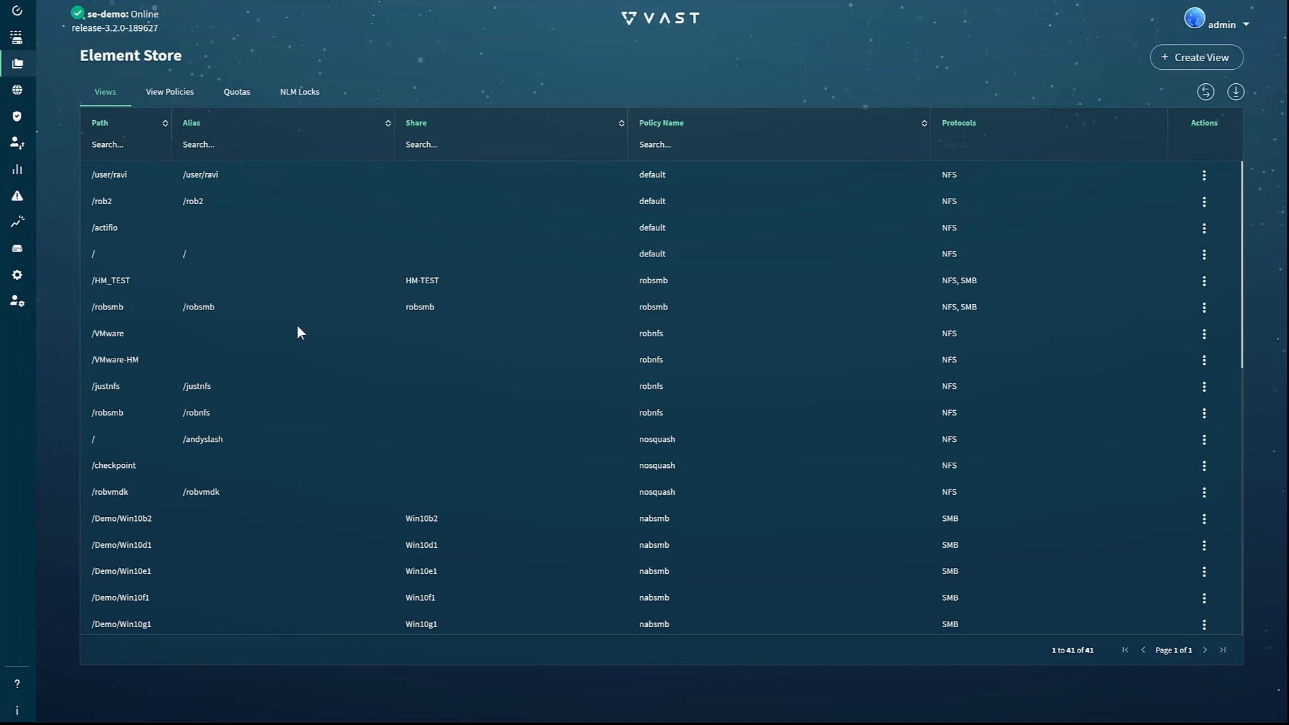
pyautogui.moveTo(285, 306)
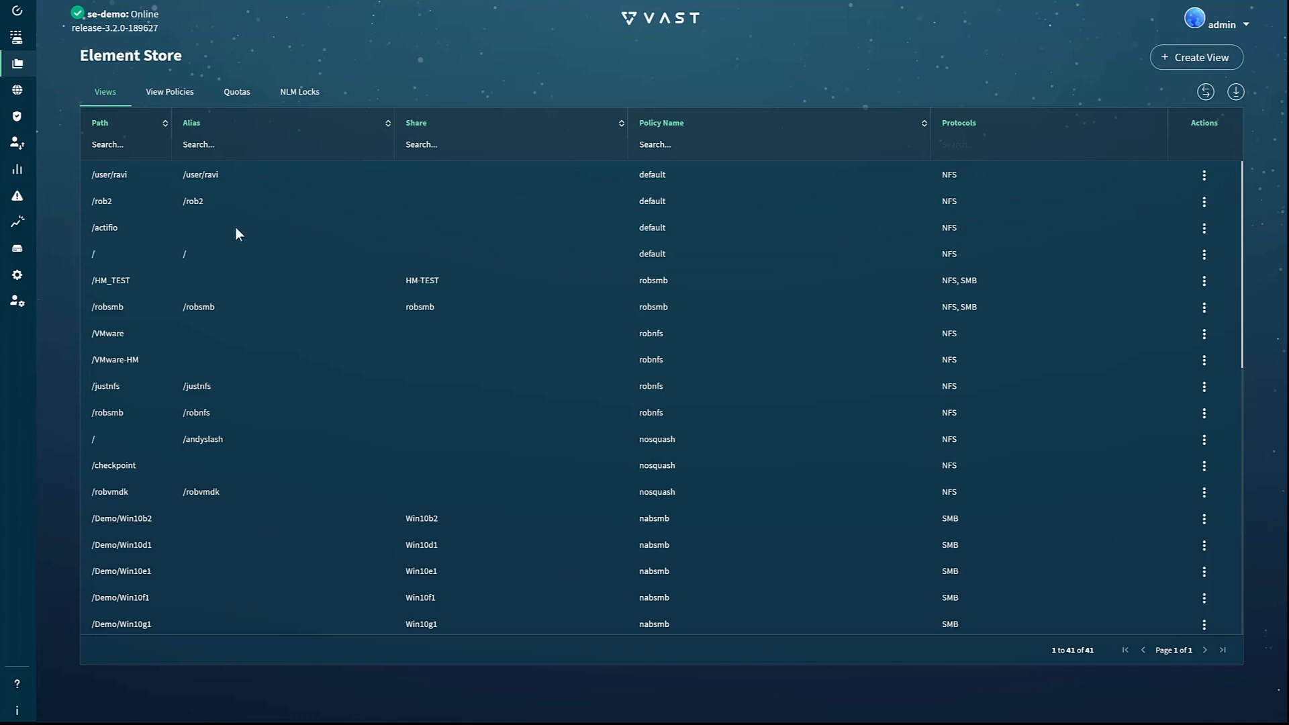
pyautogui.moveTo(234, 295)
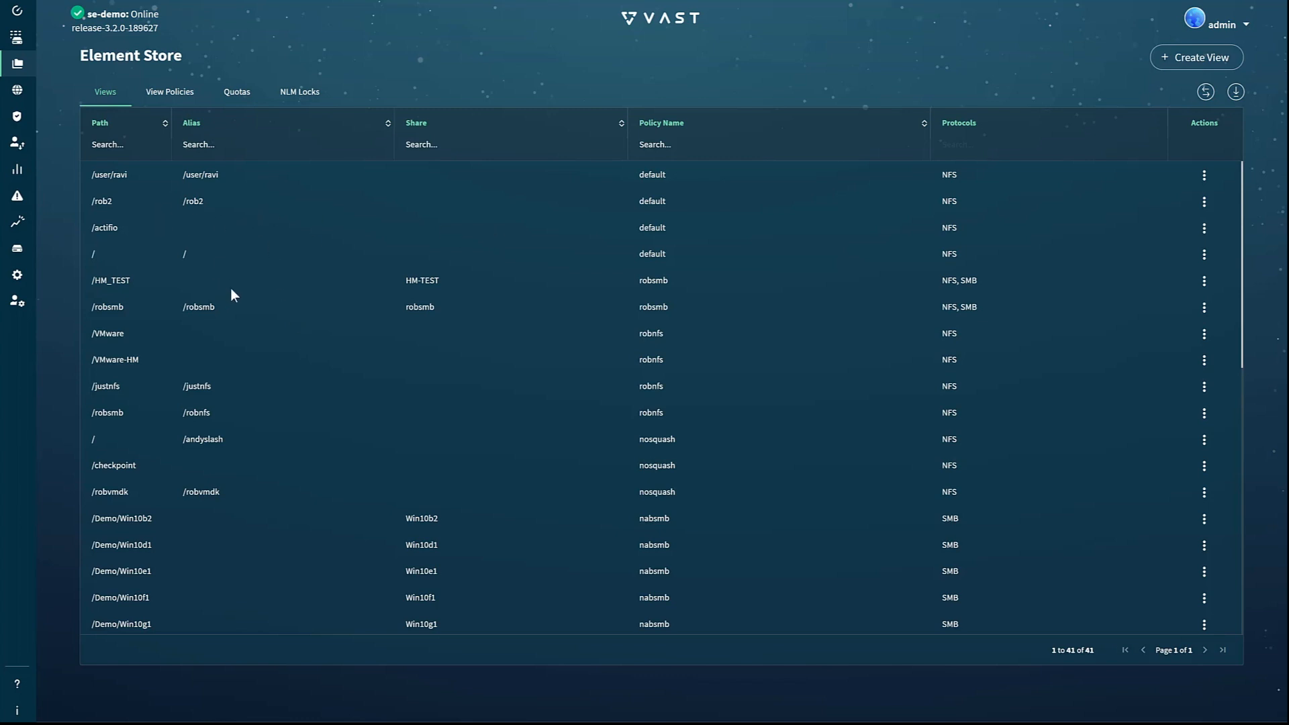
pyautogui.moveTo(279, 505)
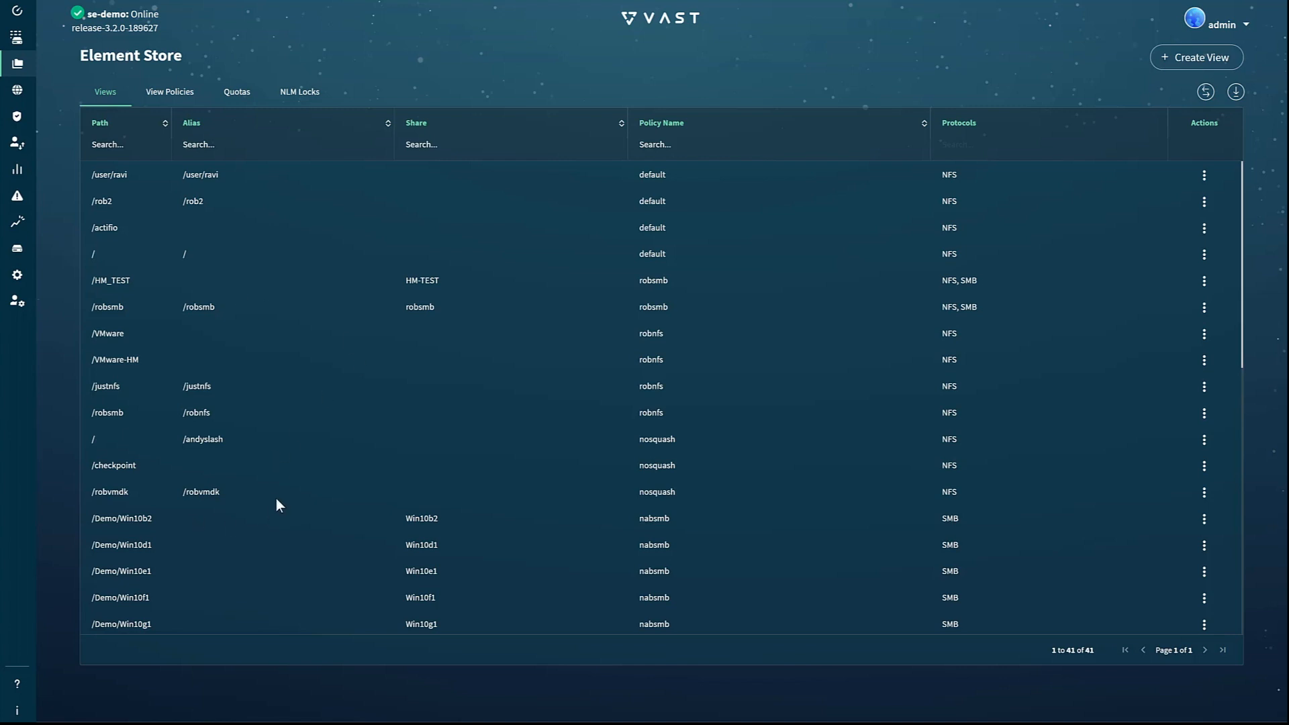
# - Edit /justnfs to add SMB with share name NotJustNFS and confirm the update
pyautogui.click(1204, 386)
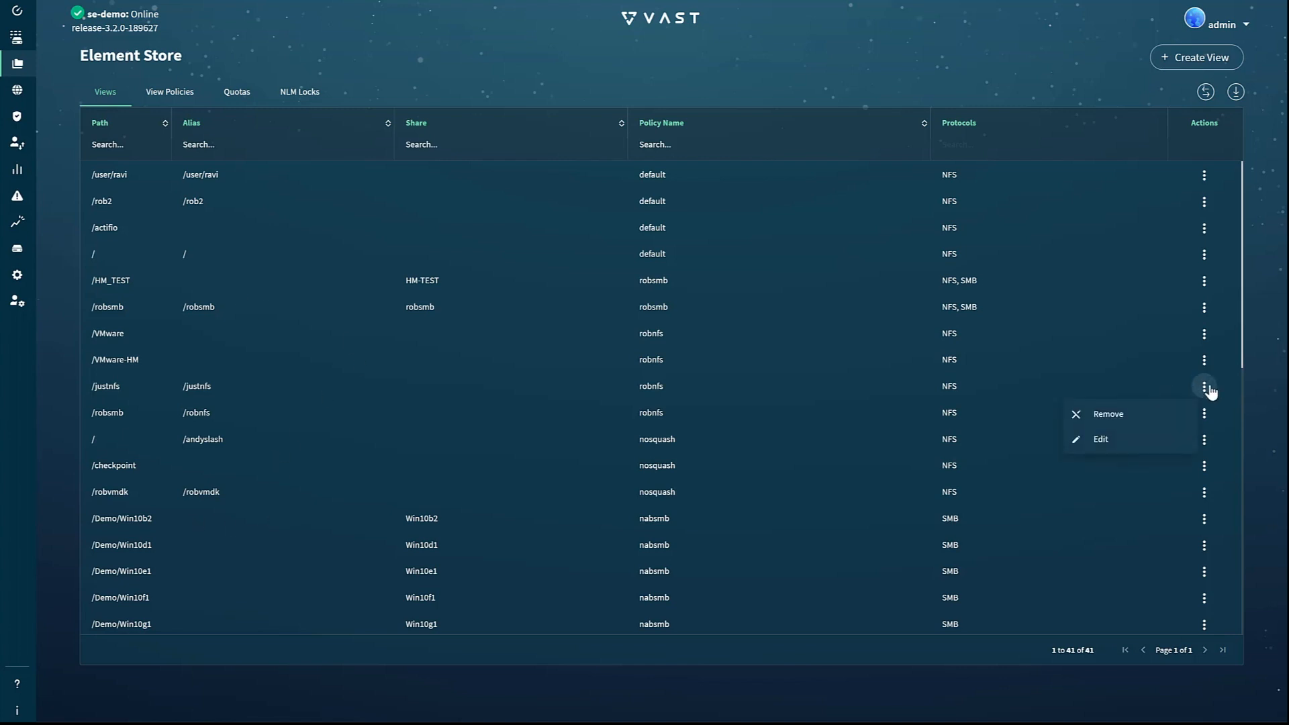
pyautogui.click(1100, 438)
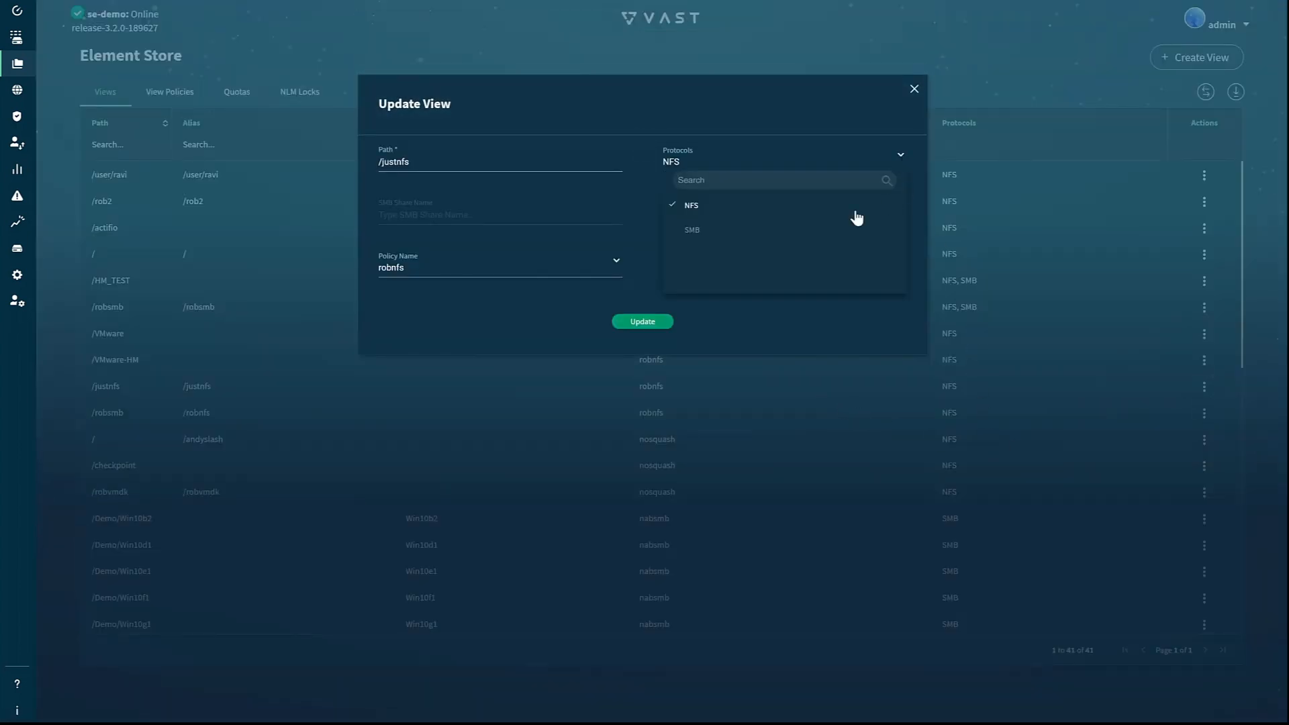
pyautogui.click(692, 229)
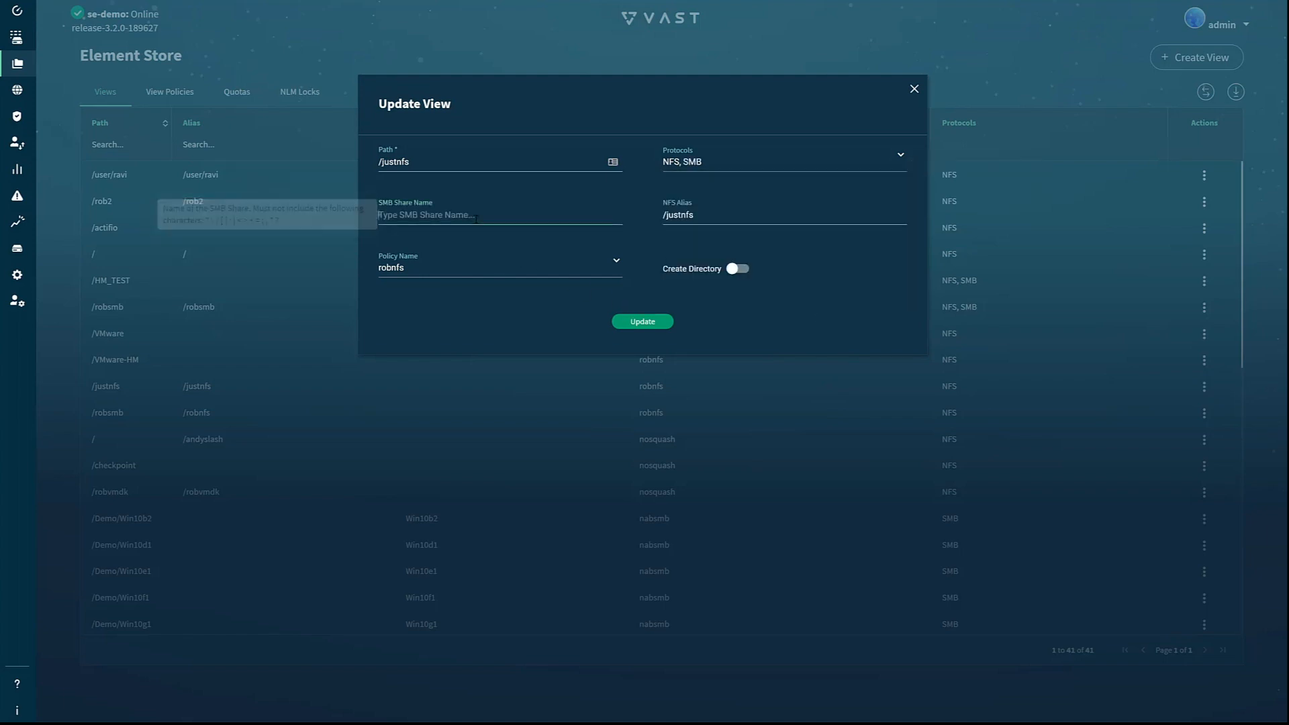
pyautogui.write('N')
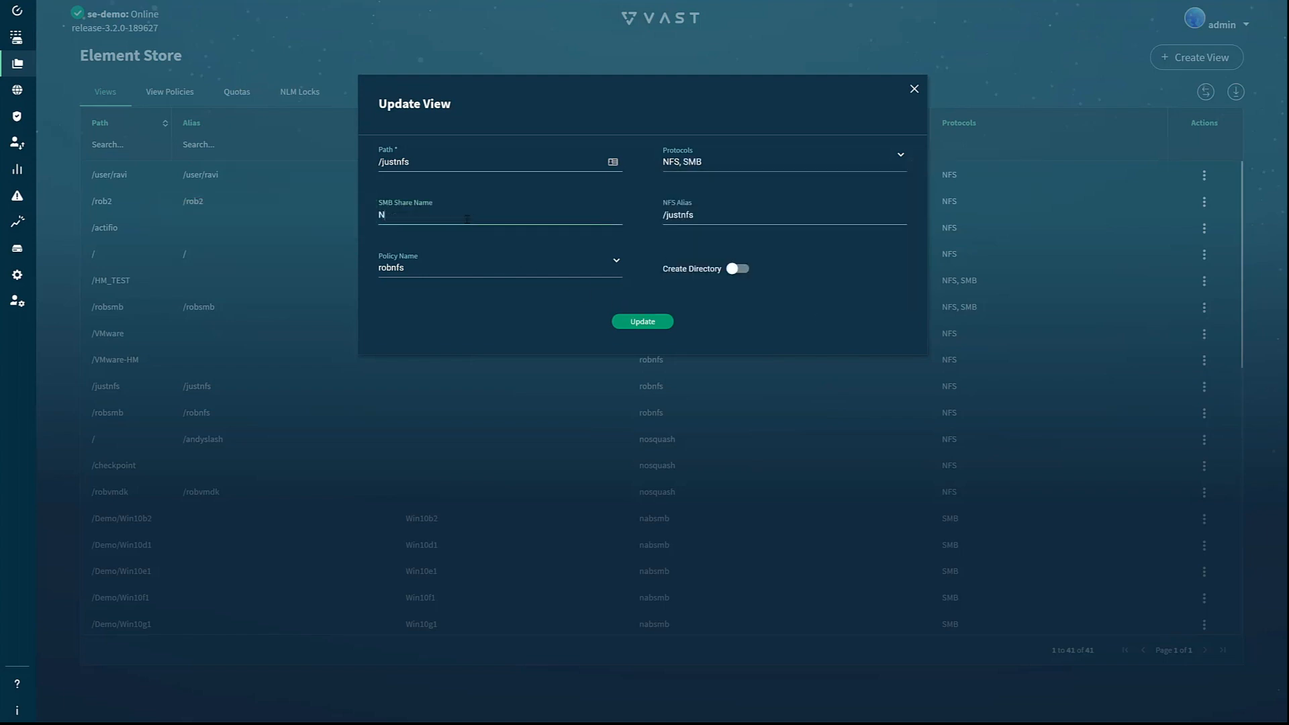
pyautogui.write('otJustN')
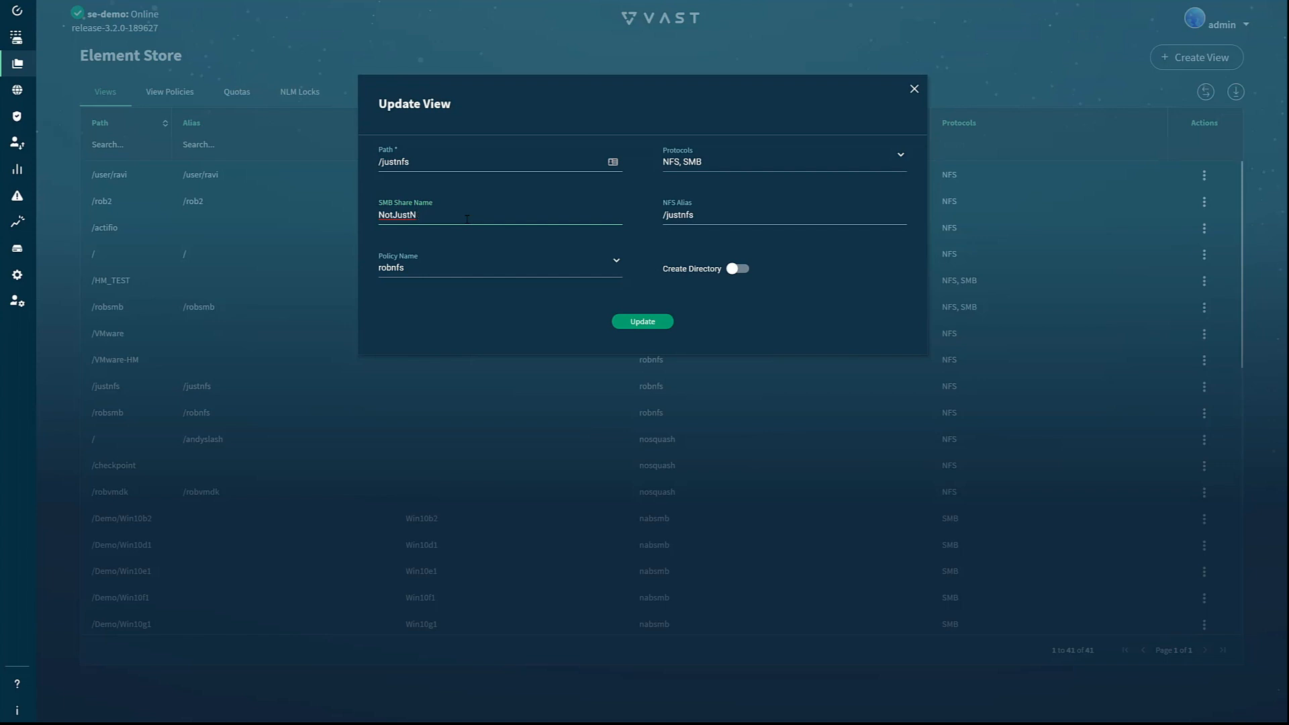
pyautogui.write('FS')
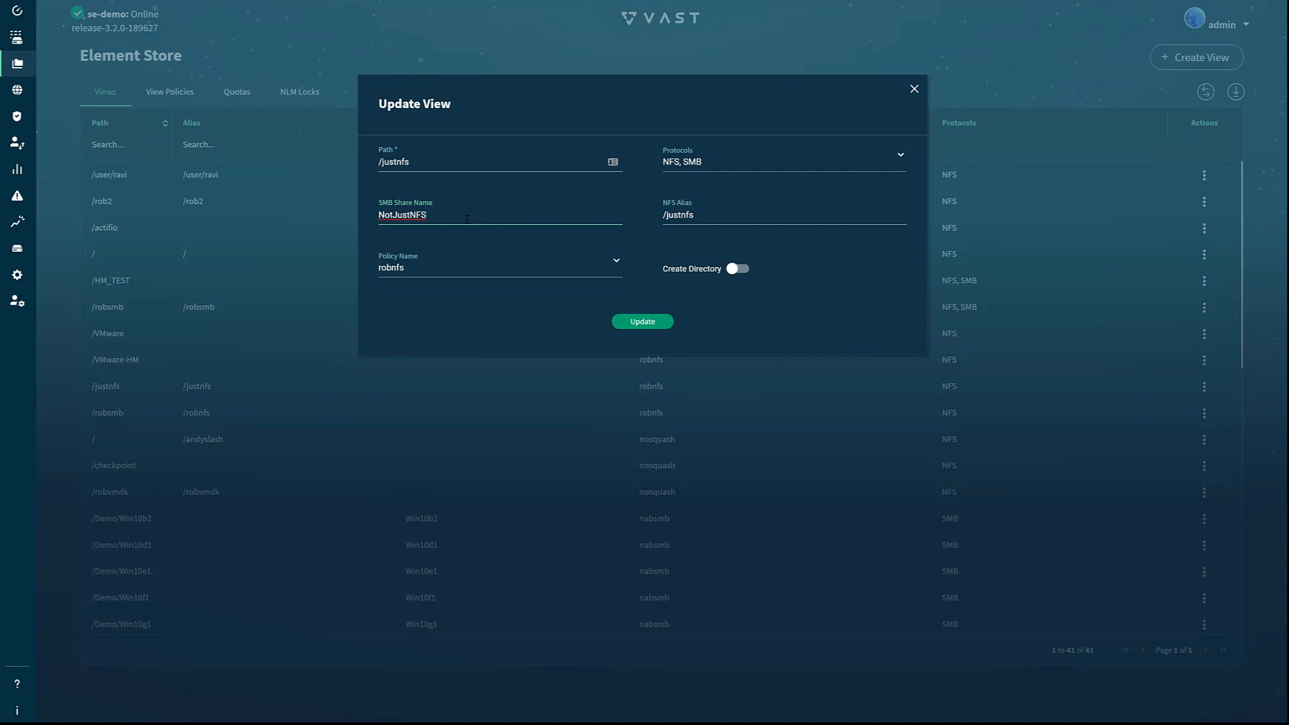
pyautogui.moveTo(458, 288)
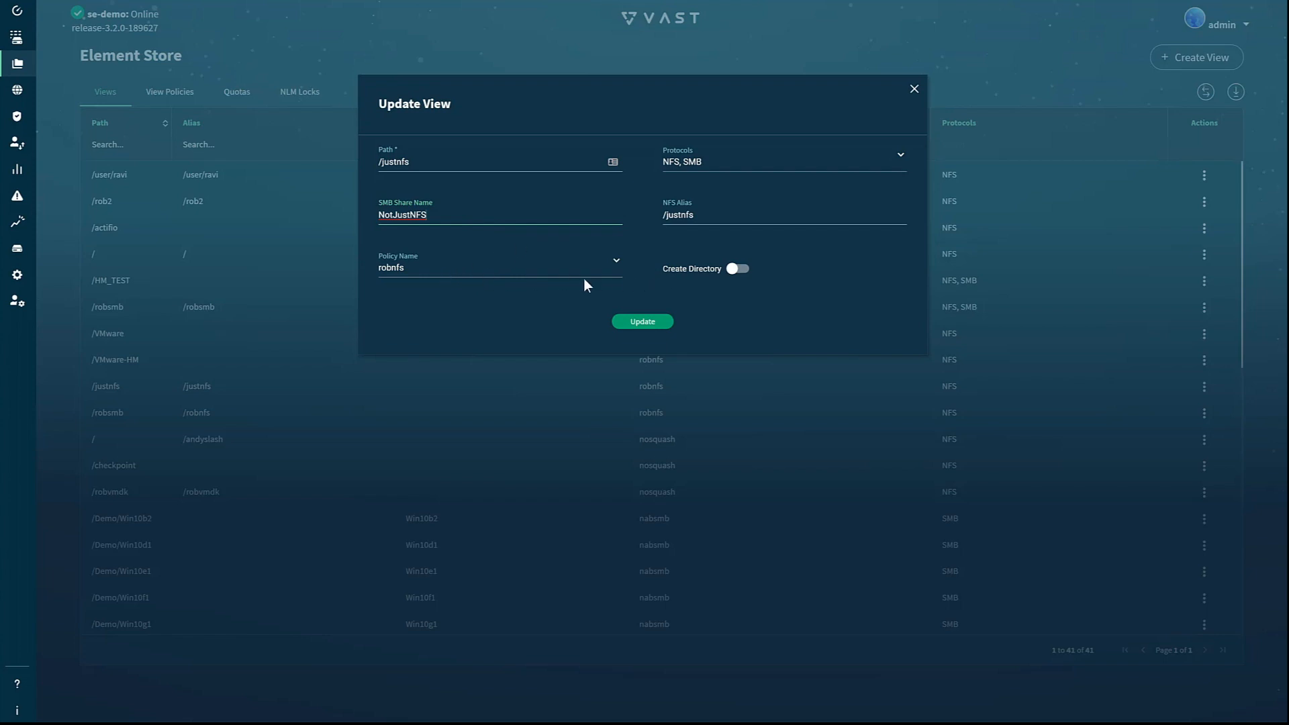
pyautogui.moveTo(641, 320)
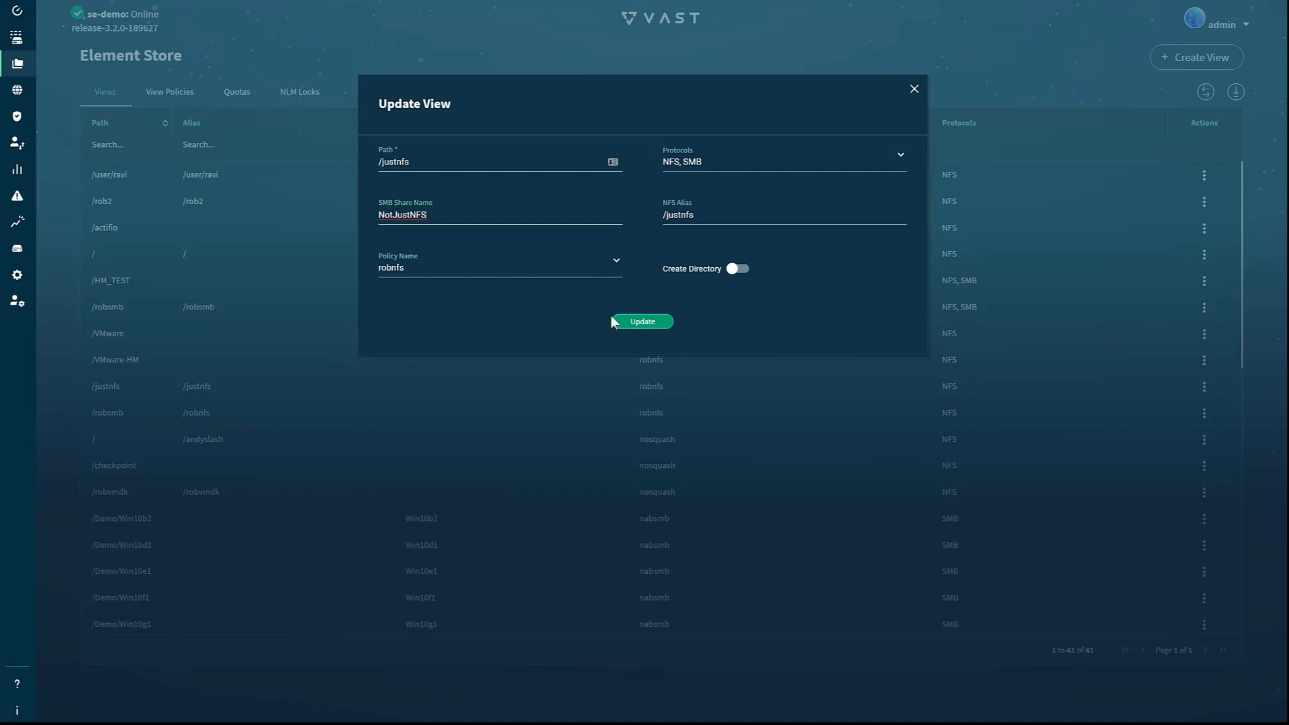
pyautogui.click(642, 321)
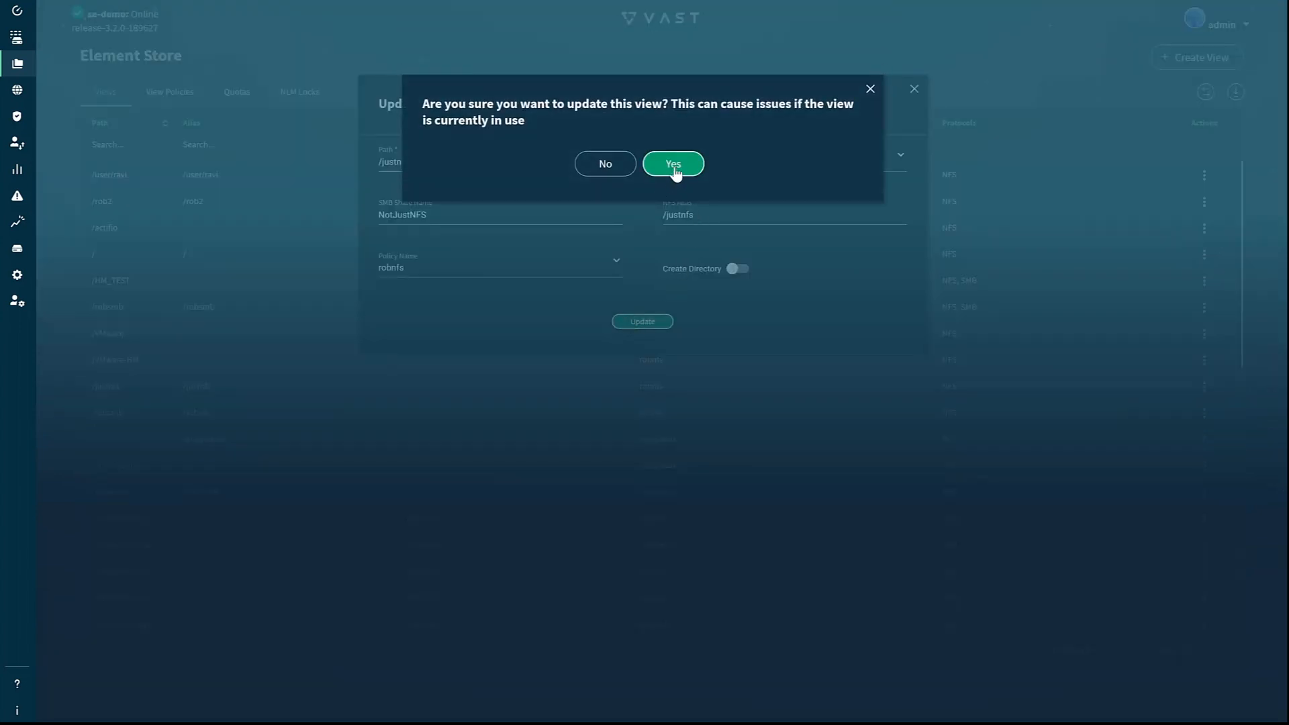
pyautogui.click(672, 162)
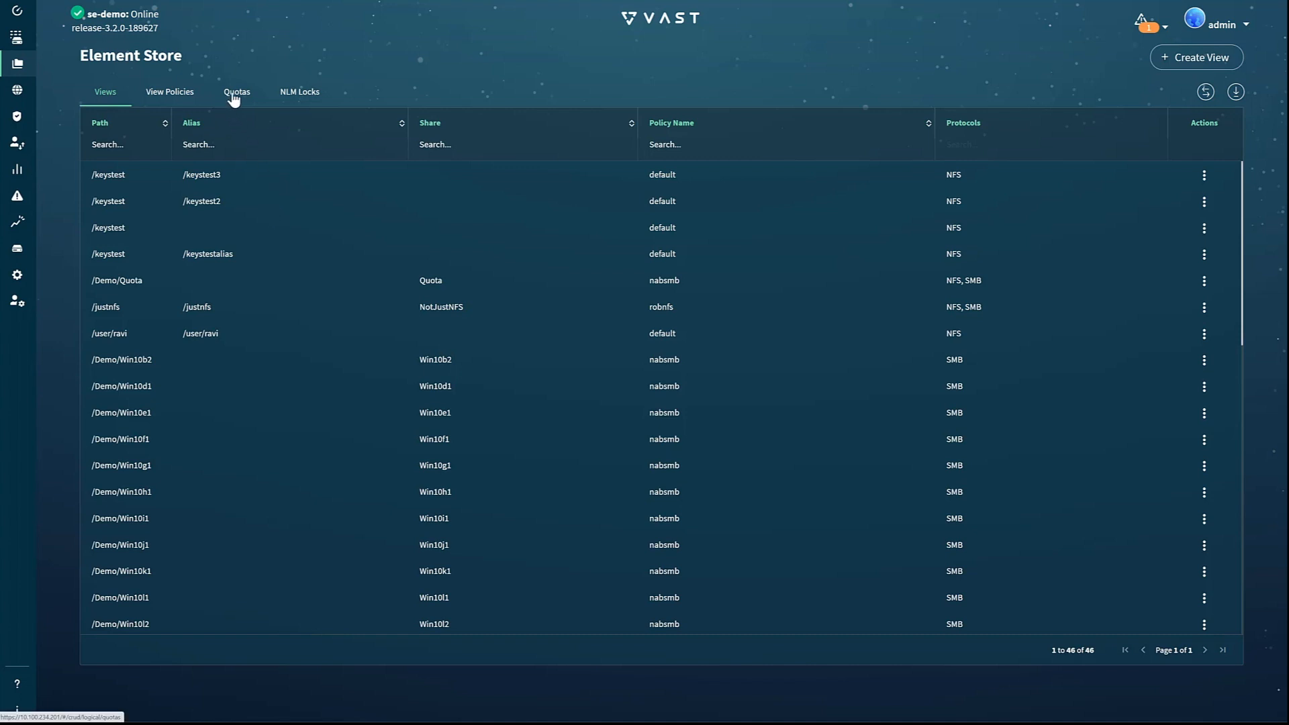
# - Show the Element Store Quotas list including the soft-exceeded Demo quota
pyautogui.click(236, 91)
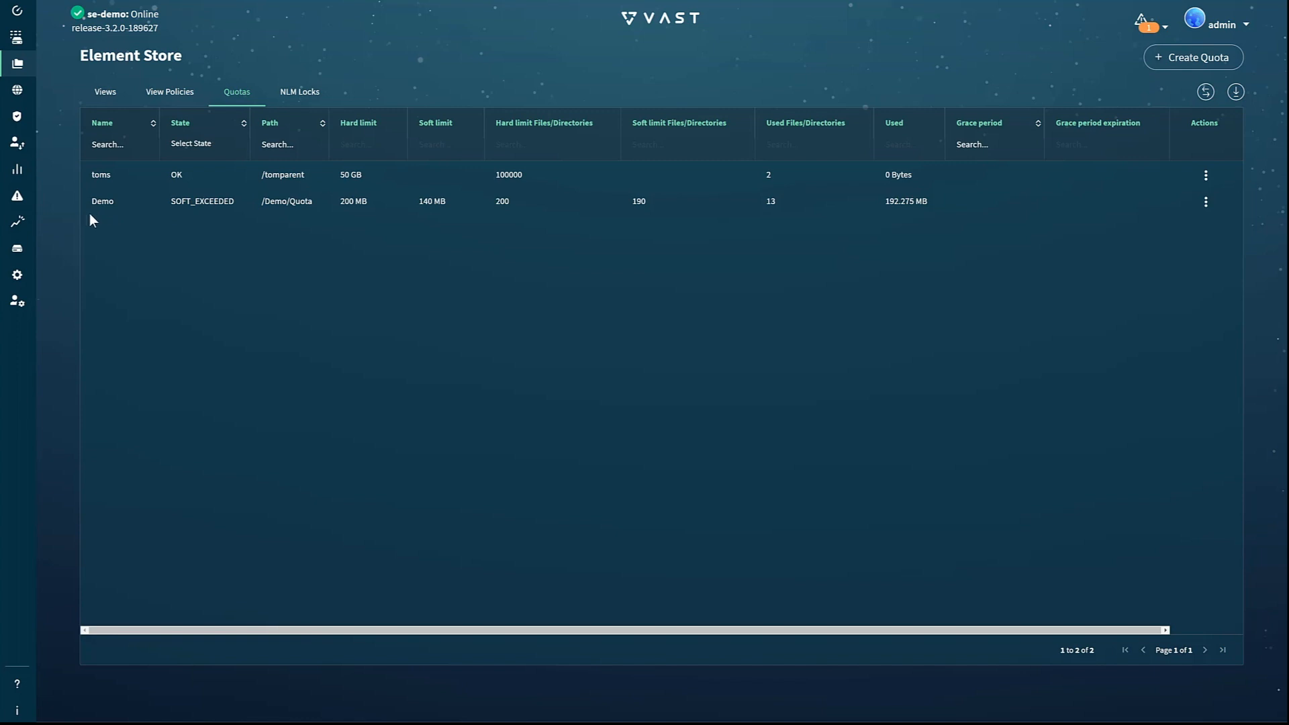
pyautogui.moveTo(185, 218)
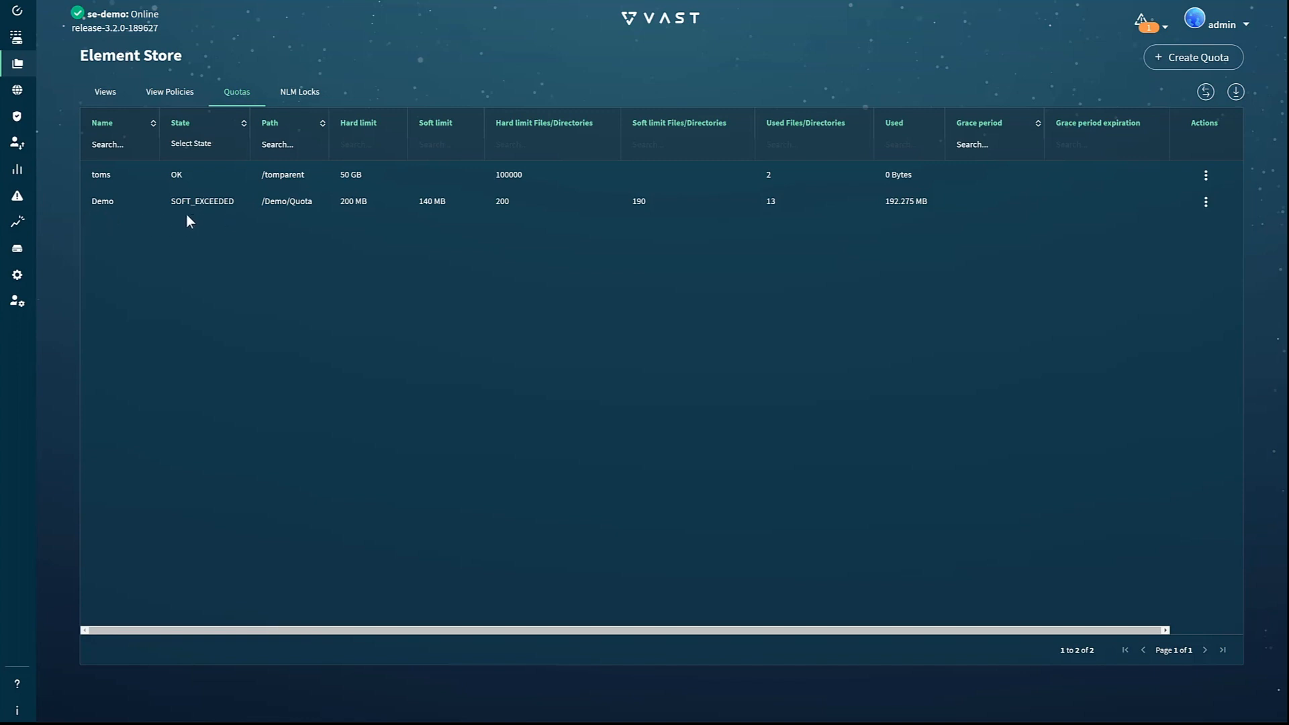
pyautogui.moveTo(653, 228)
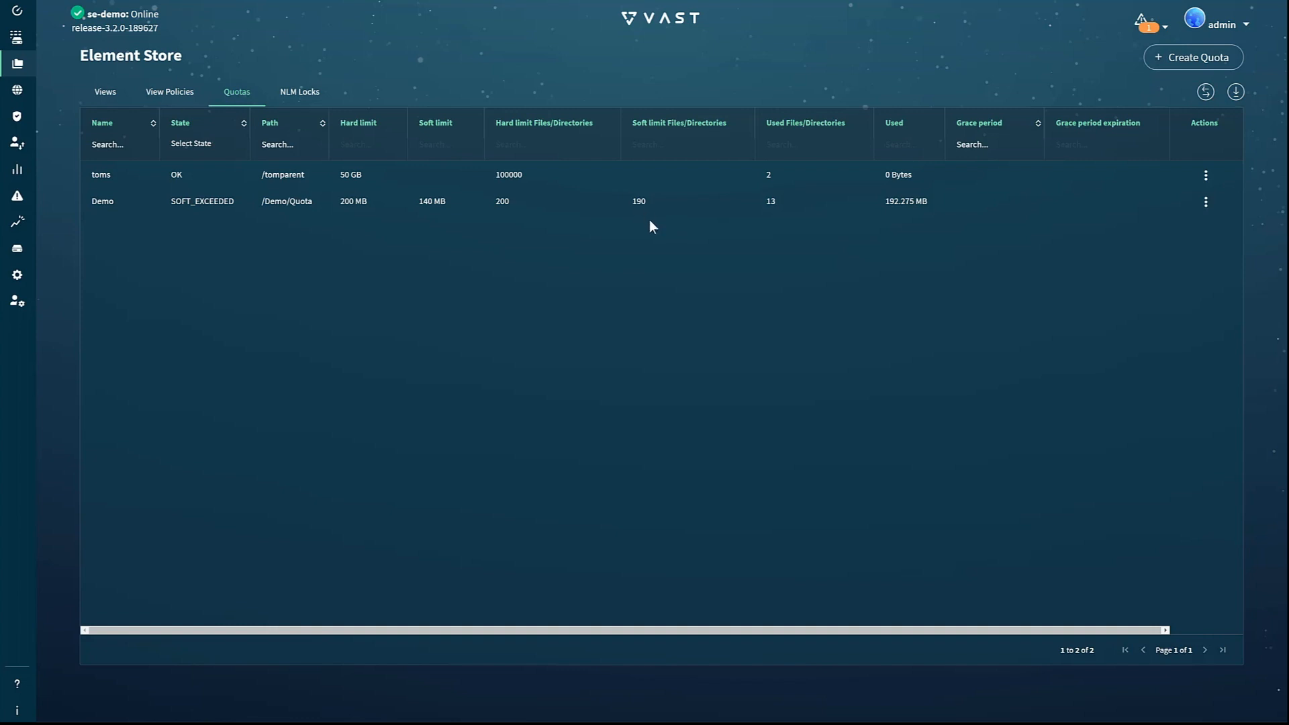
pyautogui.moveTo(646, 221)
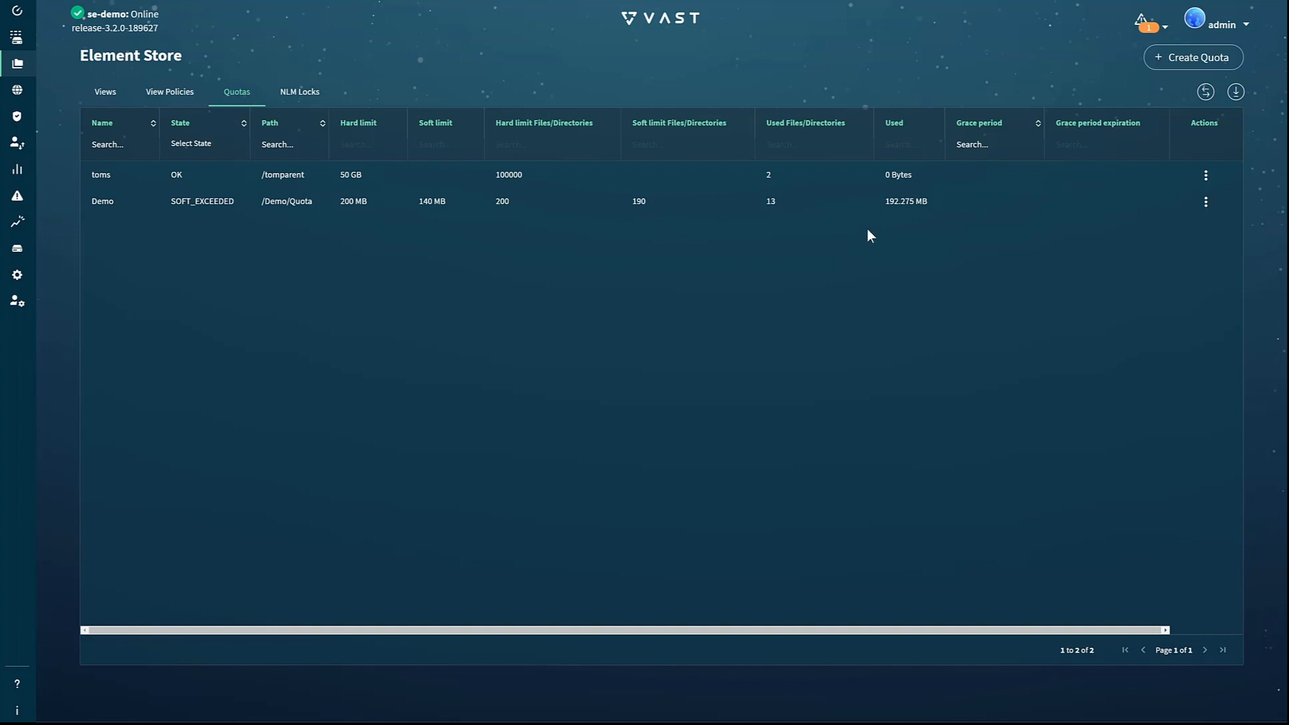
pyautogui.moveTo(914, 223)
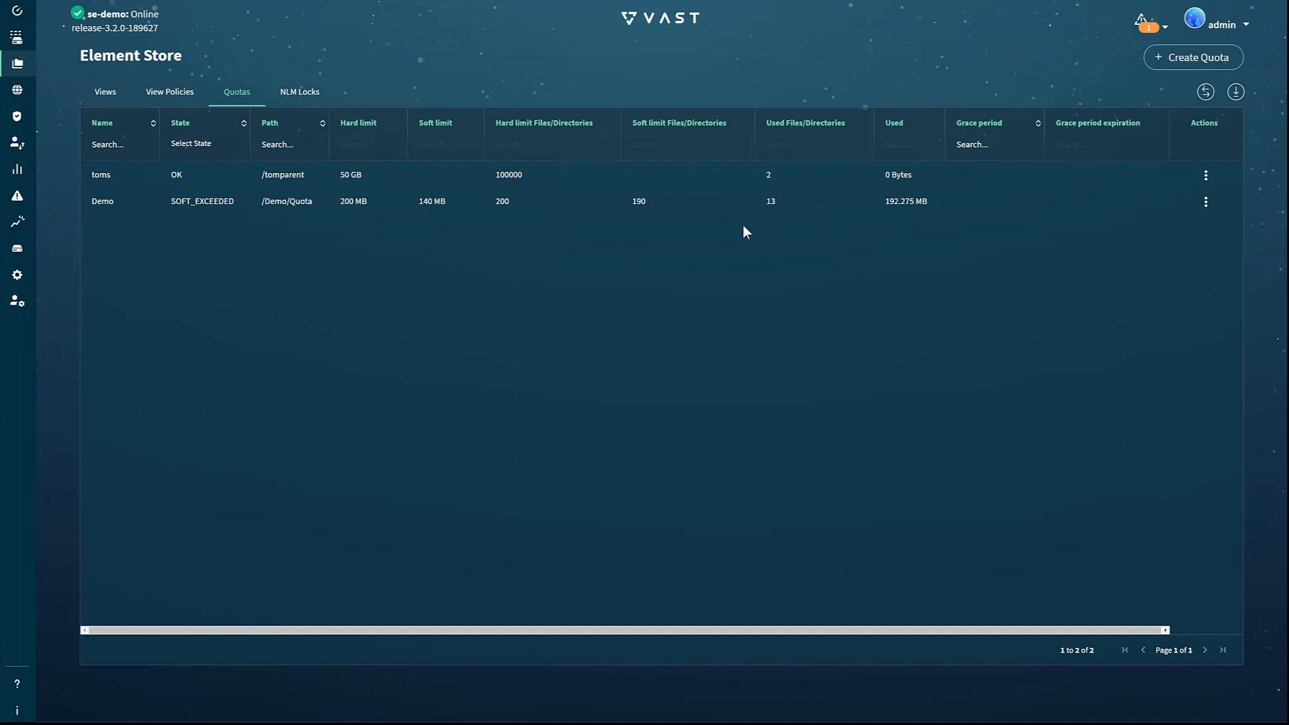
pyautogui.moveTo(648, 222)
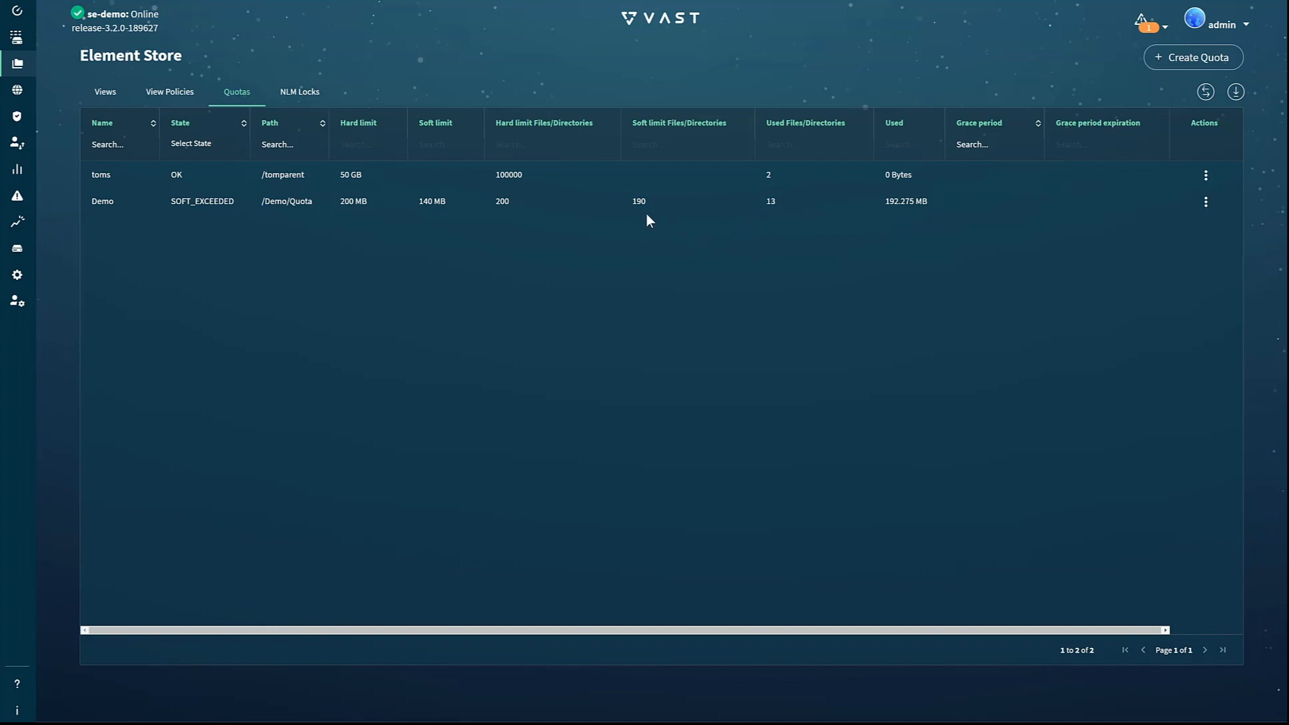
pyautogui.moveTo(1078, 70)
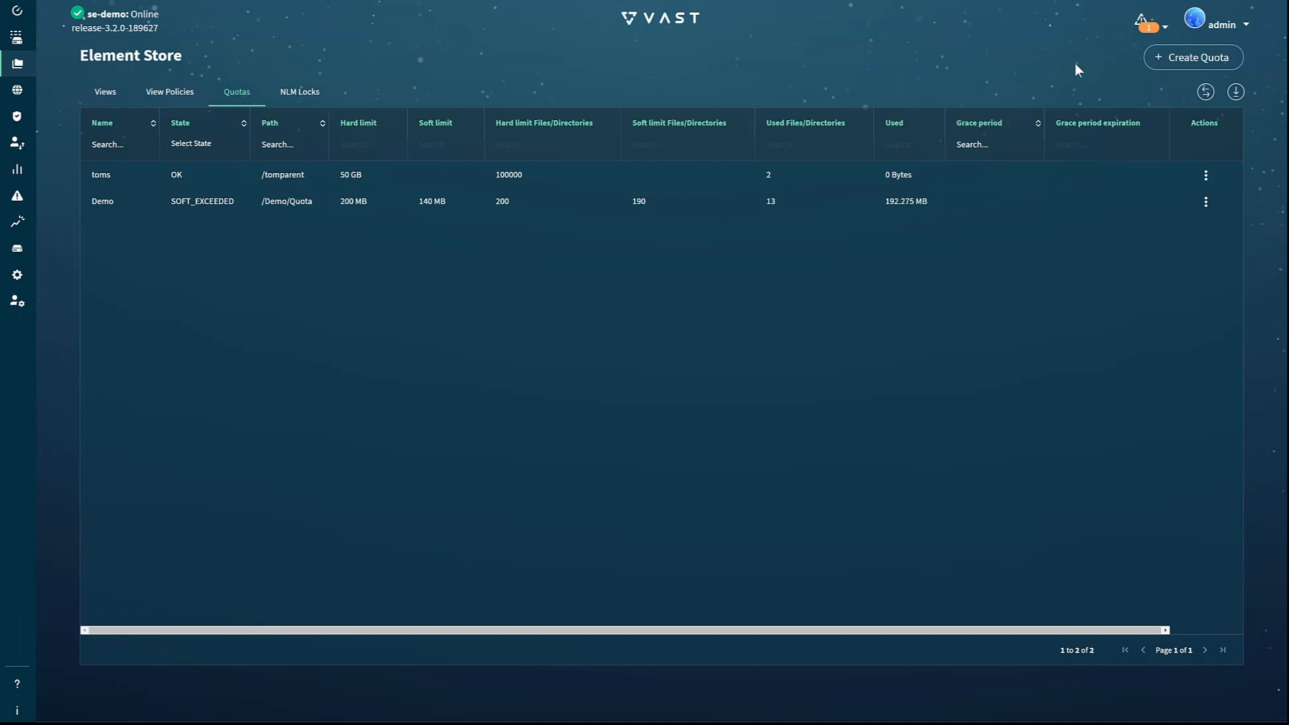
# - Show the active alarms summary with the Demo quota SOFT_EXCEEDED alarm
pyautogui.click(1141, 21)
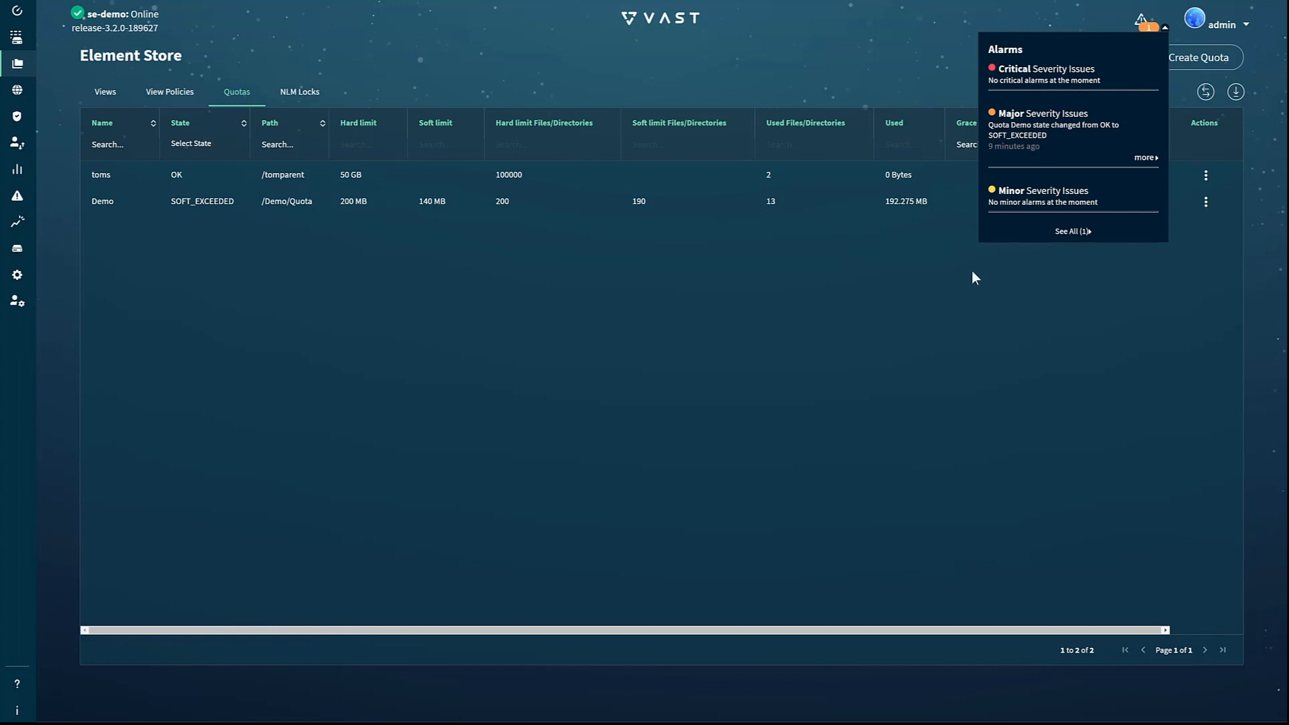
pyautogui.moveTo(940, 278)
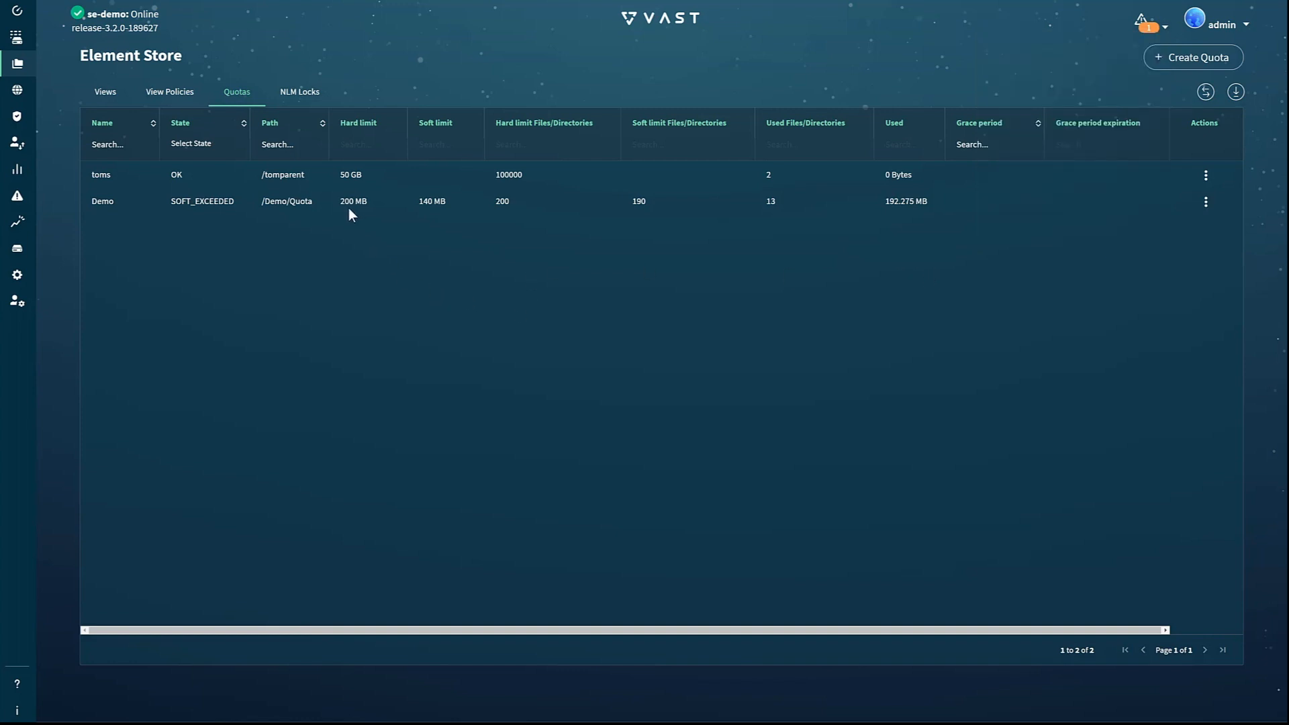
pyautogui.moveTo(431, 290)
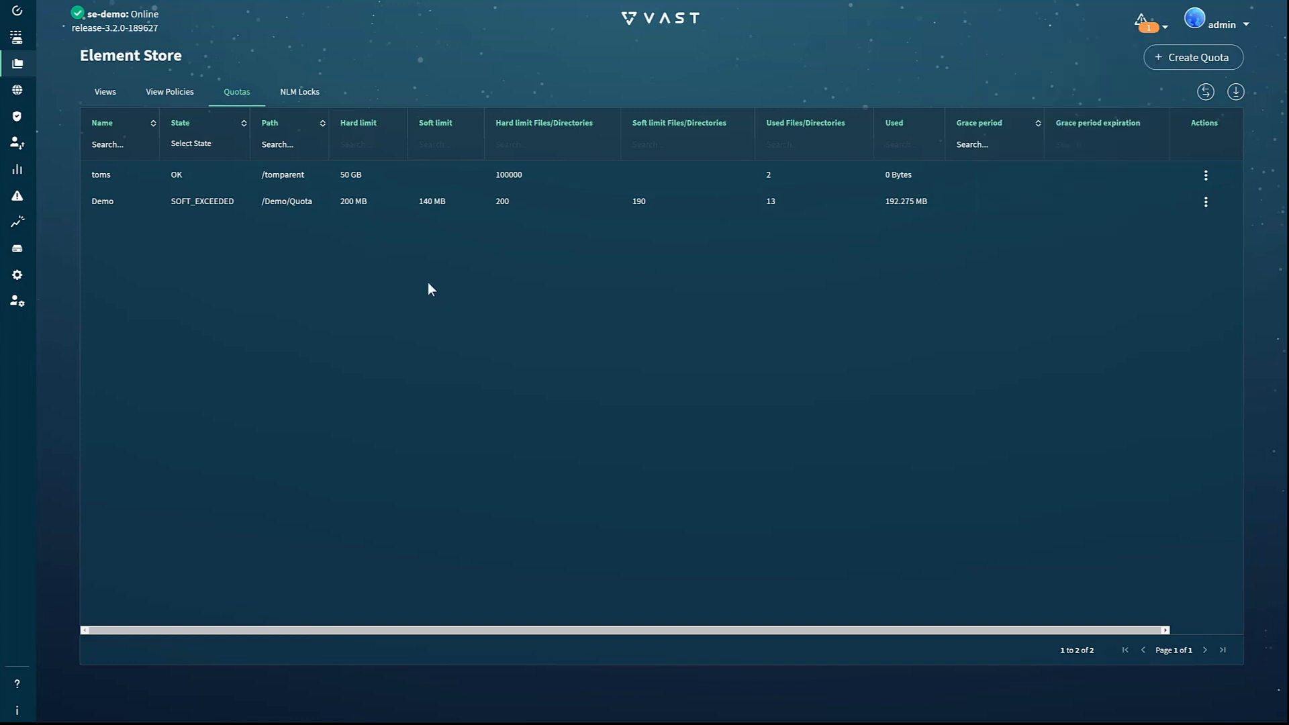
pyautogui.moveTo(643, 230)
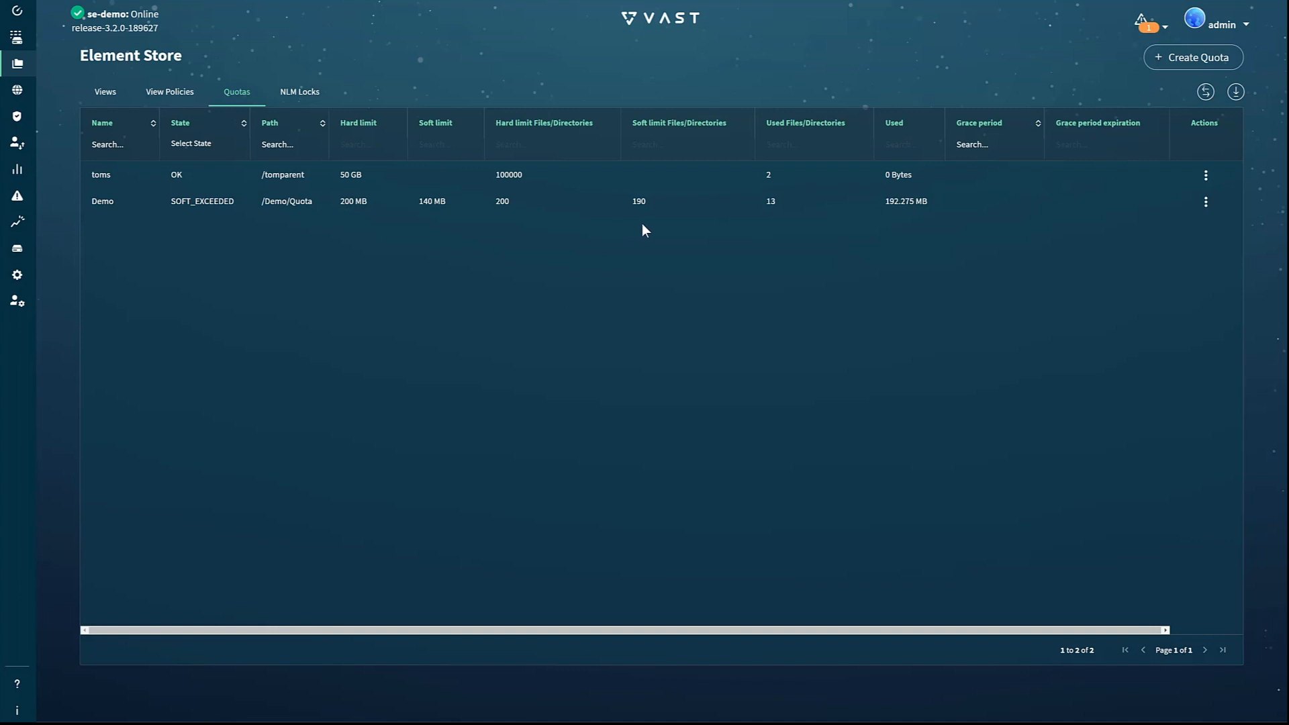
pyautogui.moveTo(595, 259)
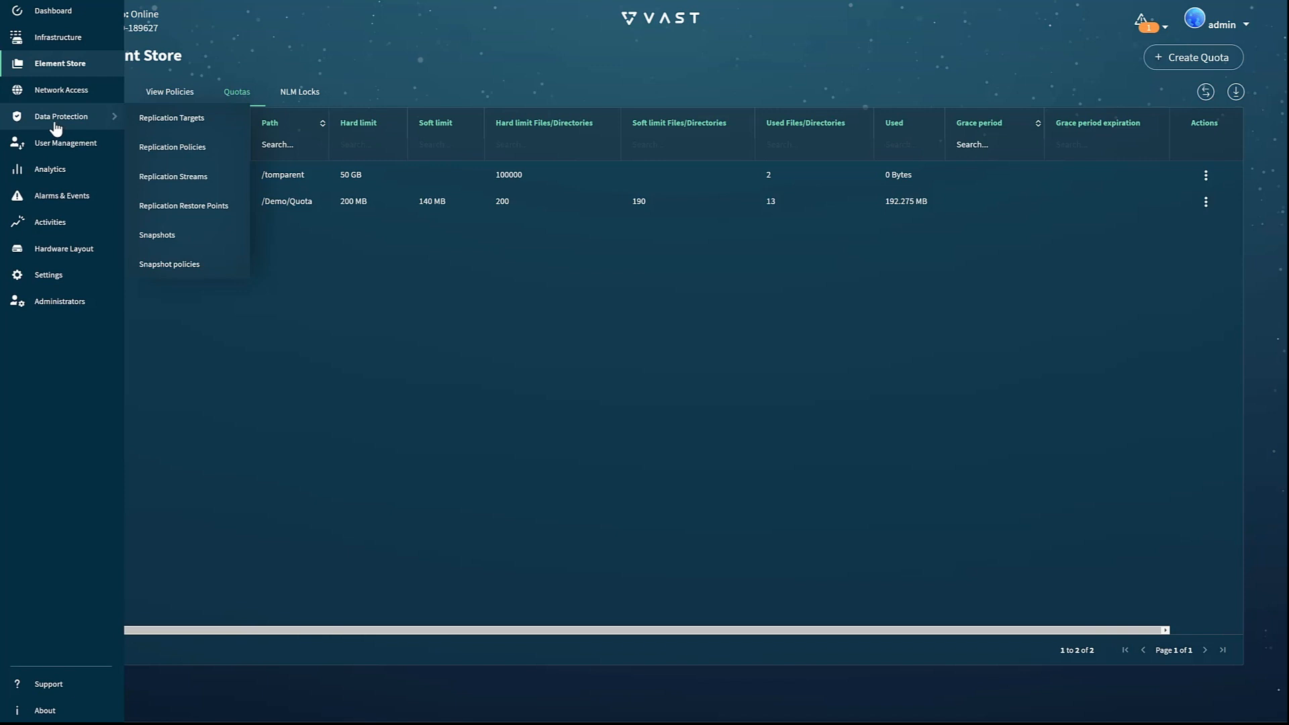
# - Lock the /HM_TEST snapshot from 2020-11-12T19:10 in the Snapshots list and confirm
pyautogui.click(157, 235)
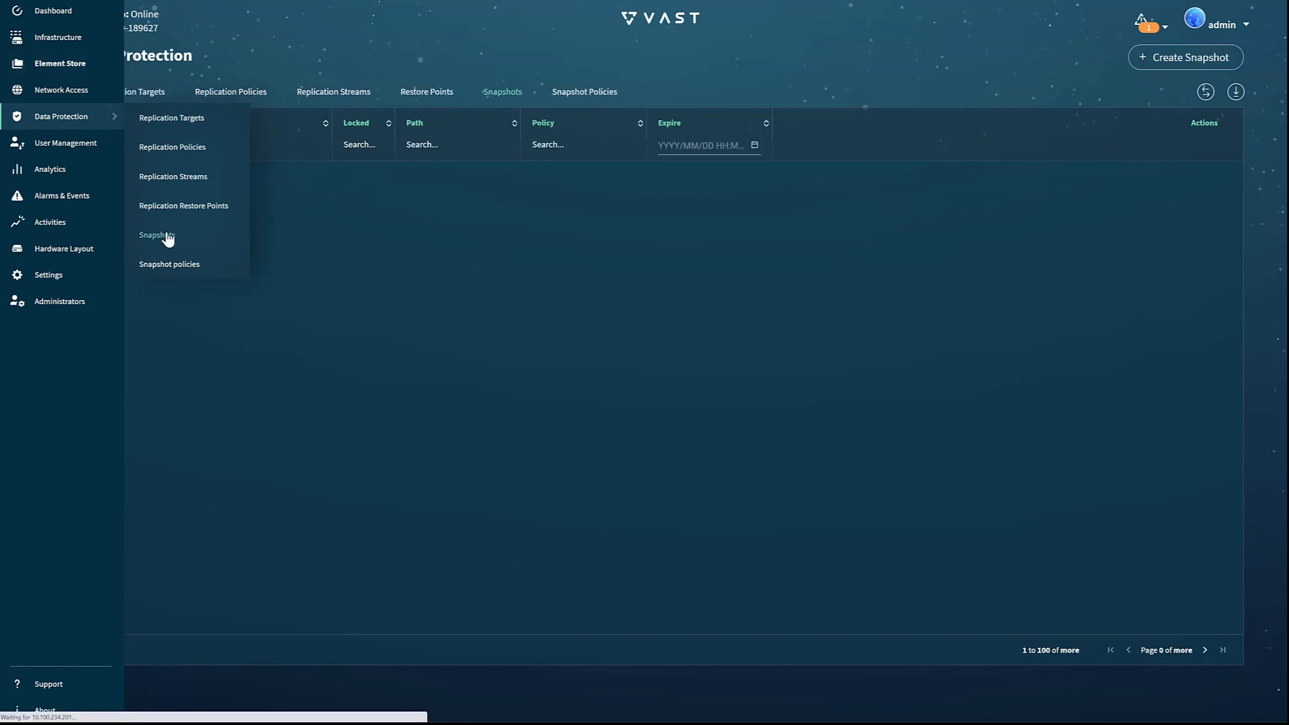
pyautogui.click(153, 236)
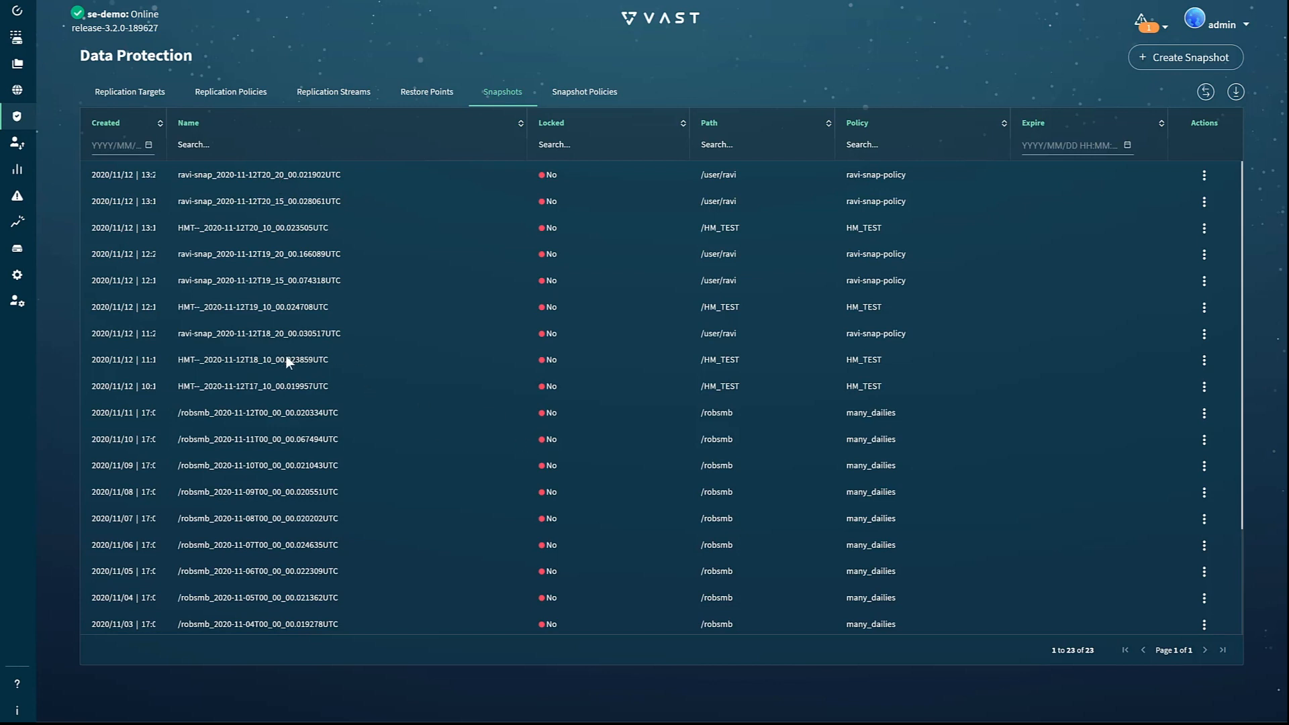
pyautogui.moveTo(345, 314)
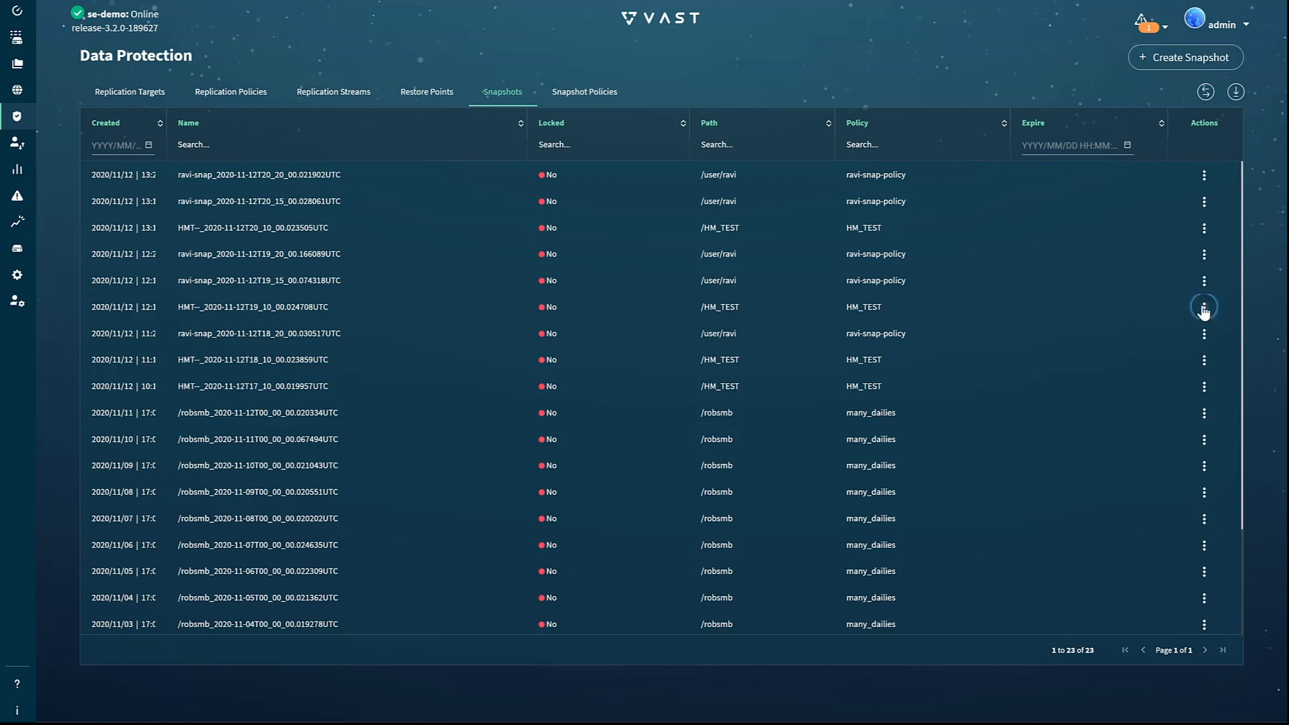
pyautogui.click(1203, 306)
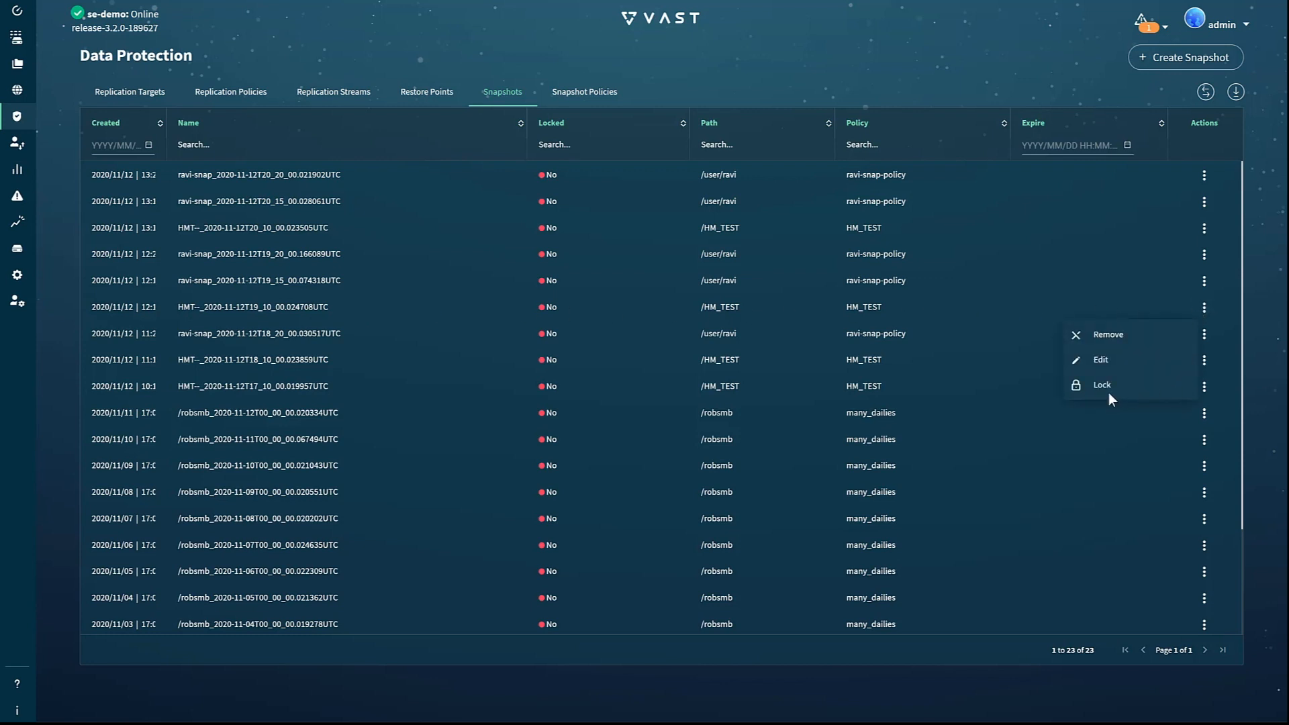
pyautogui.click(1101, 386)
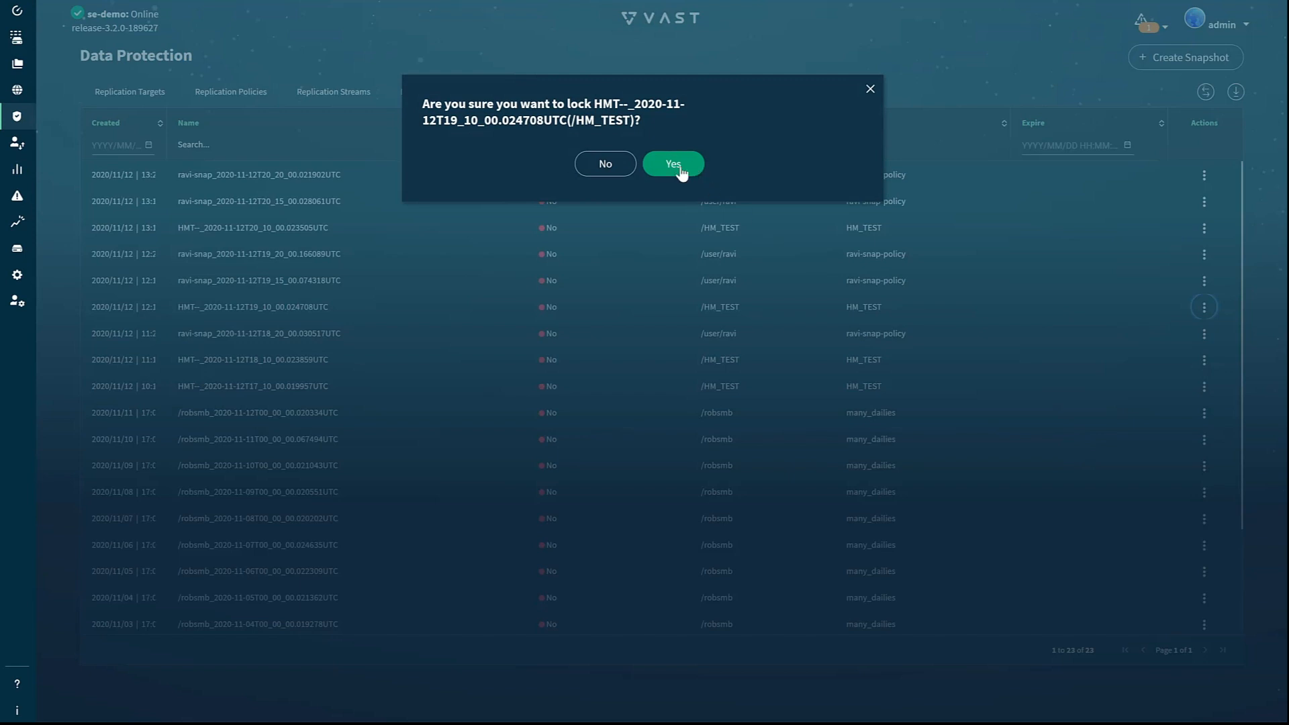
pyautogui.click(673, 164)
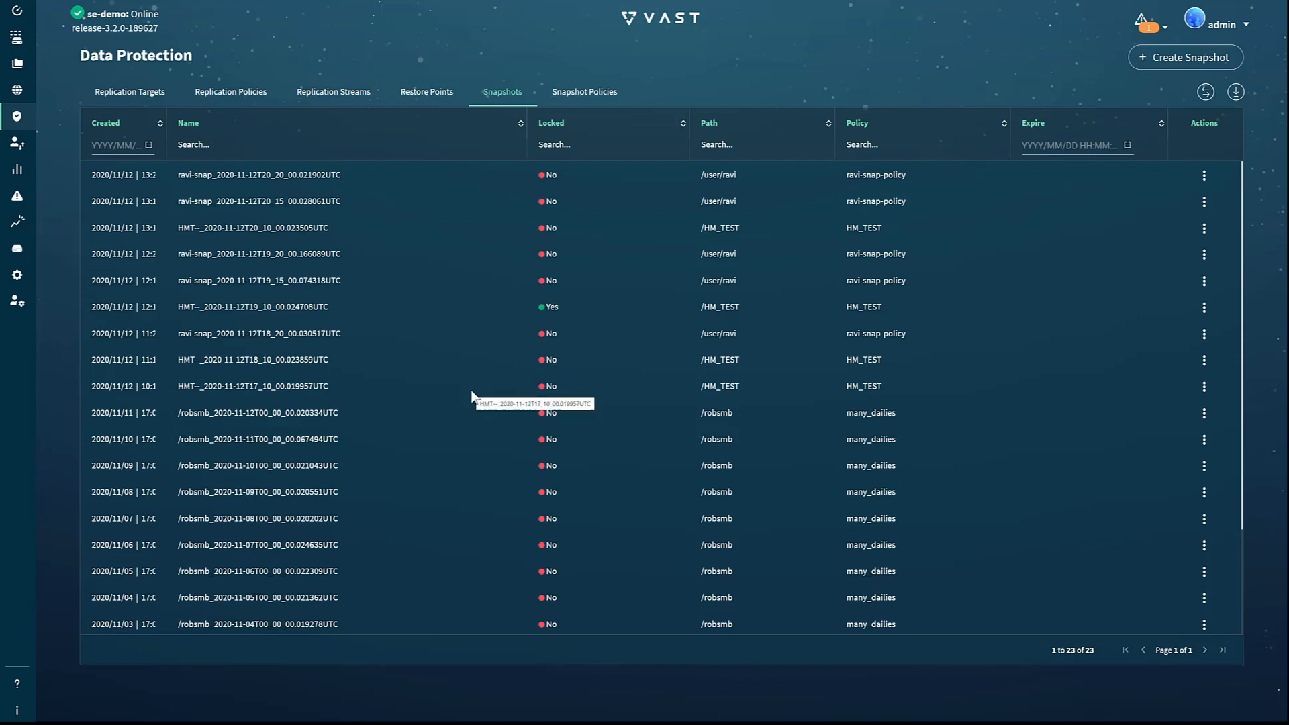
pyautogui.click(16, 10)
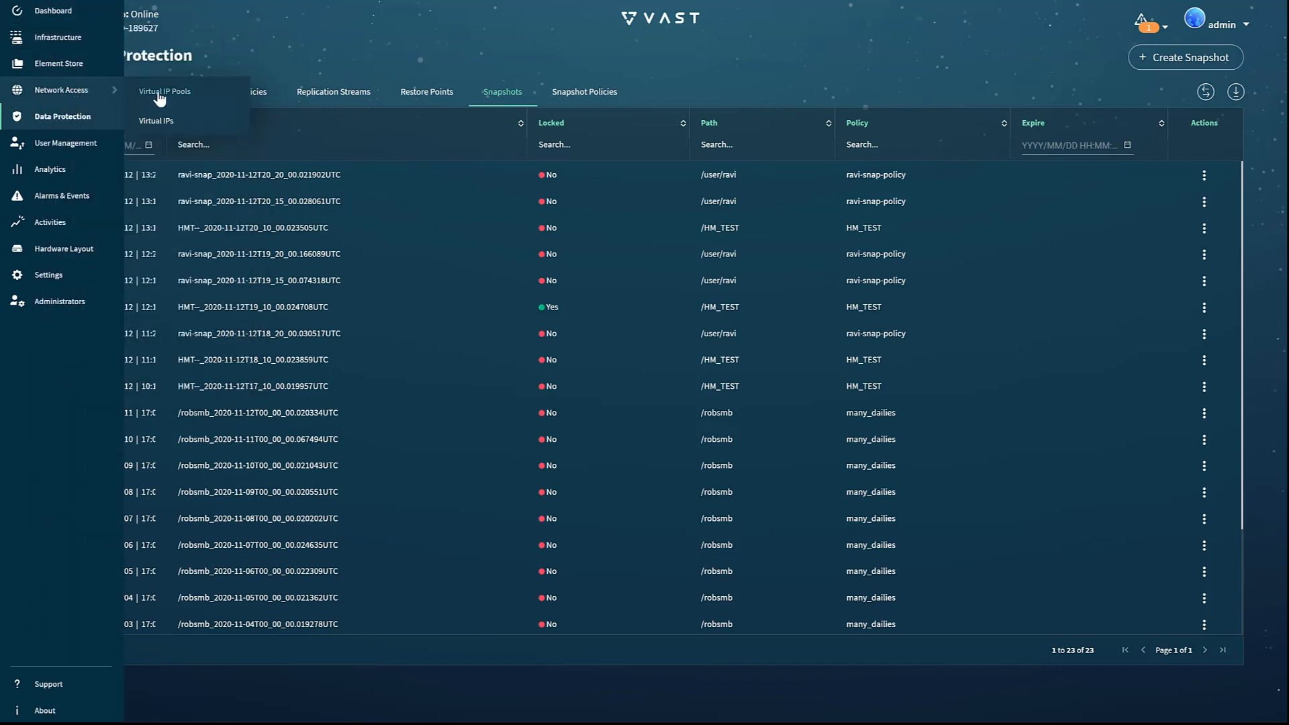
# - Show the Network Access Virtual IP Pools list with the six pools' ranges and CNodes
pyautogui.click(164, 91)
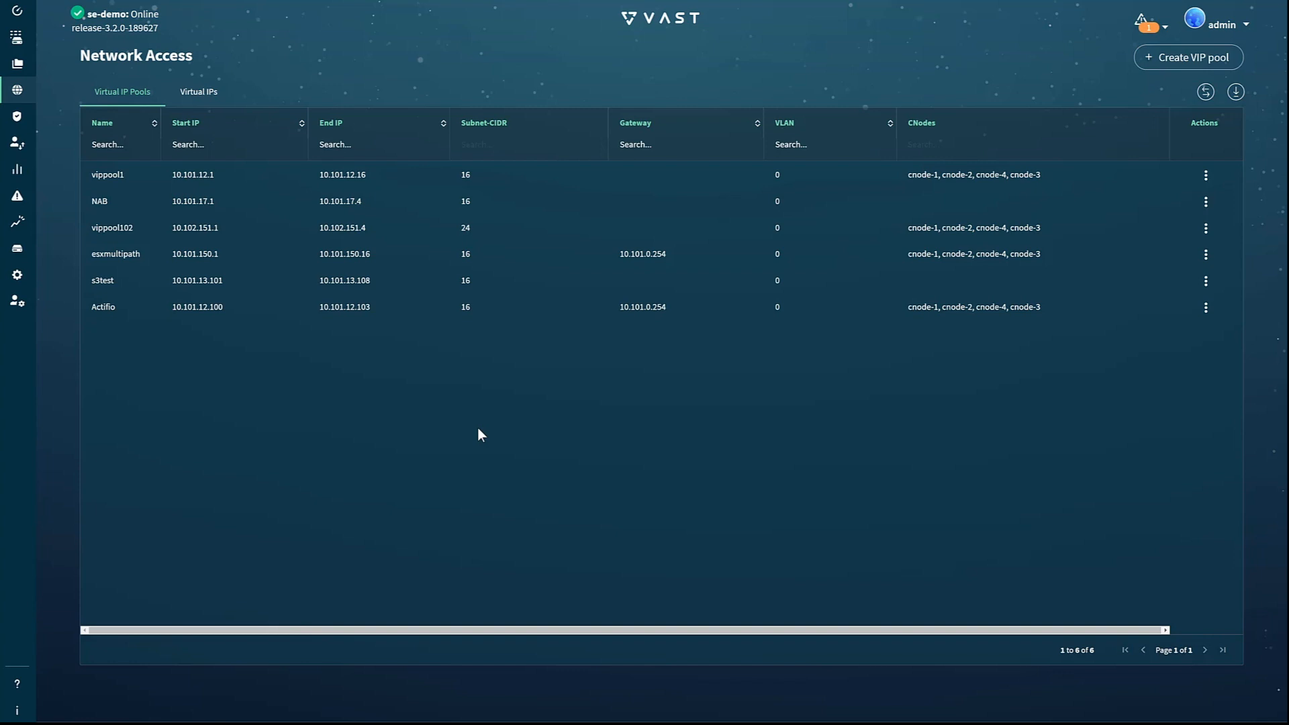
pyautogui.moveTo(192, 211)
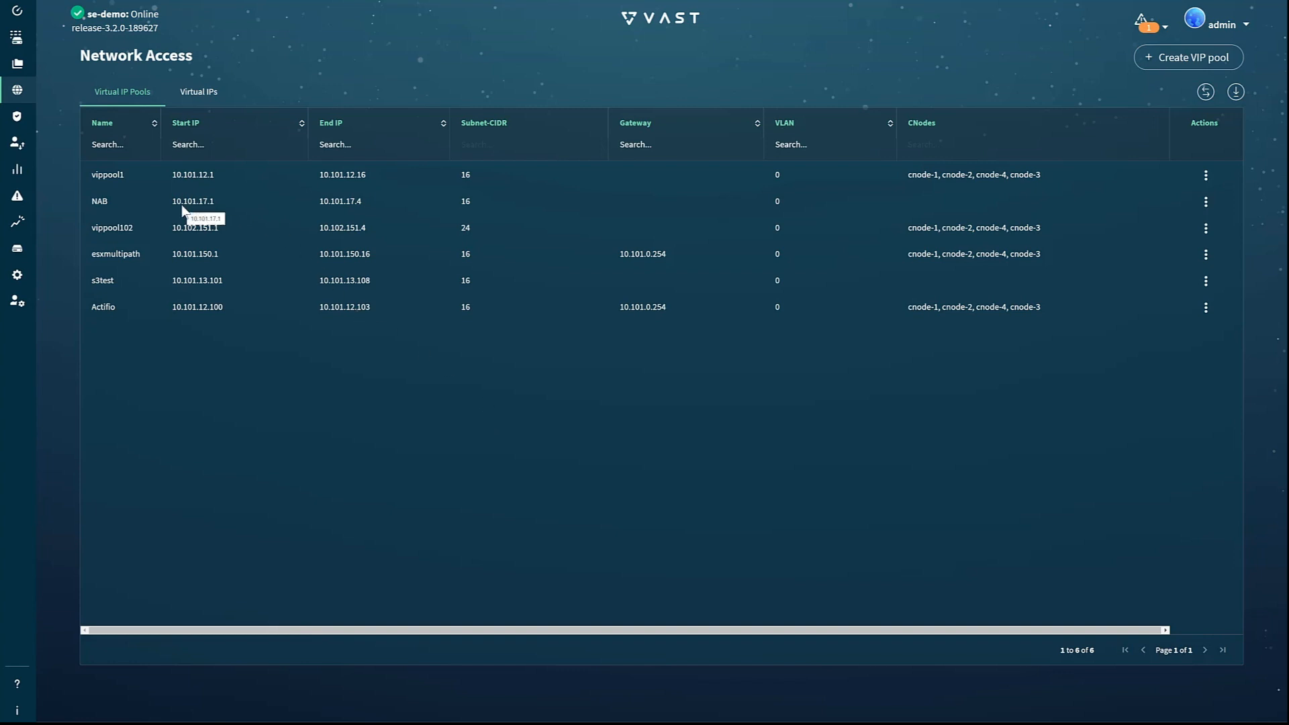
pyautogui.moveTo(182, 276)
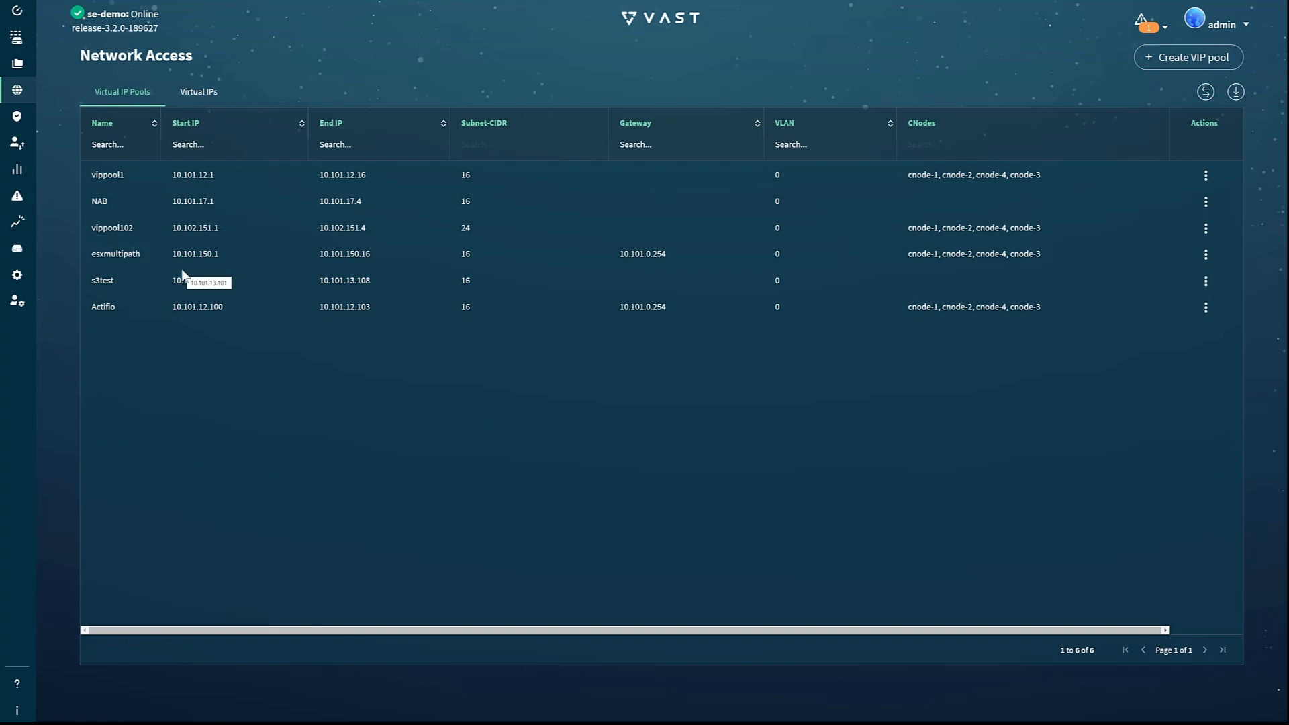
pyautogui.moveTo(195, 270)
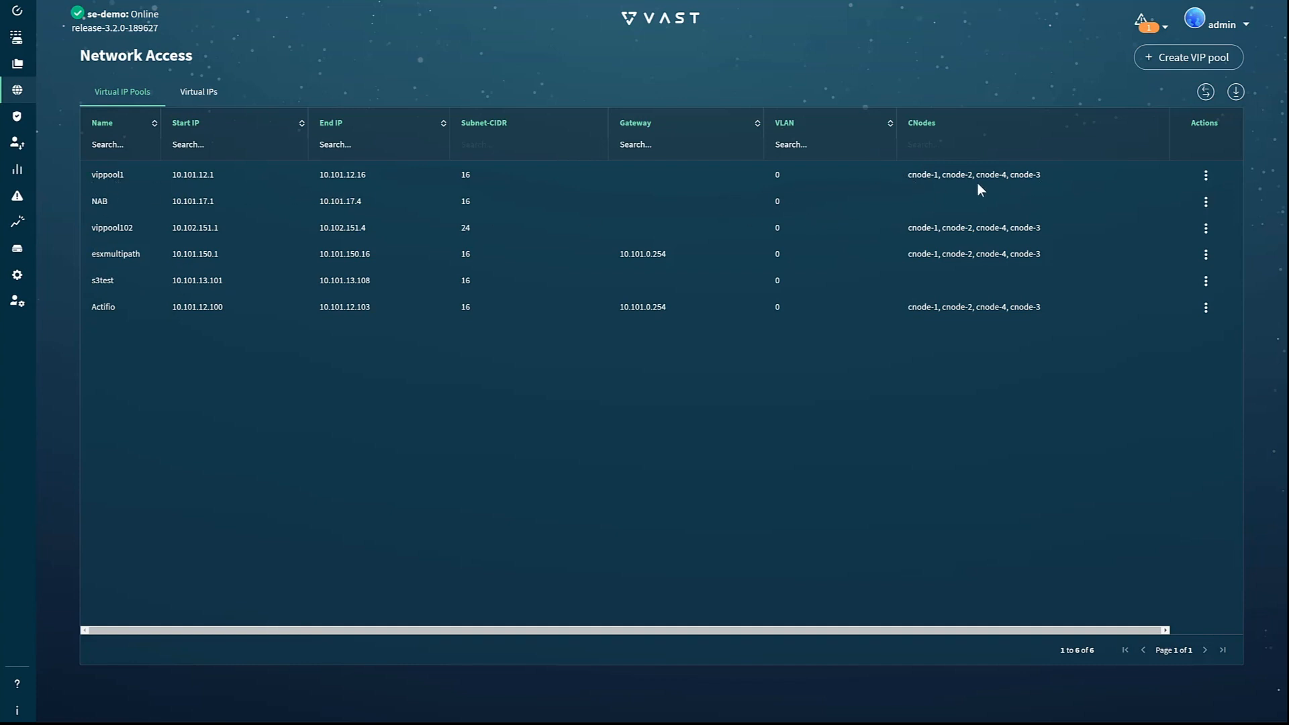
pyautogui.moveTo(891, 269)
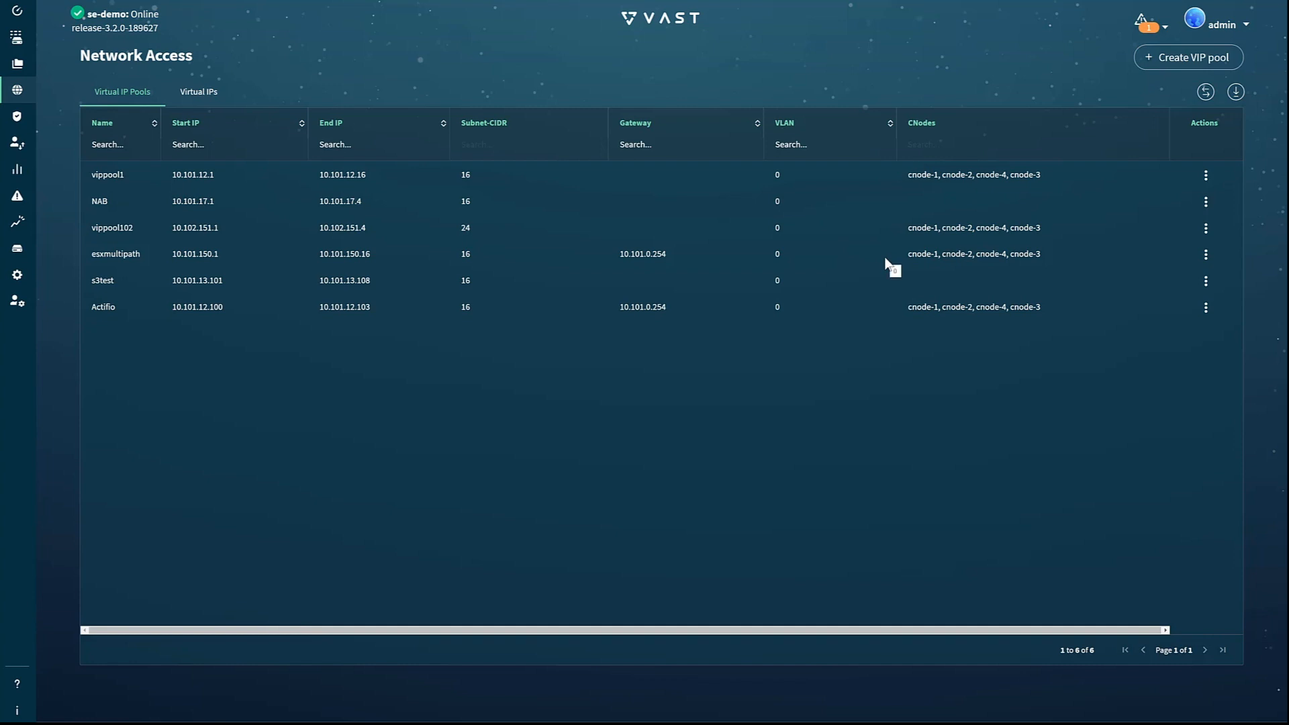
pyautogui.click(16, 90)
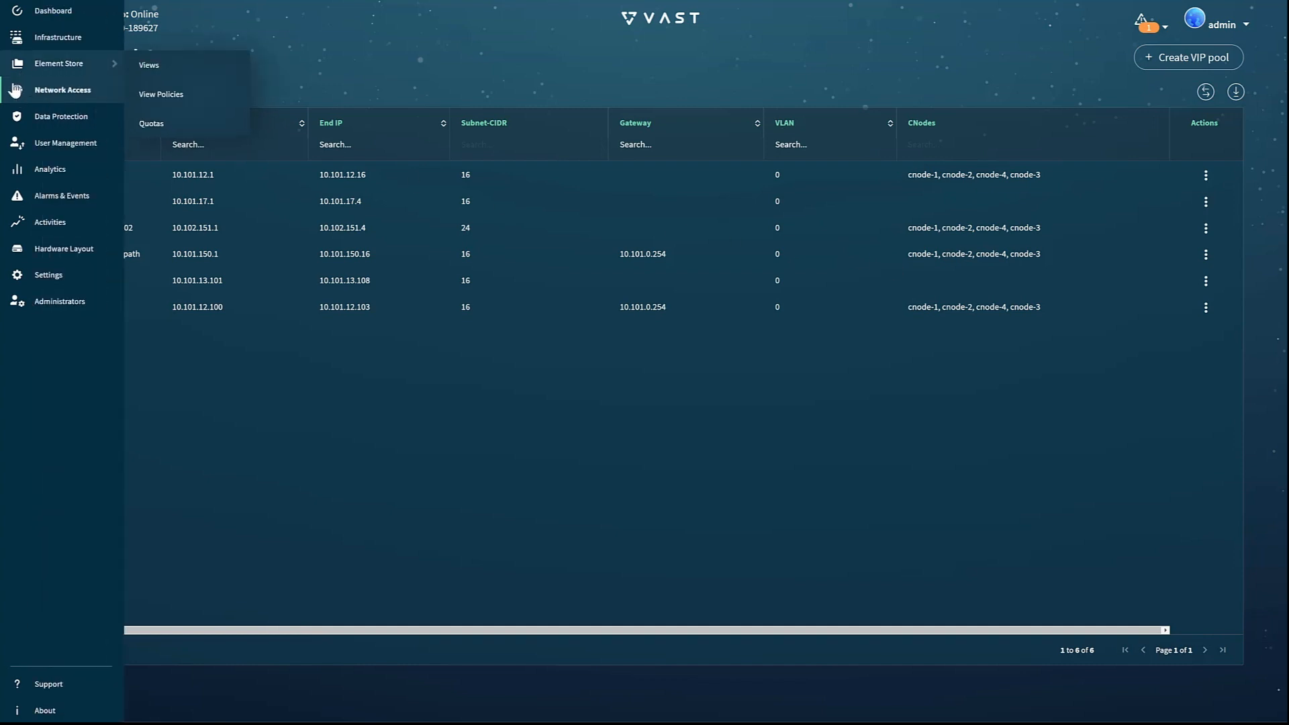
# - View DBOX-4PF00E from the right side and show the slot 6 15.363 TB SSD details
pyautogui.click(64, 249)
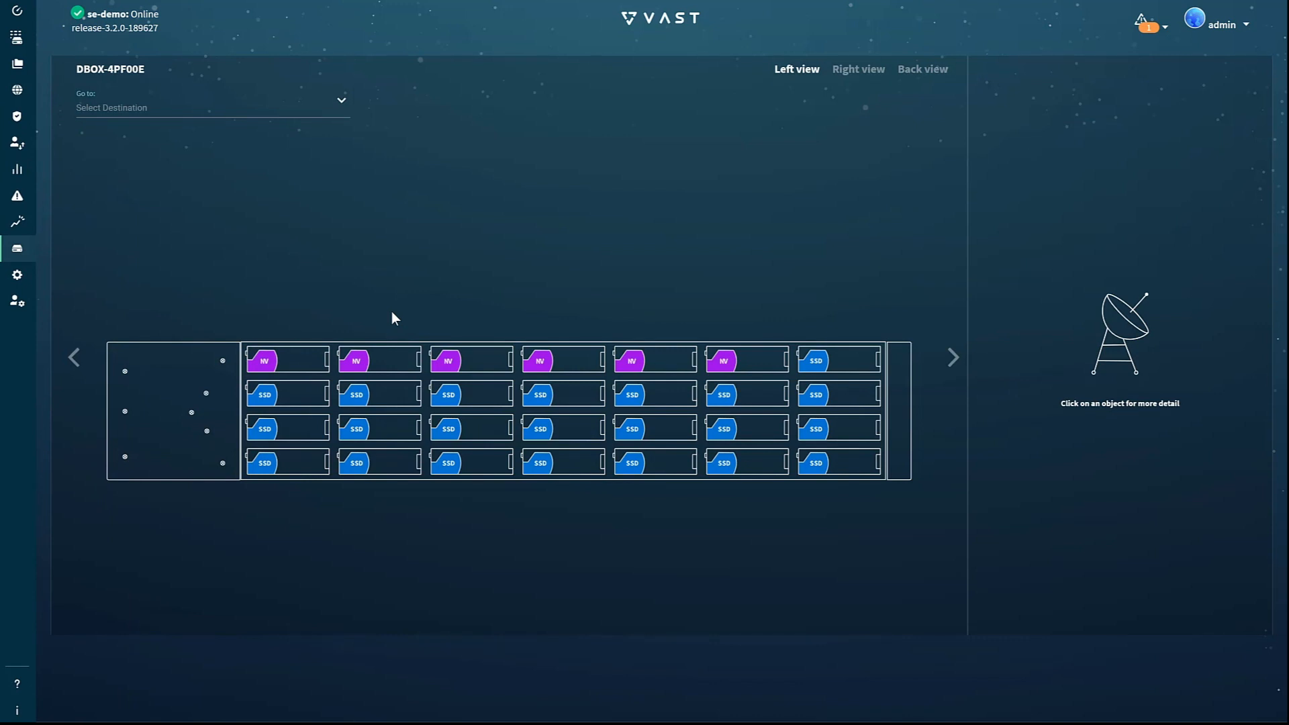
pyautogui.moveTo(288, 282)
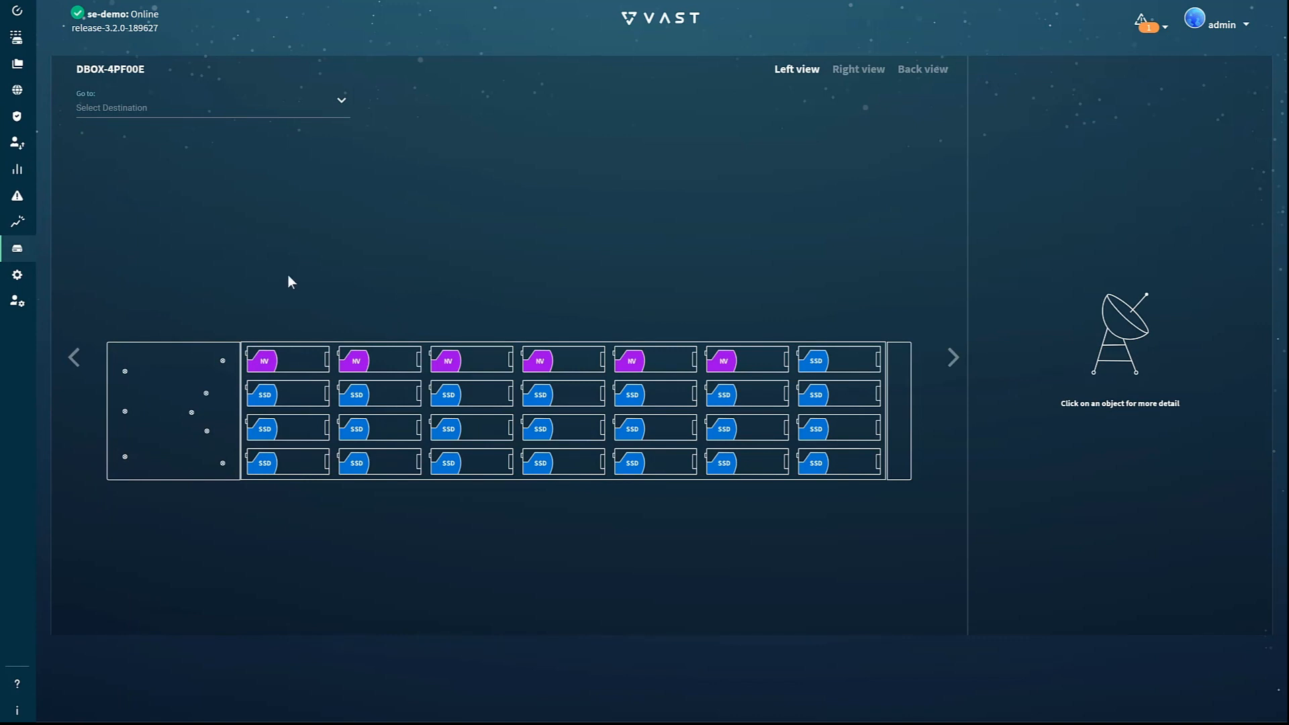
pyautogui.moveTo(181, 259)
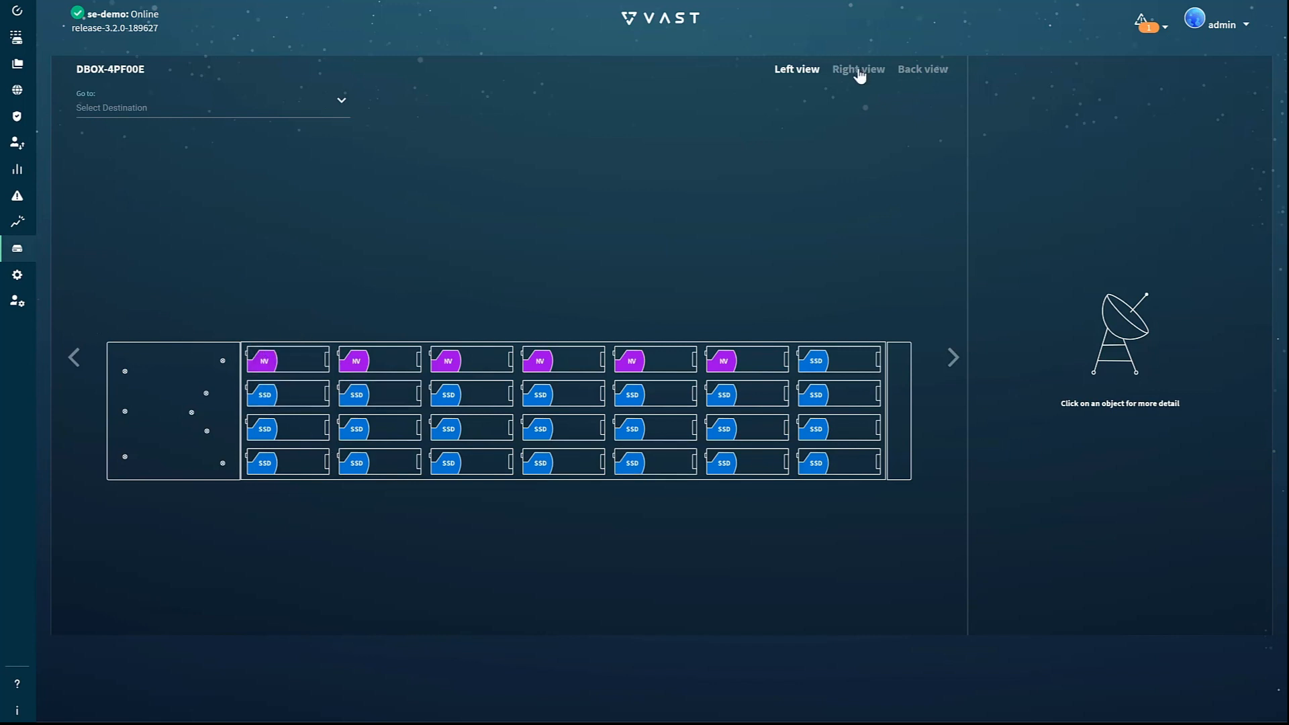
pyautogui.click(858, 68)
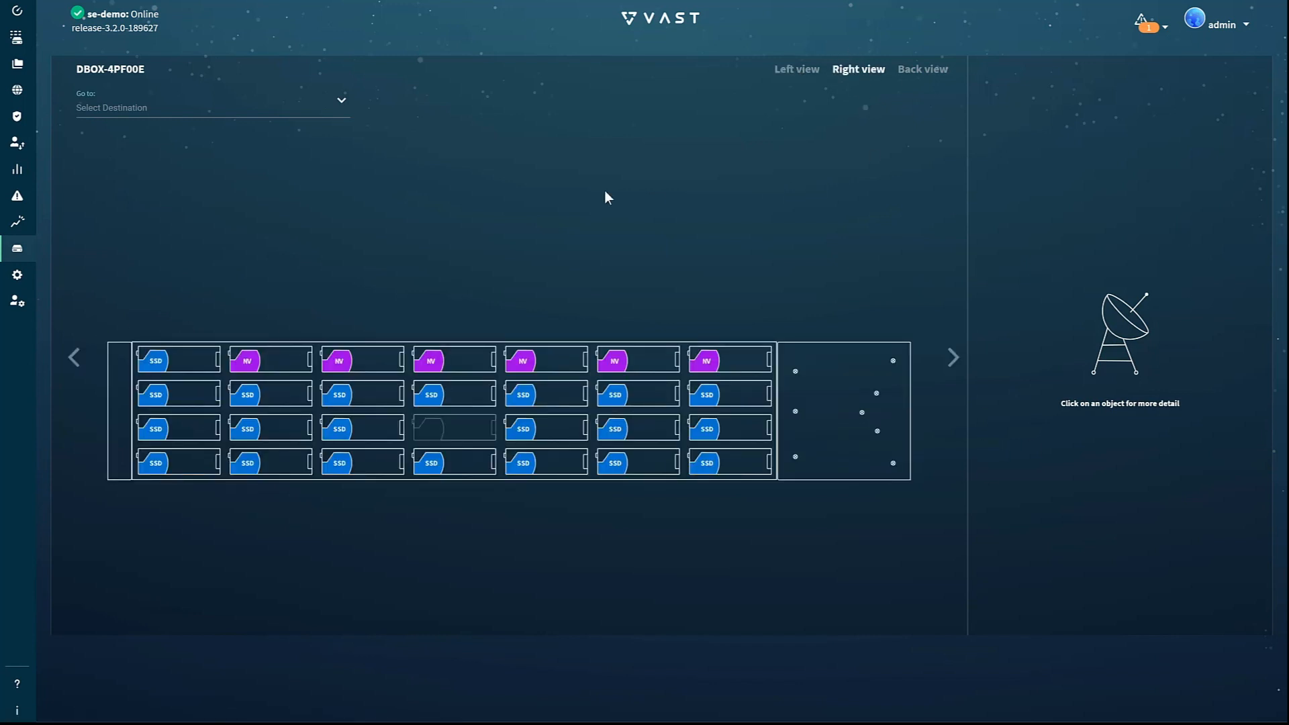
pyautogui.moveTo(266, 451)
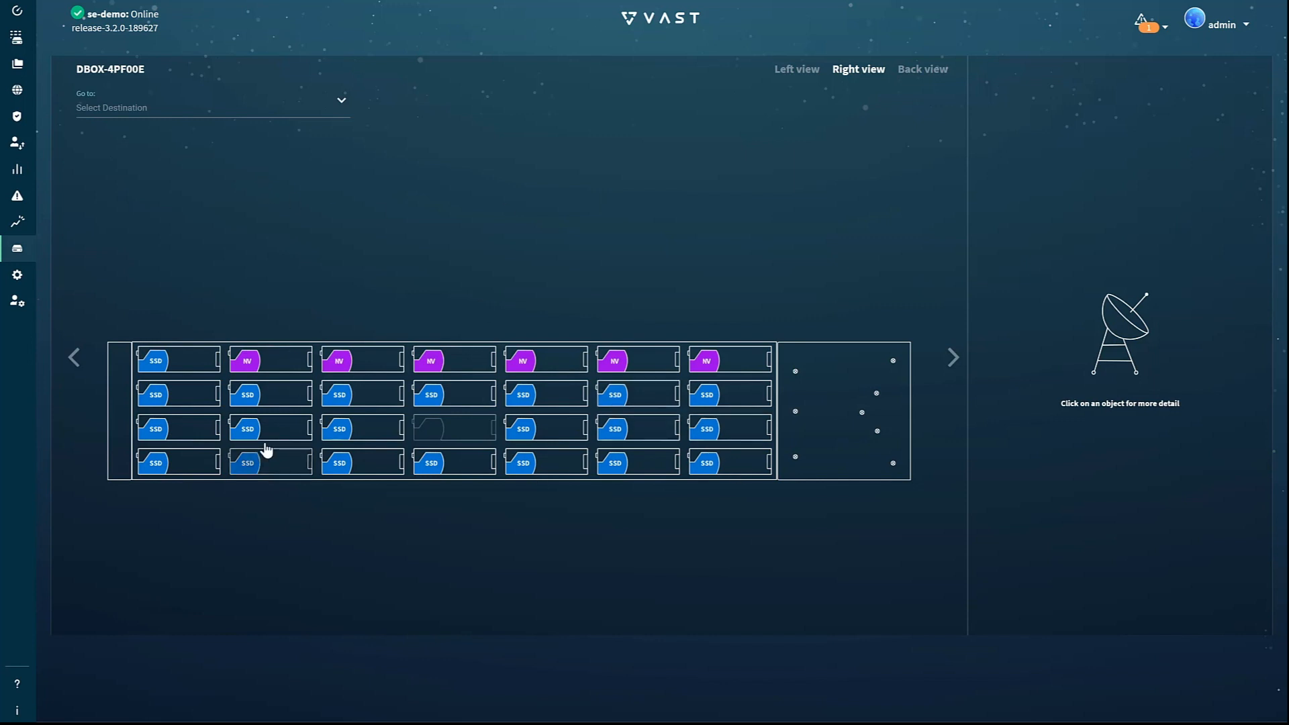
pyautogui.click(269, 394)
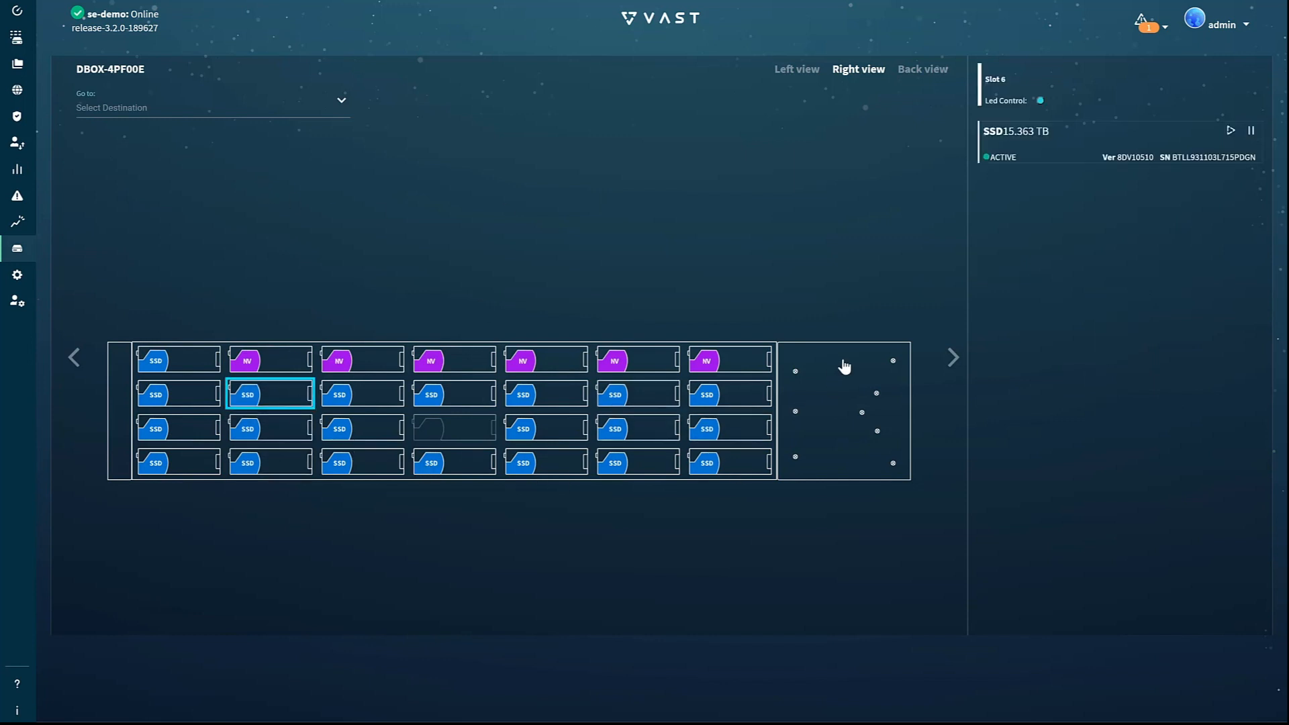
pyautogui.moveTo(1191, 171)
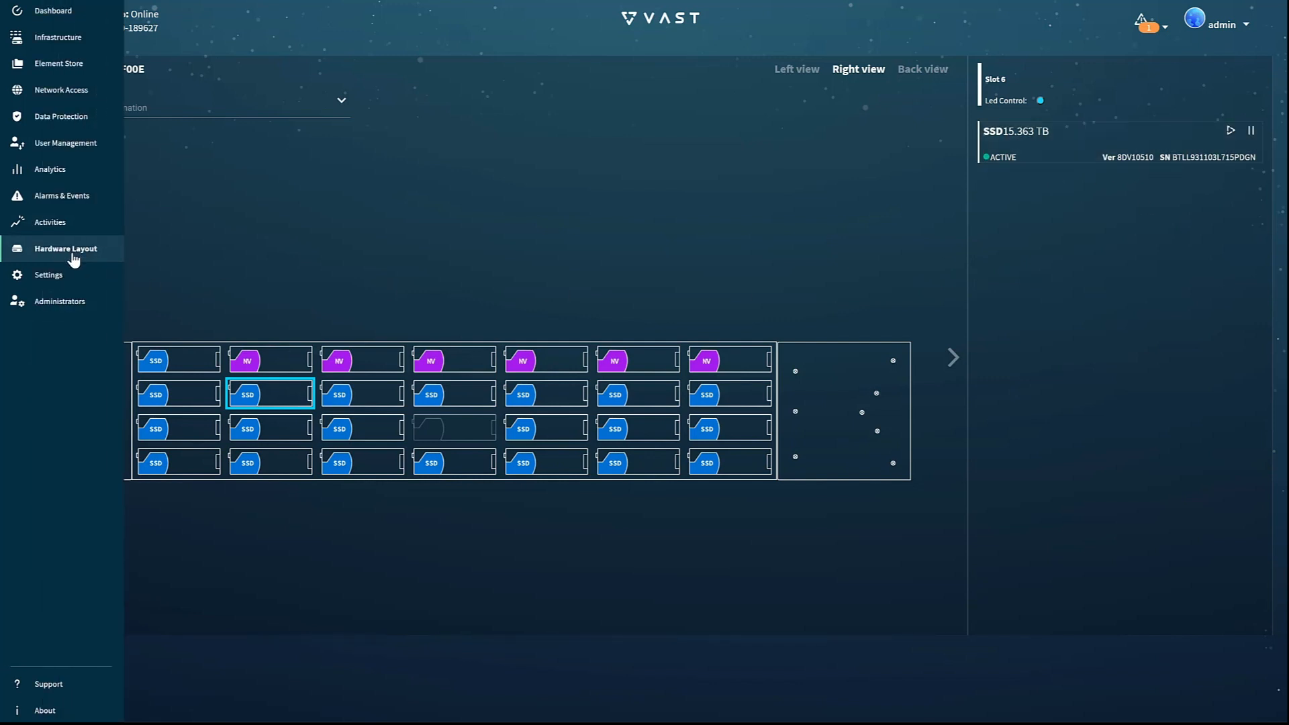
pyautogui.click(58, 37)
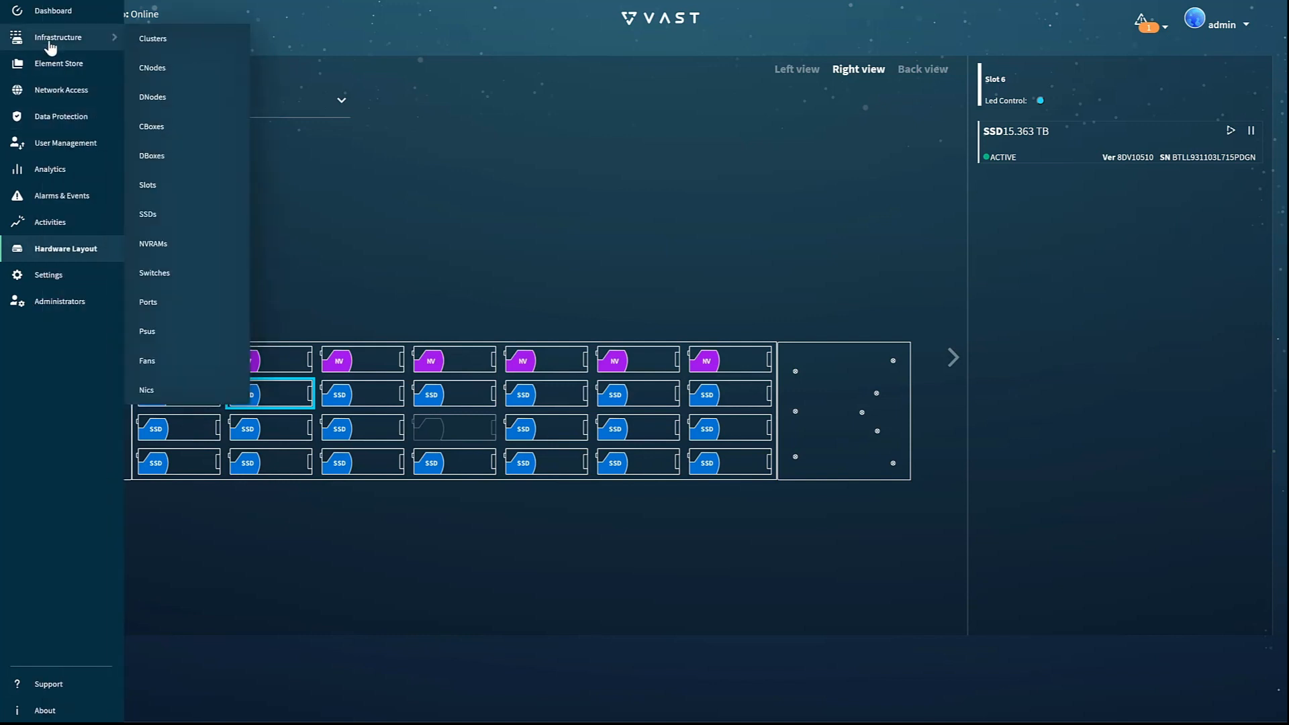
# - List the Infrastructure clusters and review se-demo's Upgrade Cluster options without upgrading
pyautogui.click(151, 68)
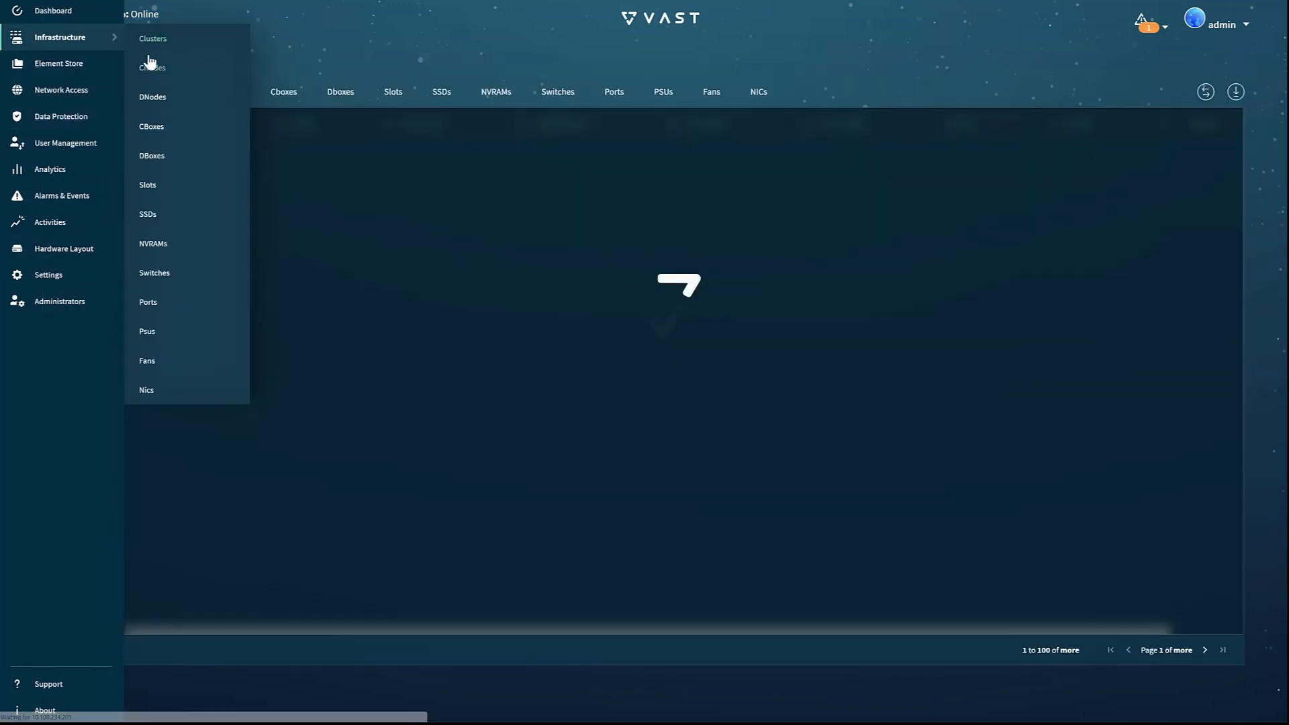
pyautogui.click(153, 37)
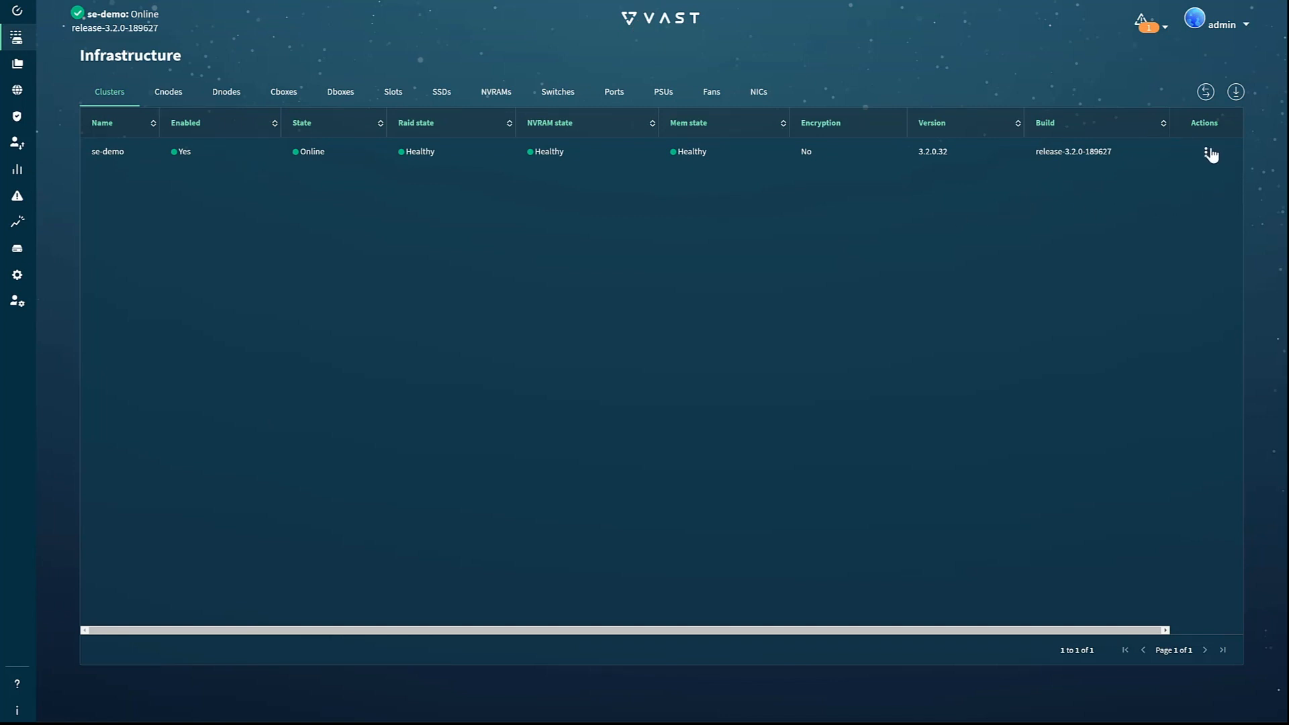
pyautogui.click(1206, 152)
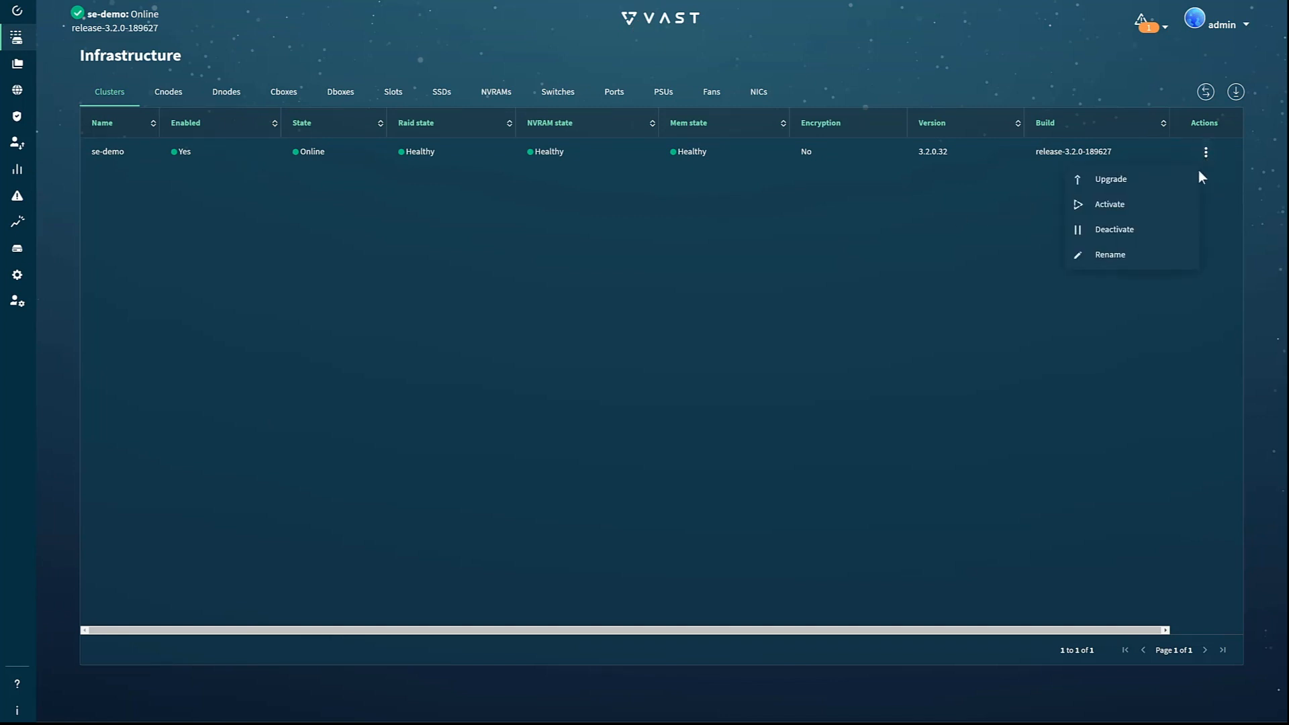
pyautogui.click(1110, 178)
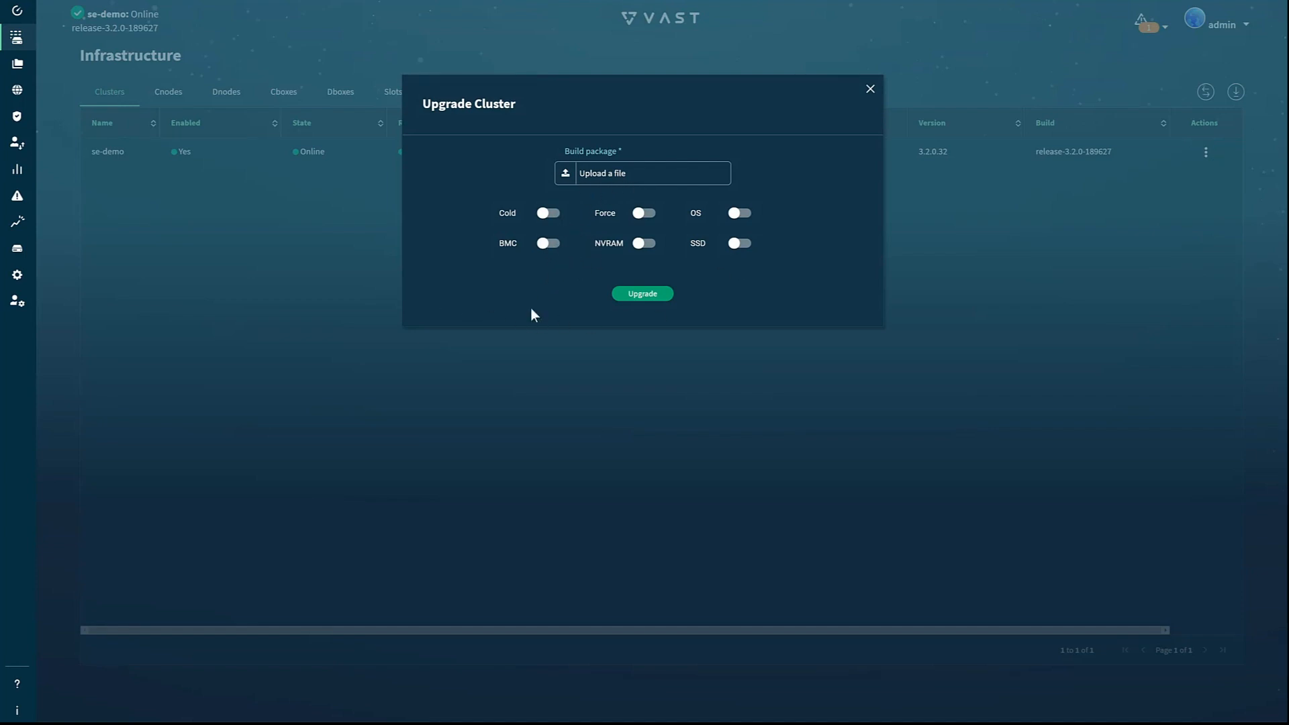
pyautogui.moveTo(870, 88)
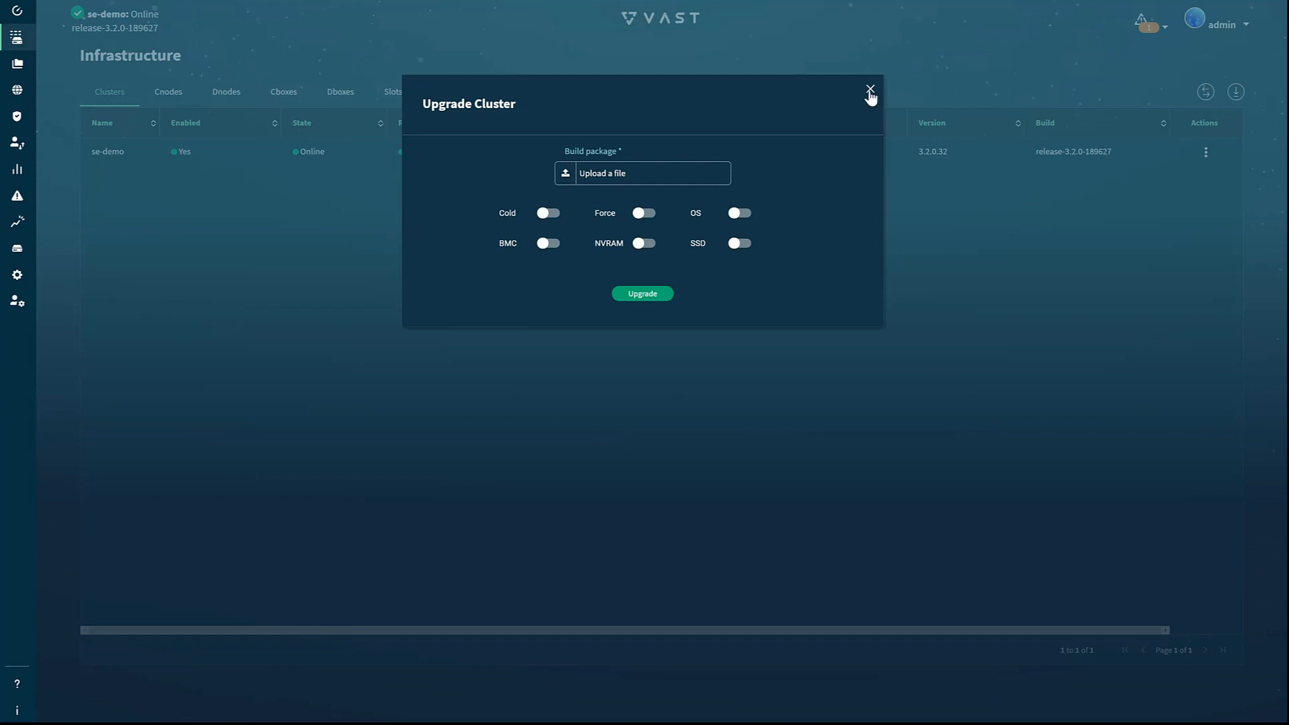
pyautogui.click(870, 88)
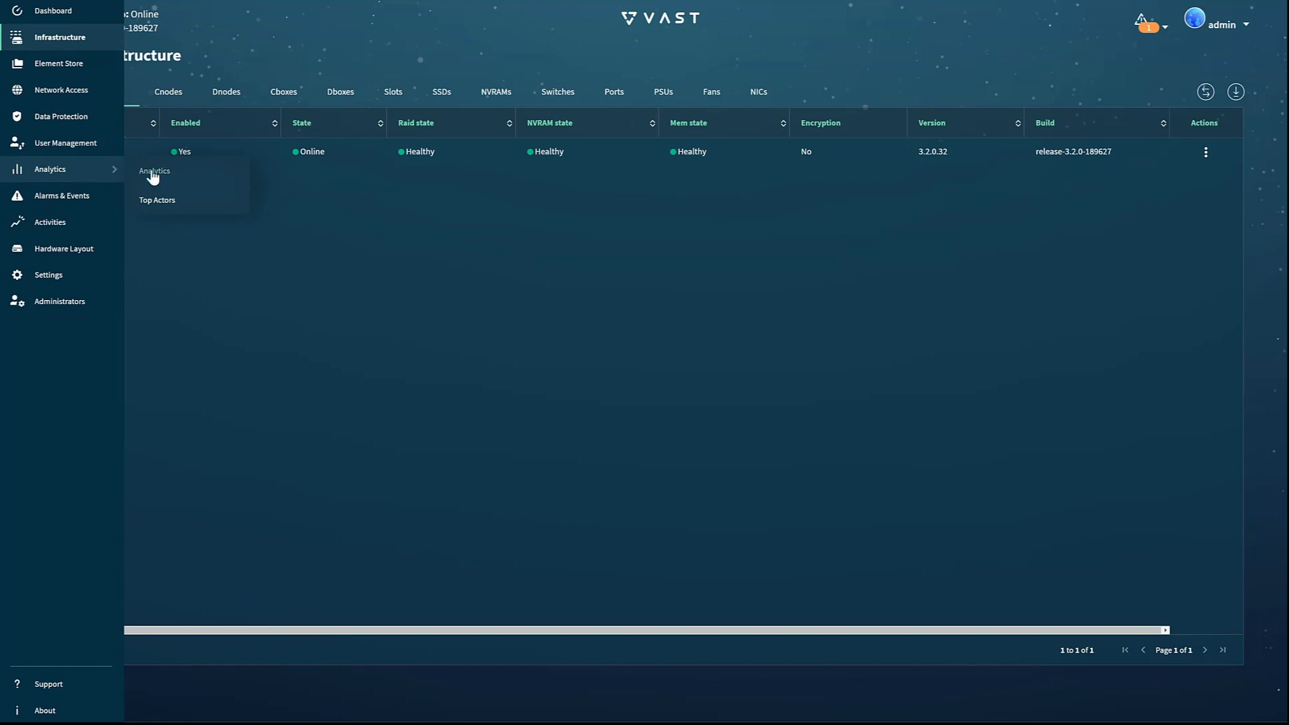
# - Chart the predefined CNode IOPS and Bandwidth analytic for cnode-1 through cnode-4
pyautogui.click(153, 170)
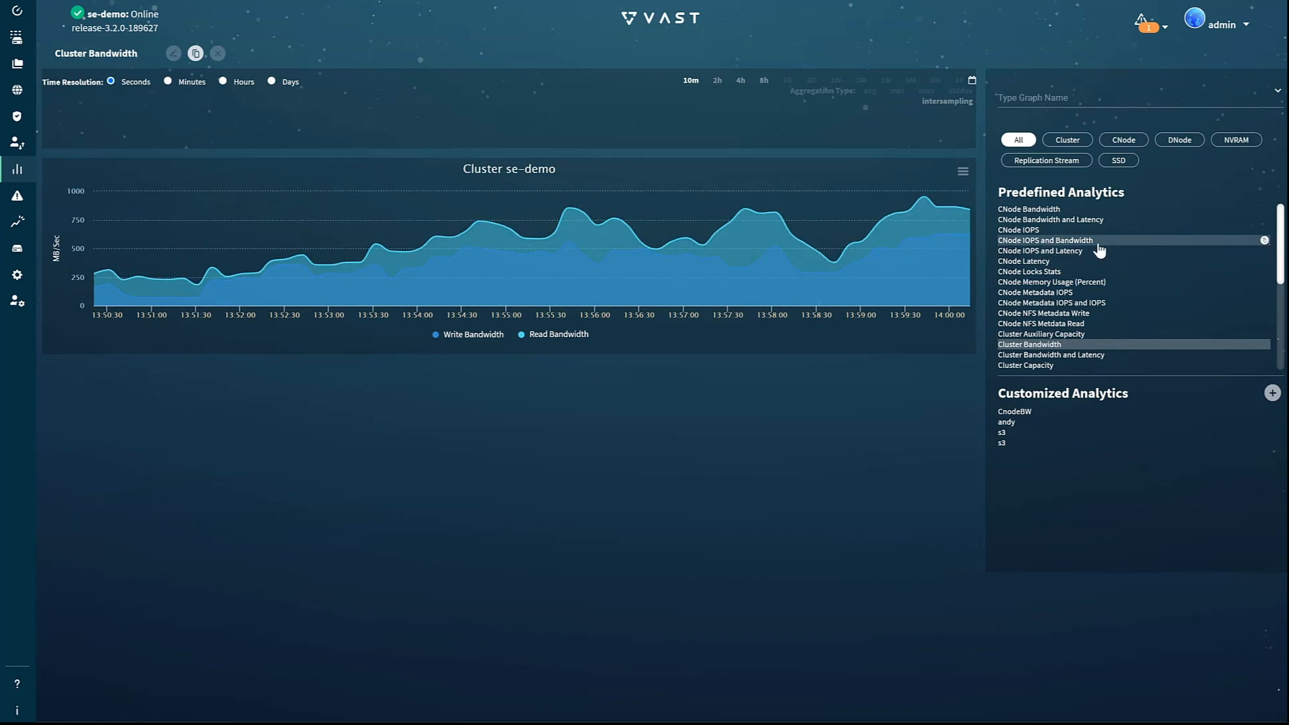
pyautogui.click(1046, 239)
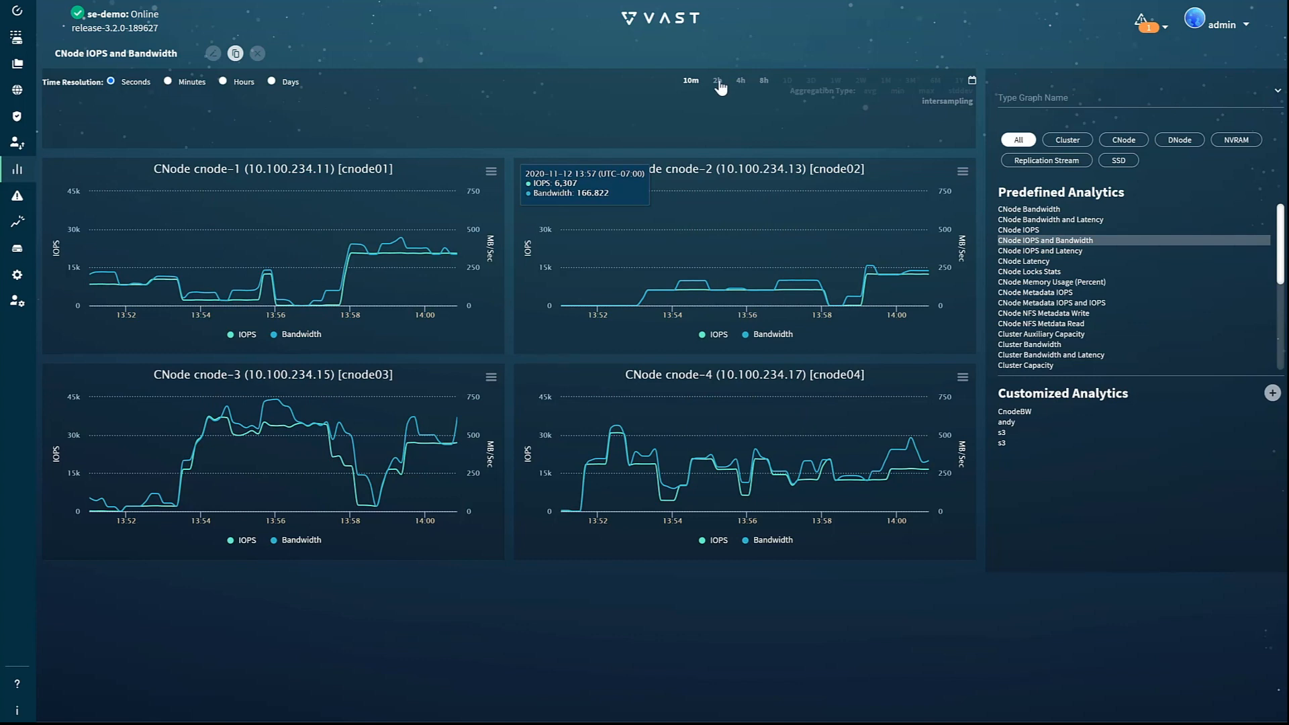
# - Show the last 2h of CNode activity, then browse the custom date-range picker
pyautogui.click(715, 81)
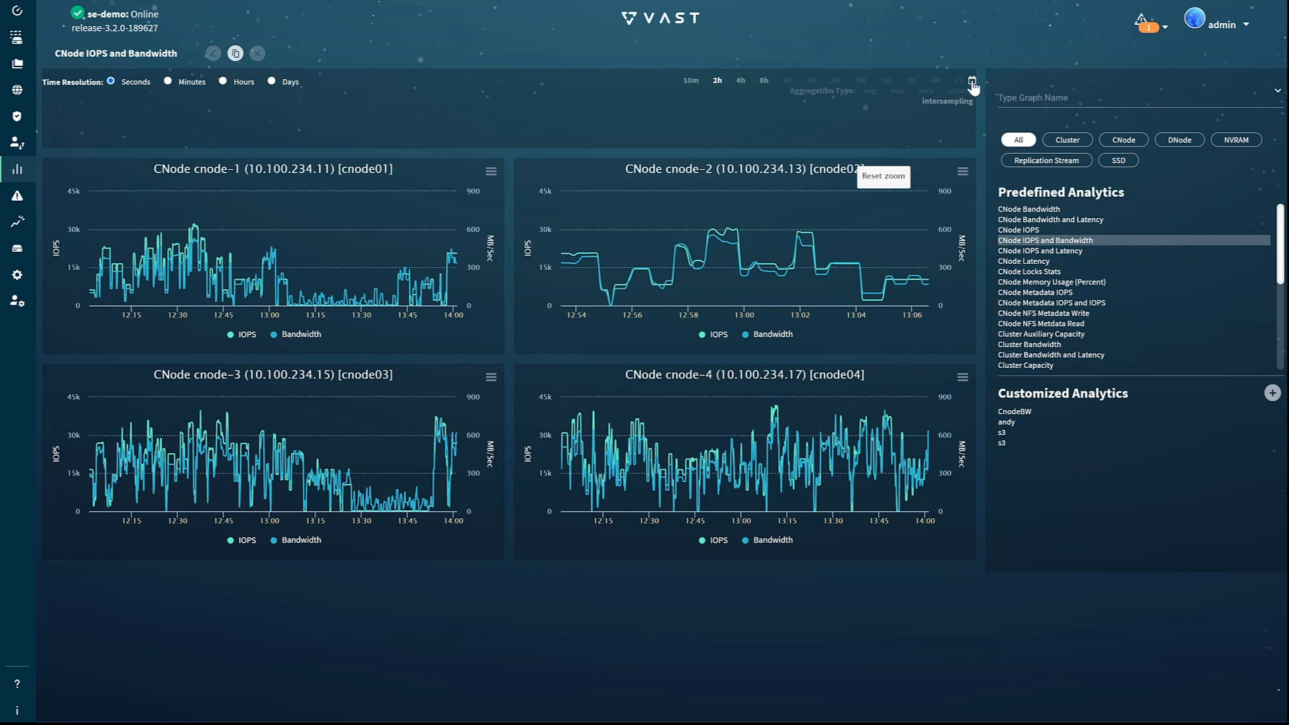
pyautogui.click(971, 81)
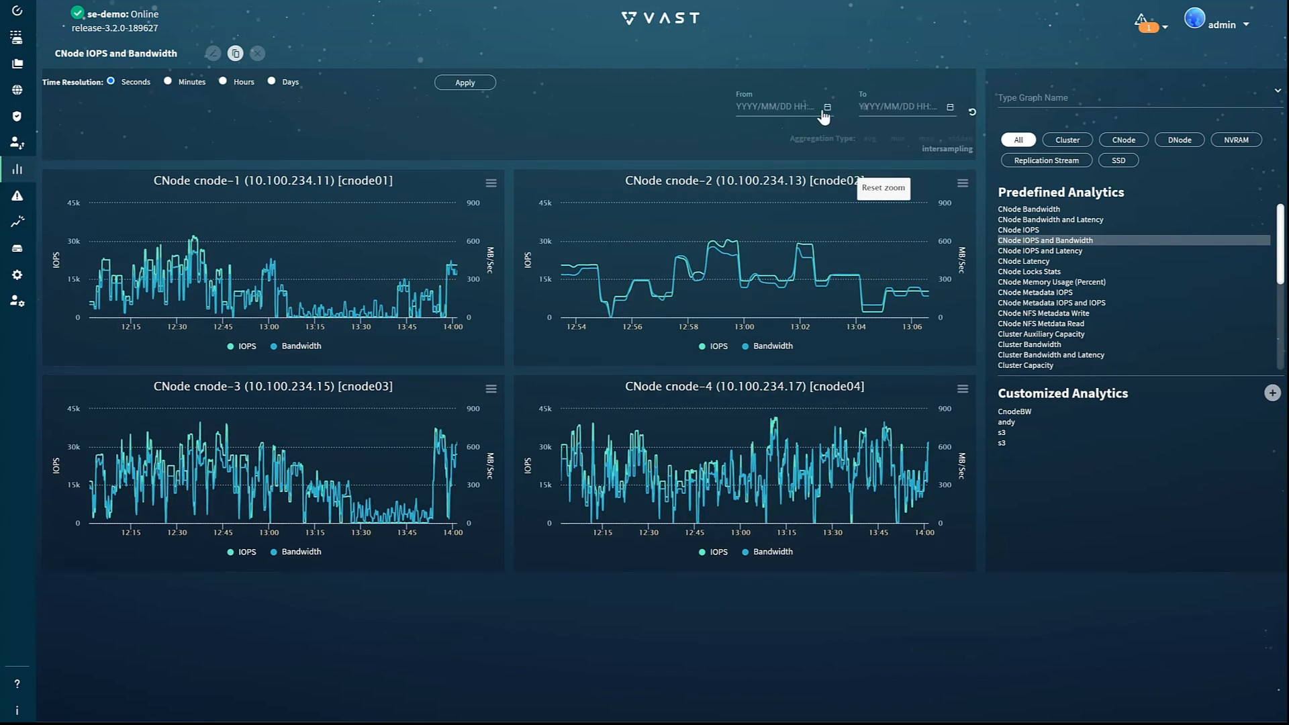
pyautogui.click(827, 108)
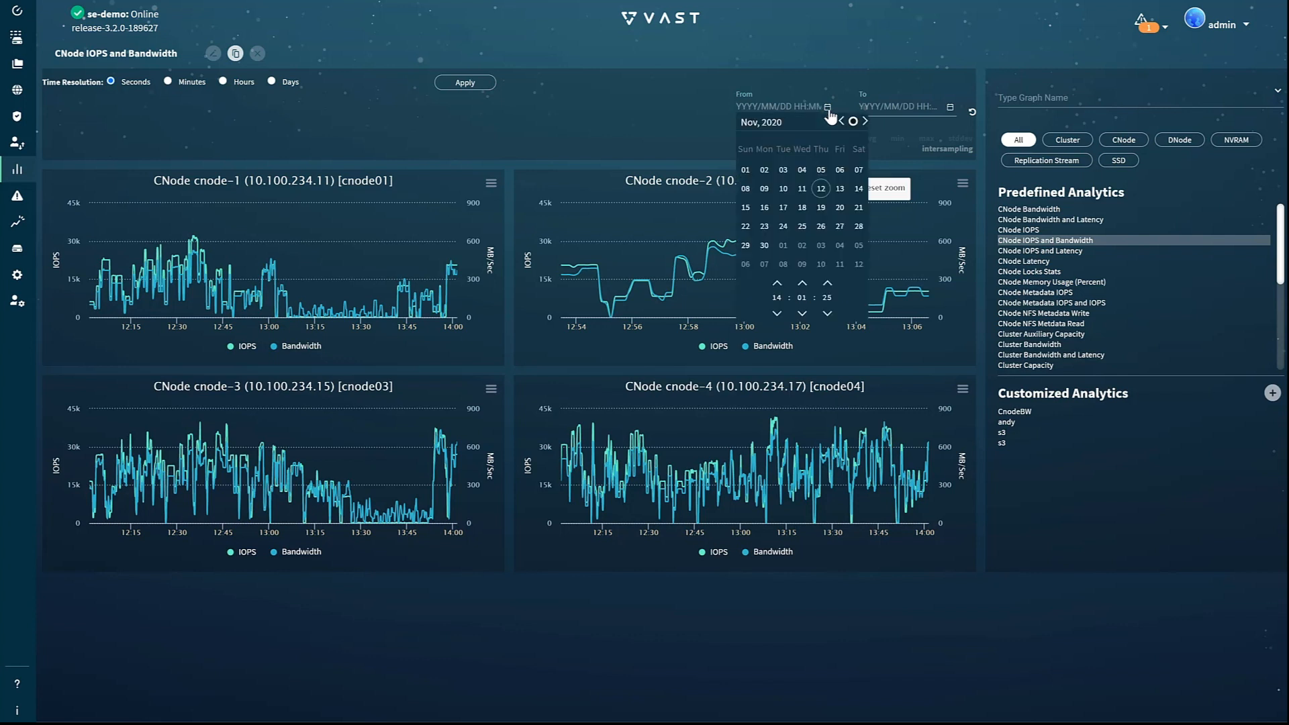
pyautogui.moveTo(872, 171)
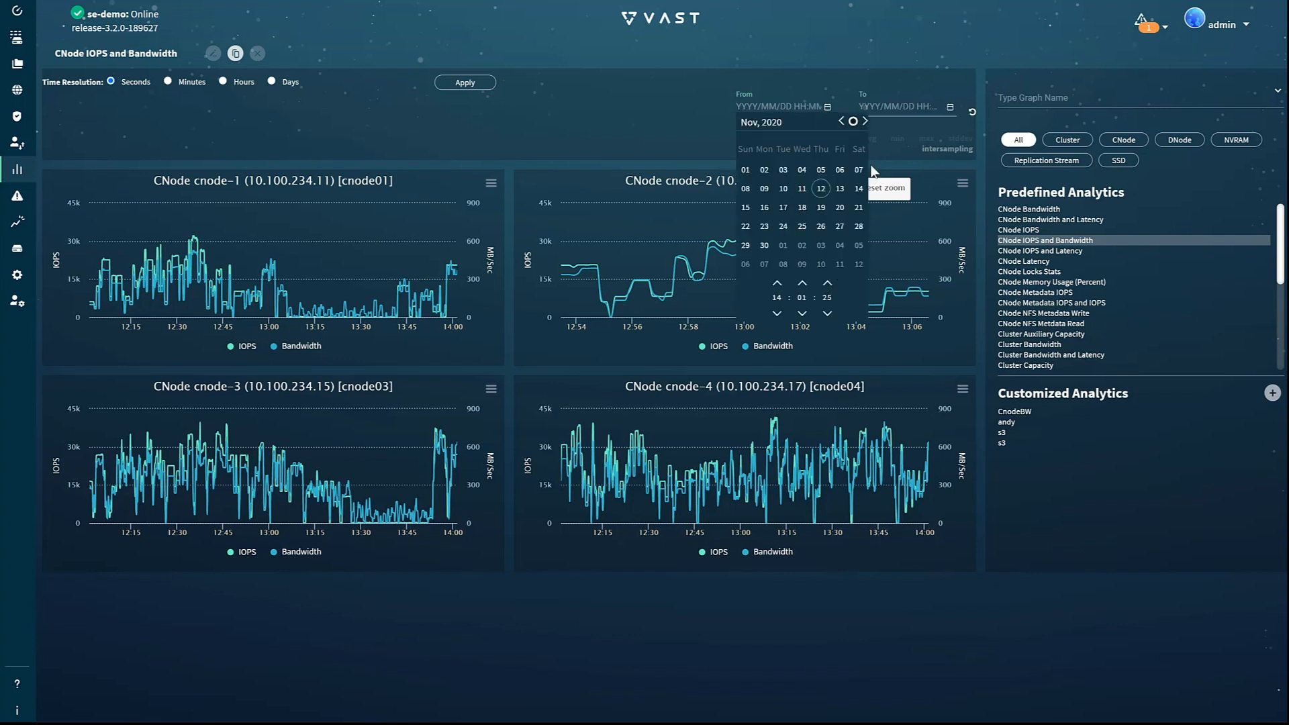
pyautogui.moveTo(563, 123)
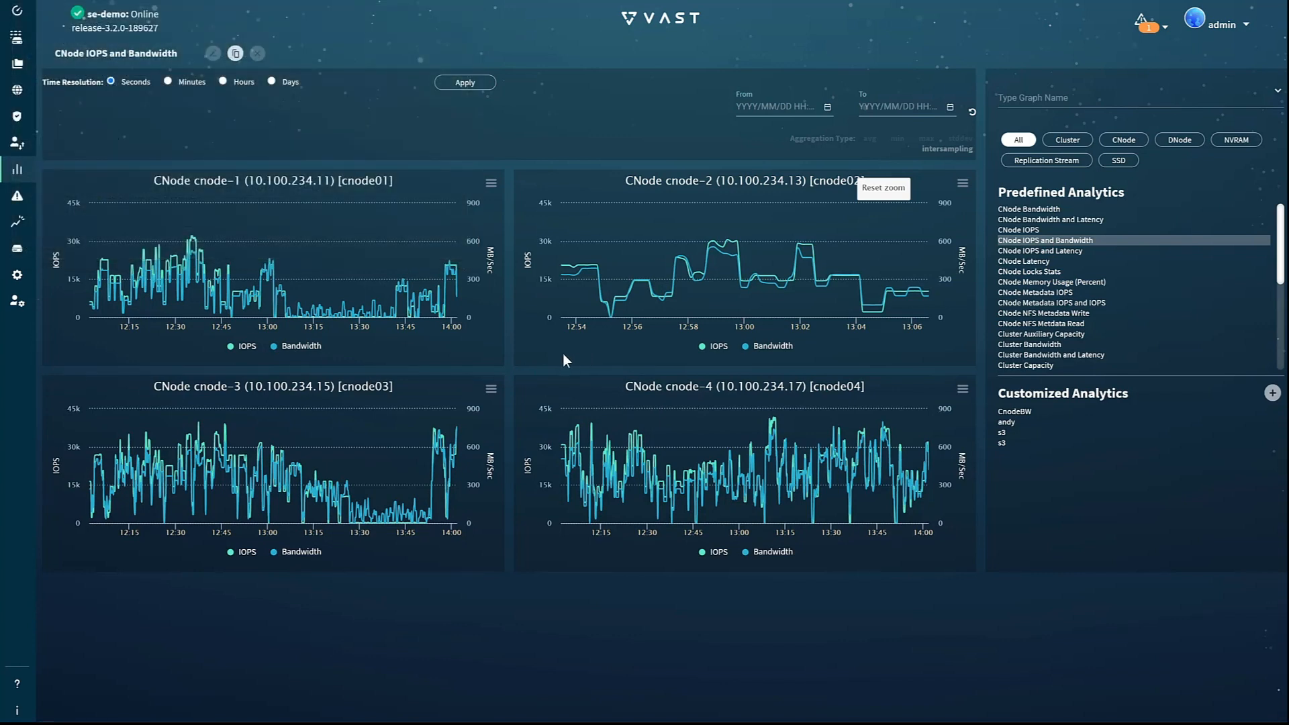
pyautogui.moveTo(548, 360)
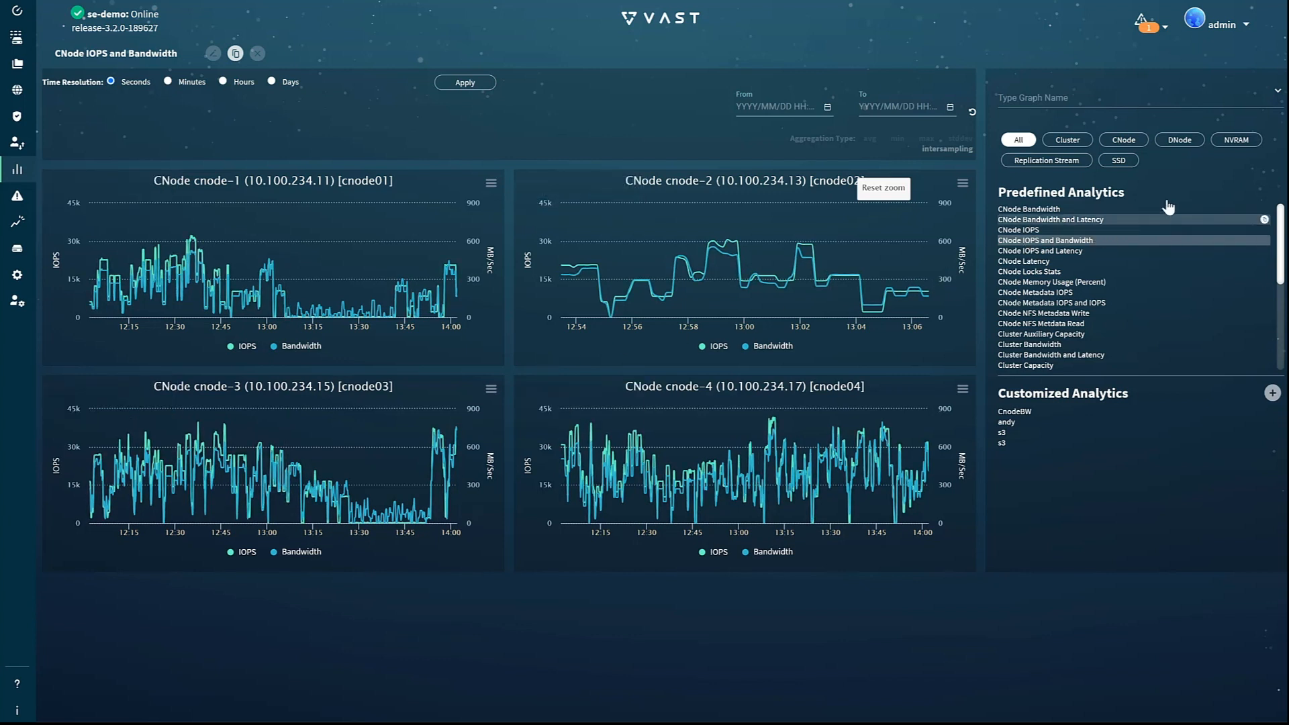
# - Filter predefined analytics to SSD and load SSD Bandwidth and Latency
pyautogui.click(1118, 159)
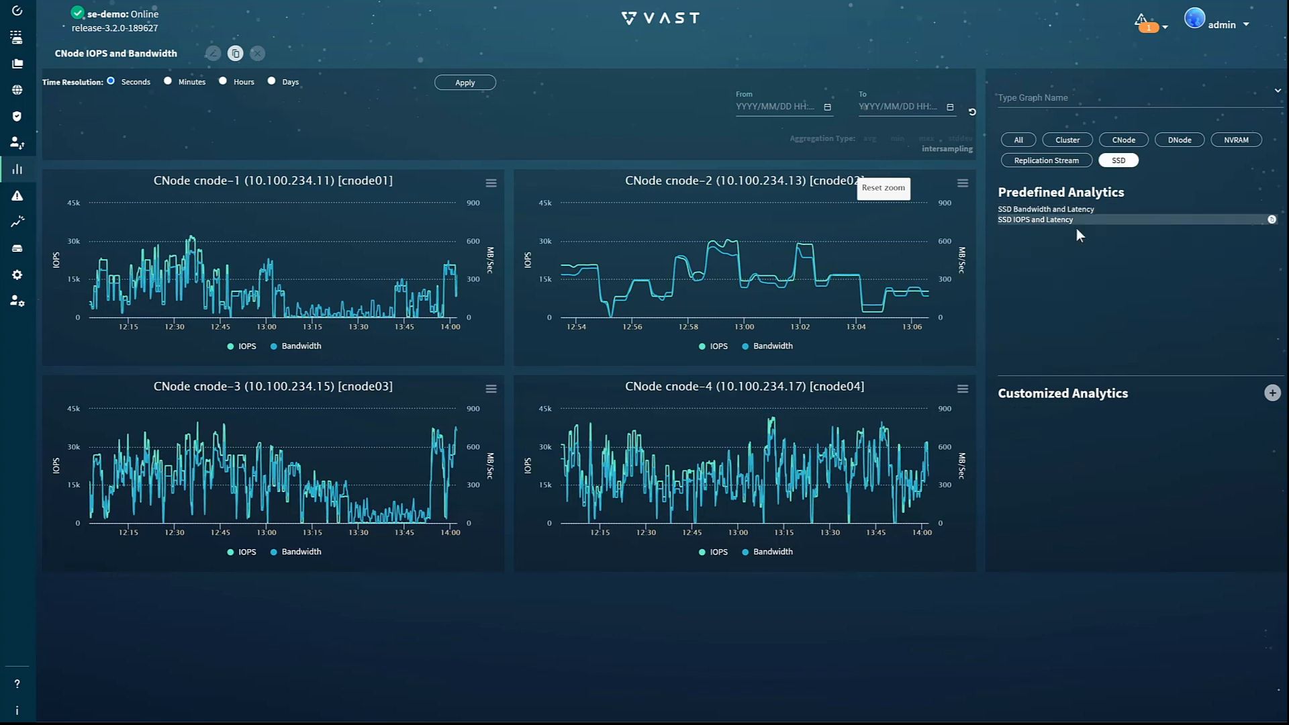
pyautogui.click(1045, 210)
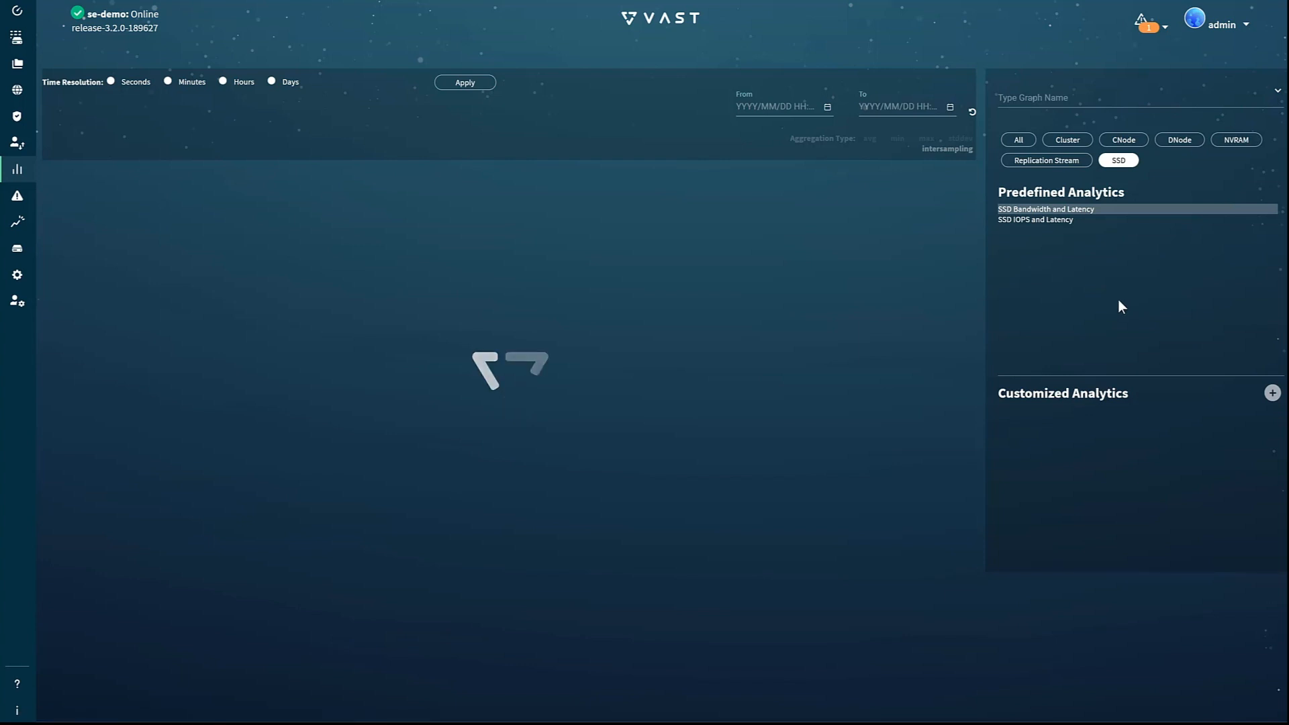
# - Load the SSD Bandwidth and Latency charts and scroll through read/write await and MB/s per DBox SSD
pyautogui.click(1045, 209)
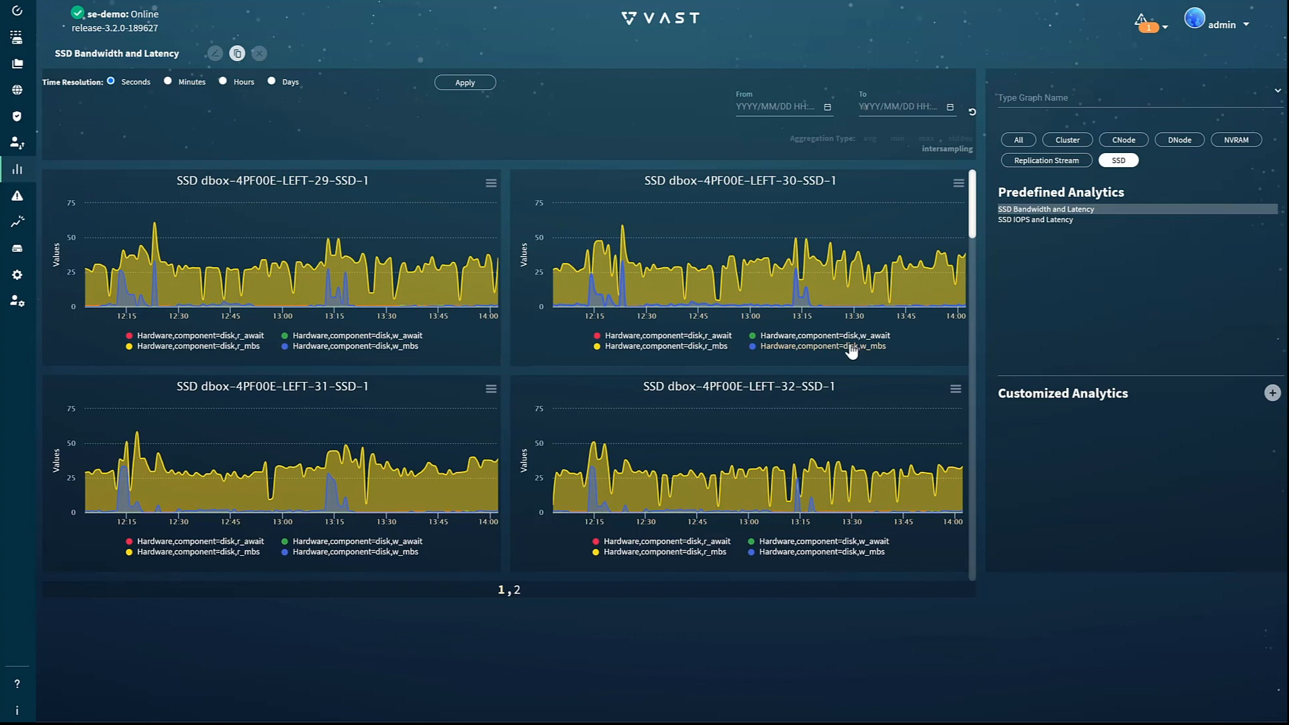
pyautogui.scroll(-3)
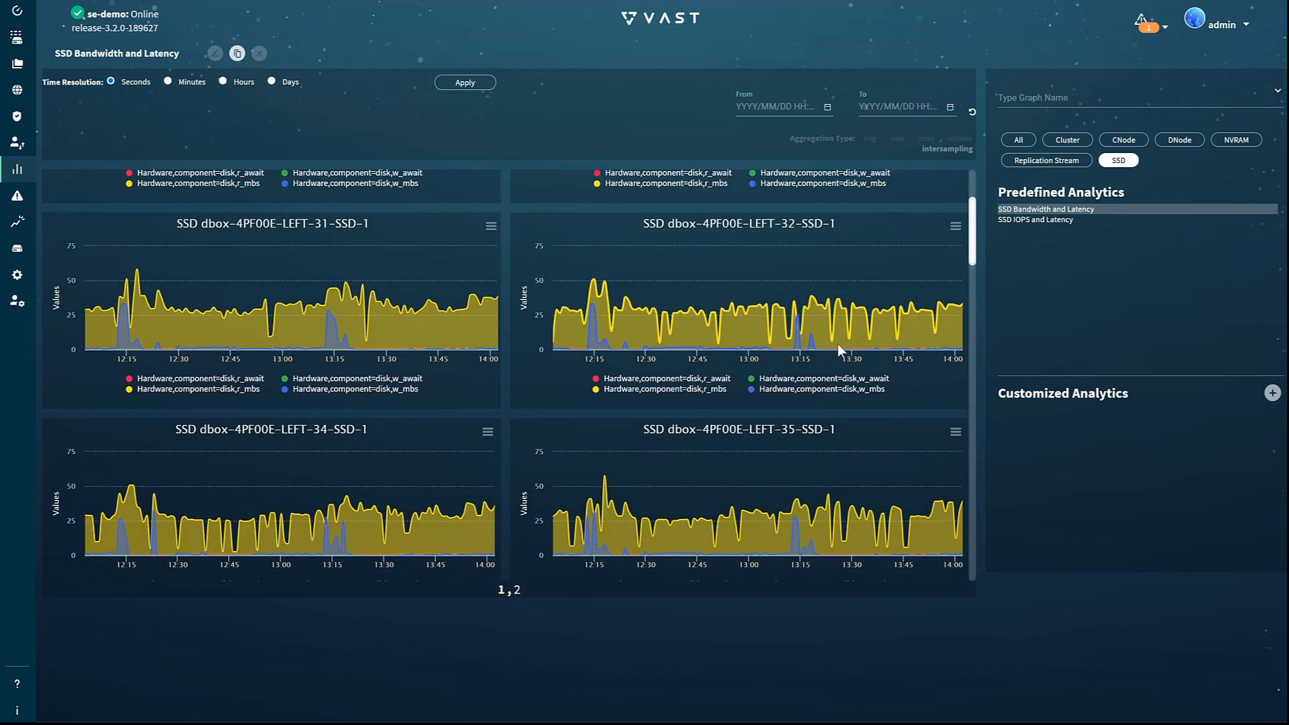
pyautogui.scroll(-3)
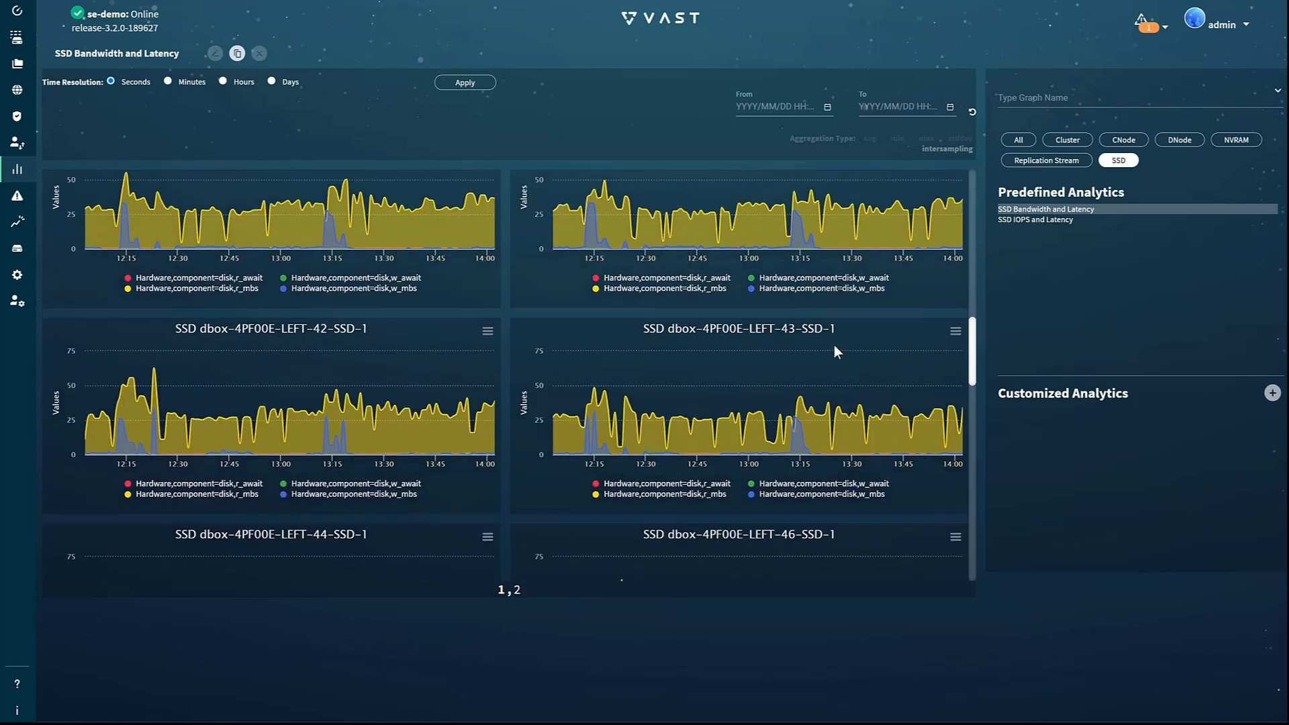
pyautogui.scroll(-3)
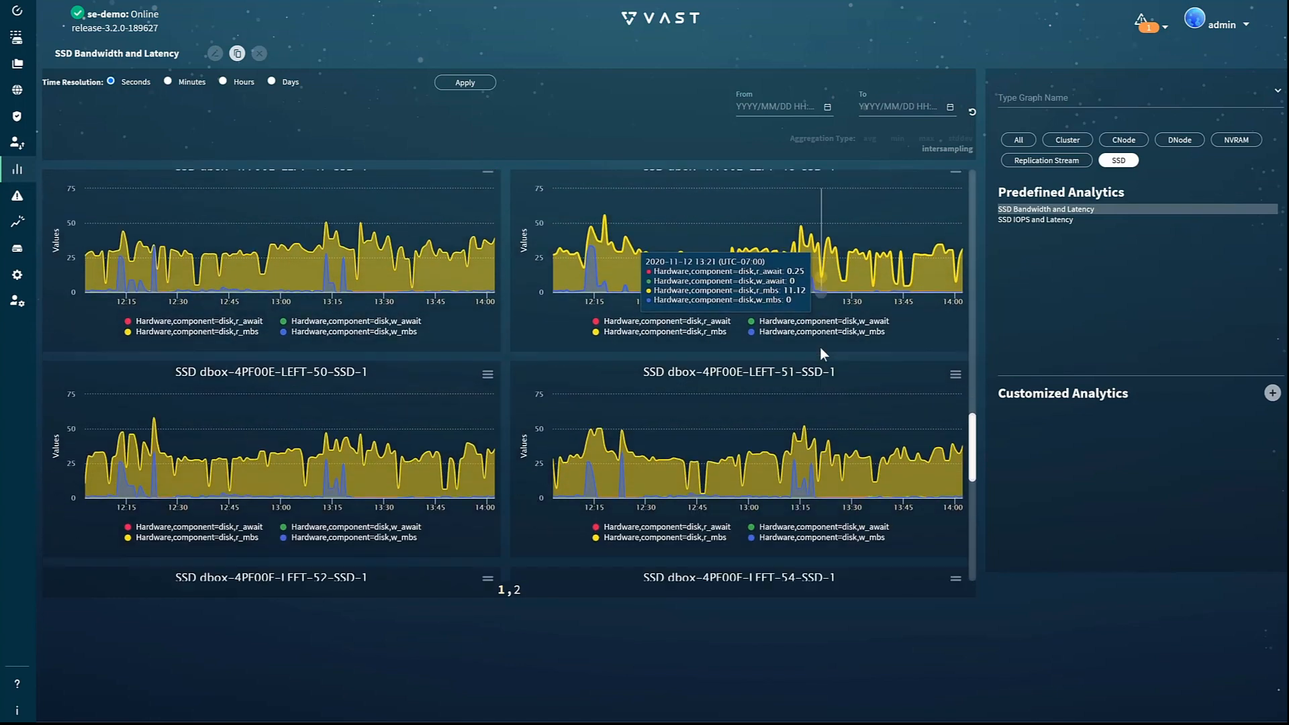
pyautogui.scroll(-3)
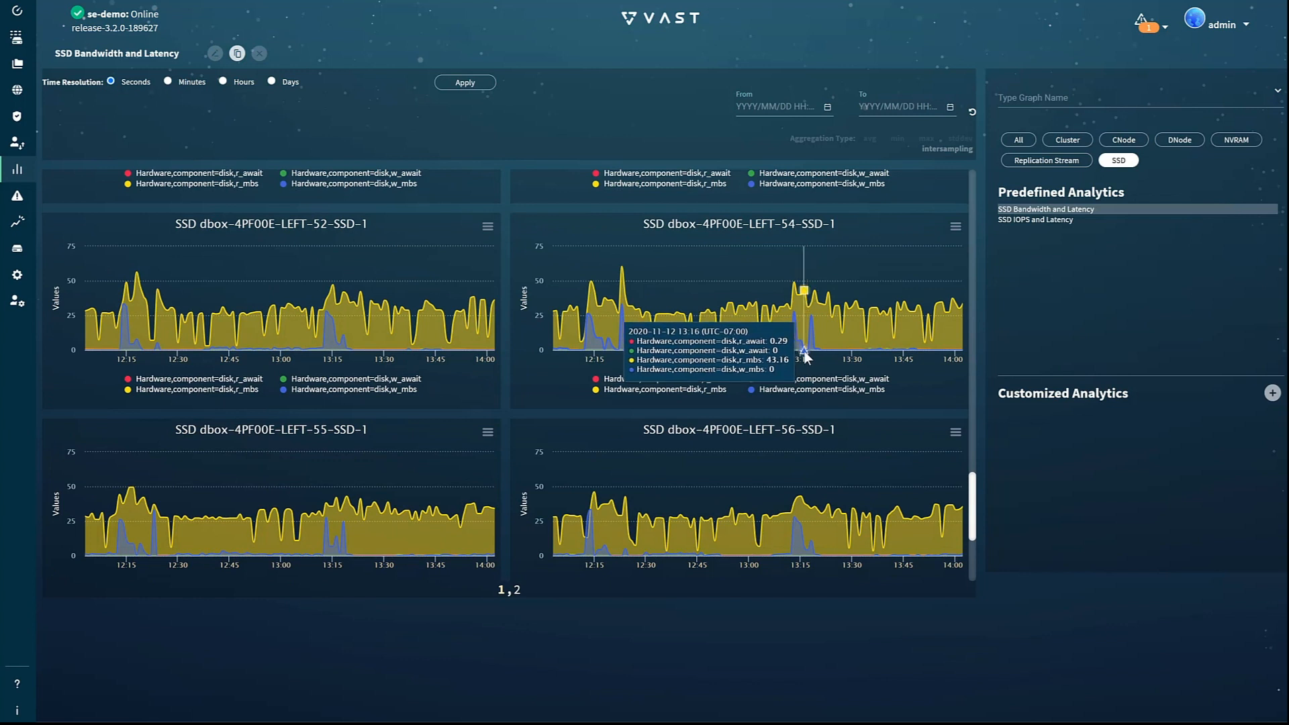
pyautogui.moveTo(812, 357)
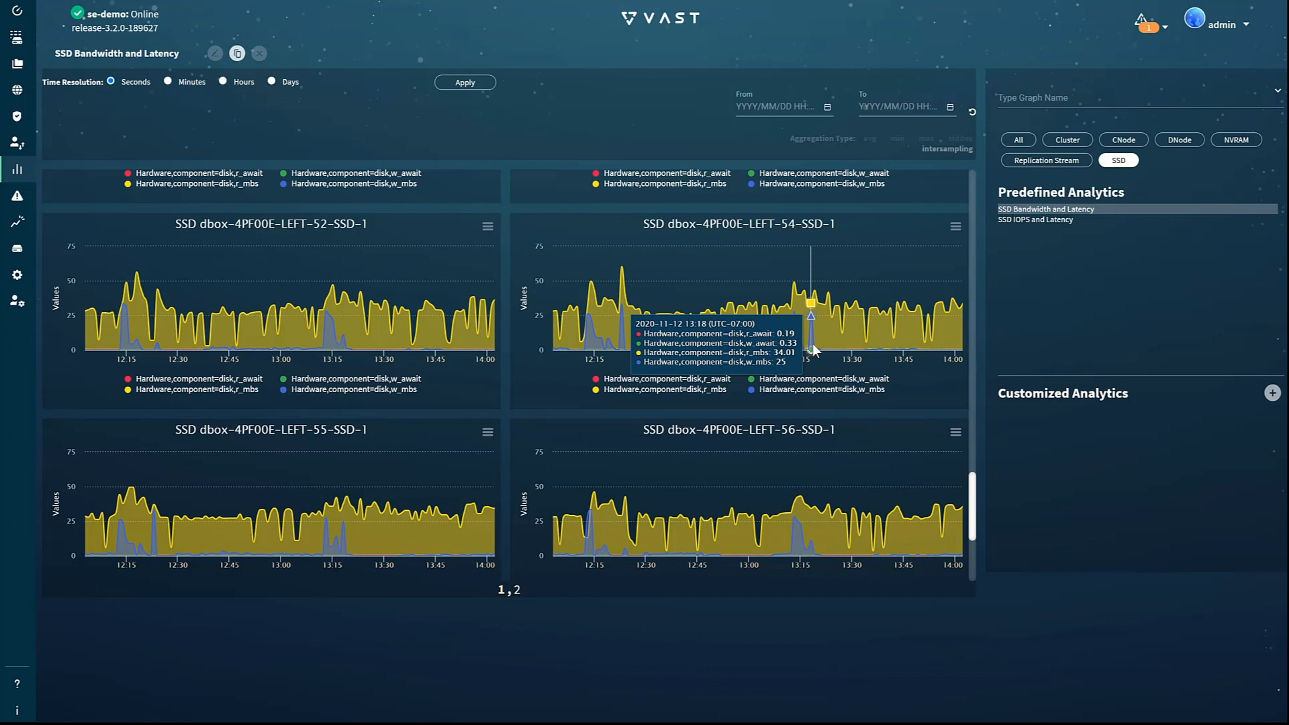
pyautogui.moveTo(1122, 140)
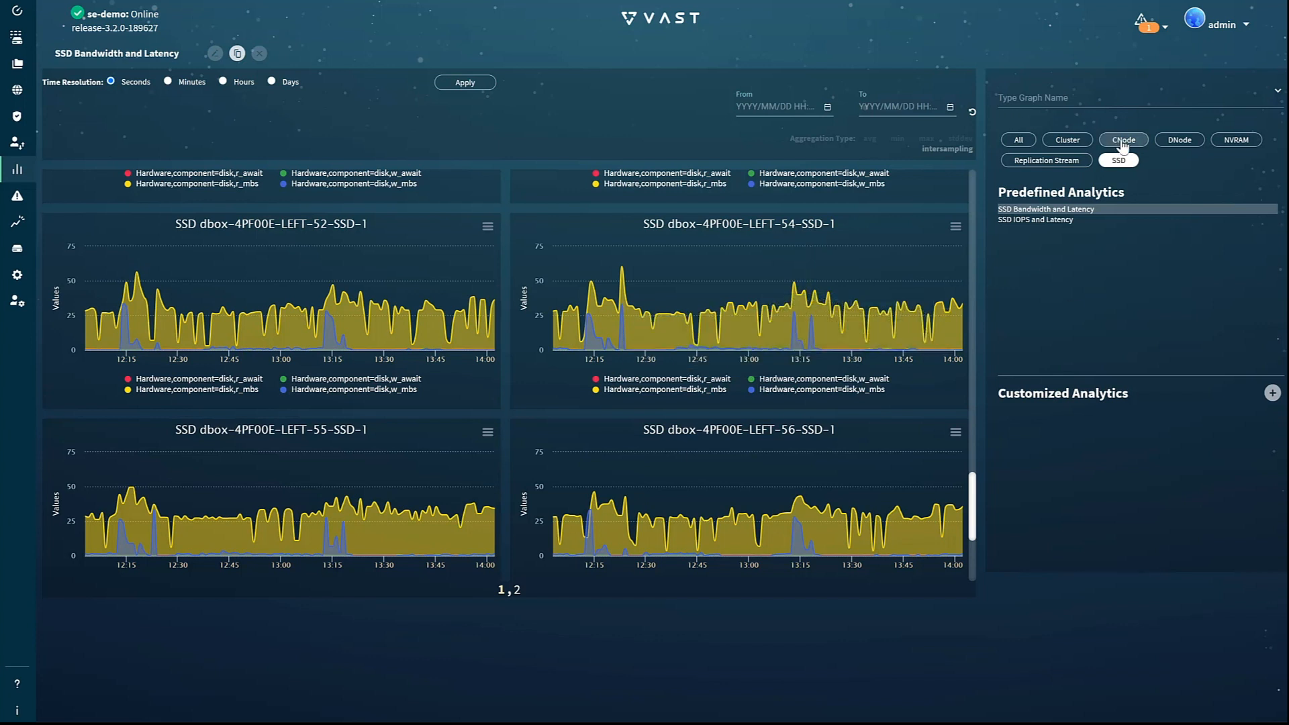
# - Filter to CNode graphs, load CNode IOPS and Latency, and start an editable copy of it
pyautogui.click(1123, 138)
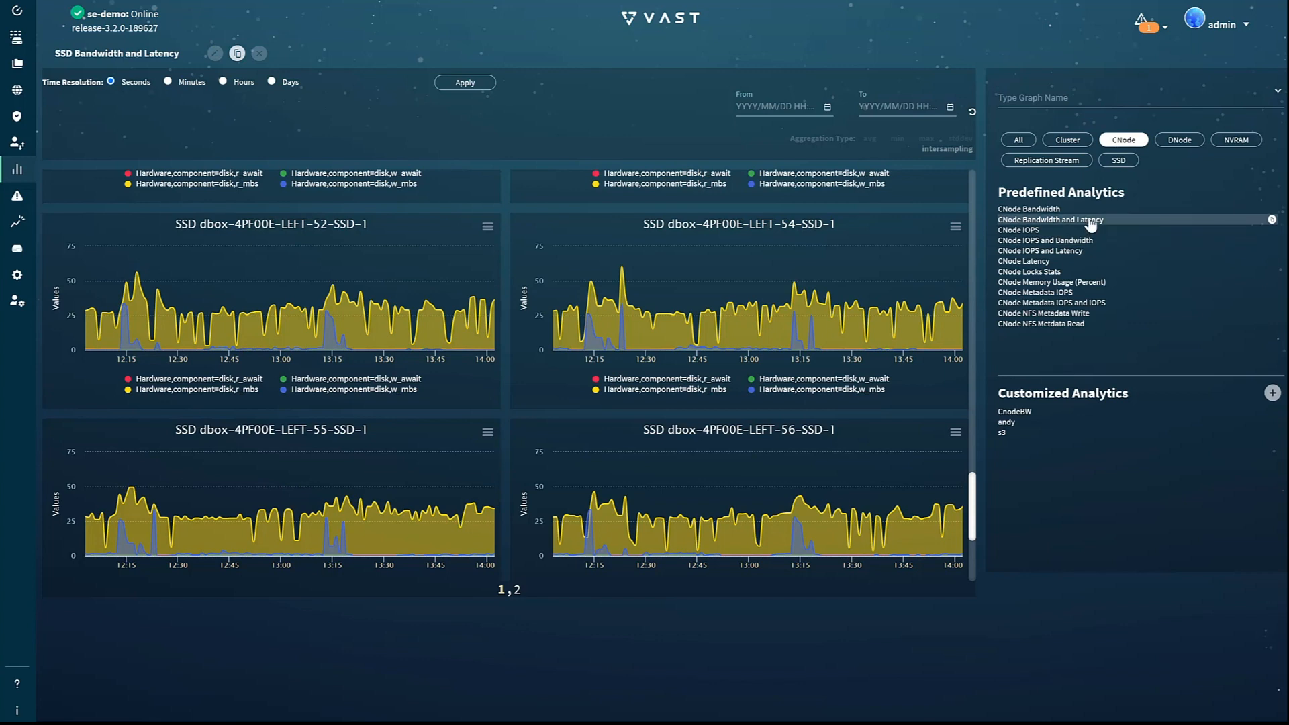
pyautogui.click(1039, 251)
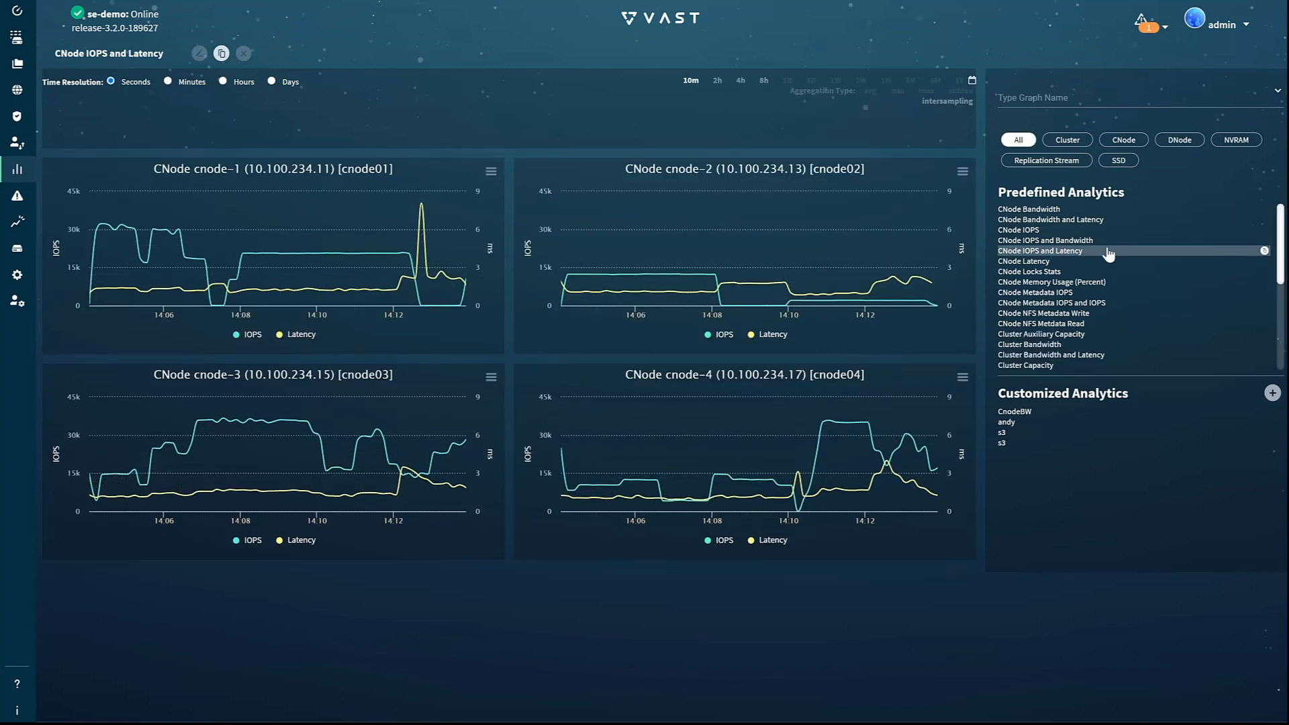
pyautogui.click(220, 54)
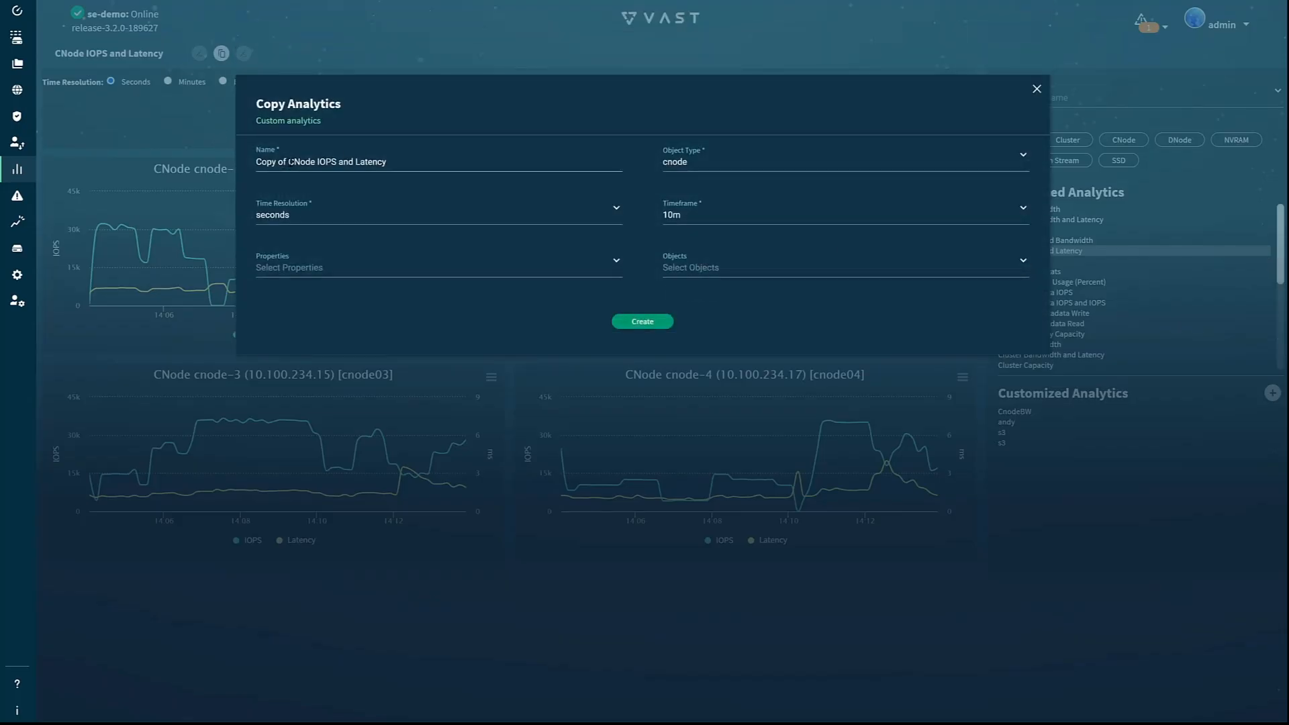
# - Name the copy 'CNode IOPS and Latency + MDIOPS' and include all four CNodes
pyautogui.doubleClick(270, 161)
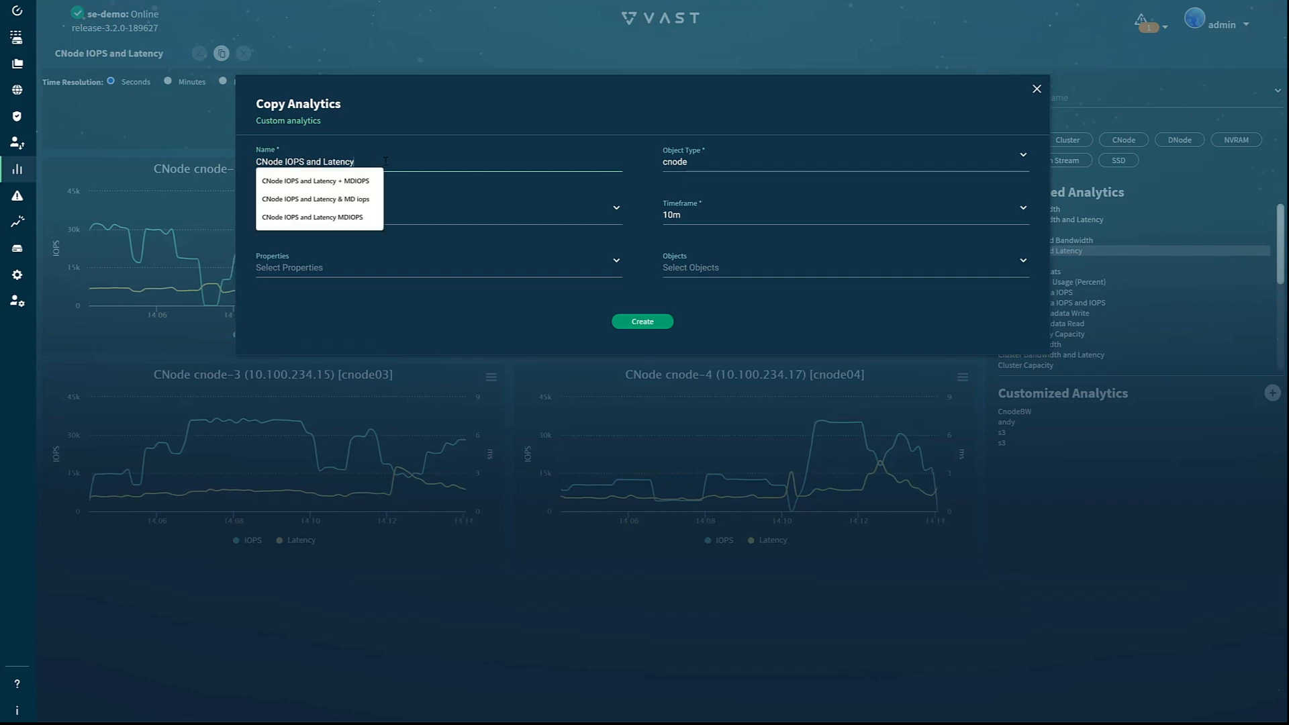
pyautogui.click(315, 181)
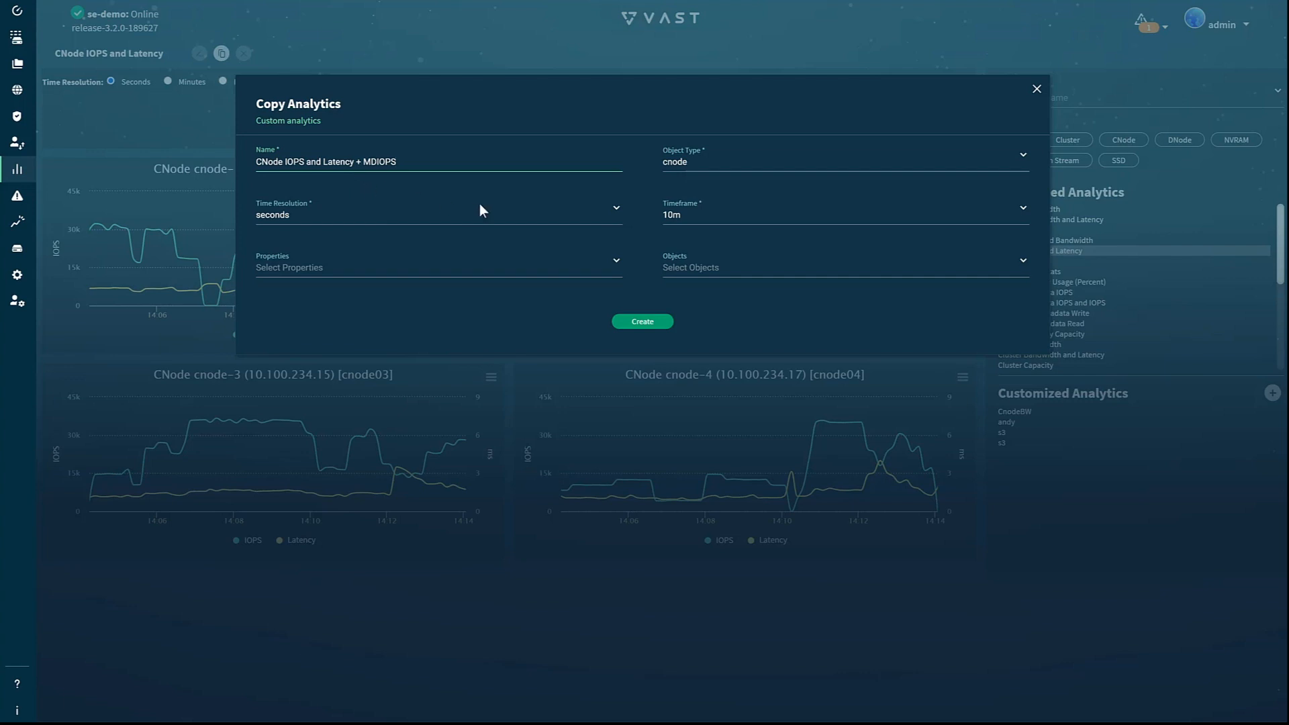
pyautogui.click(843, 267)
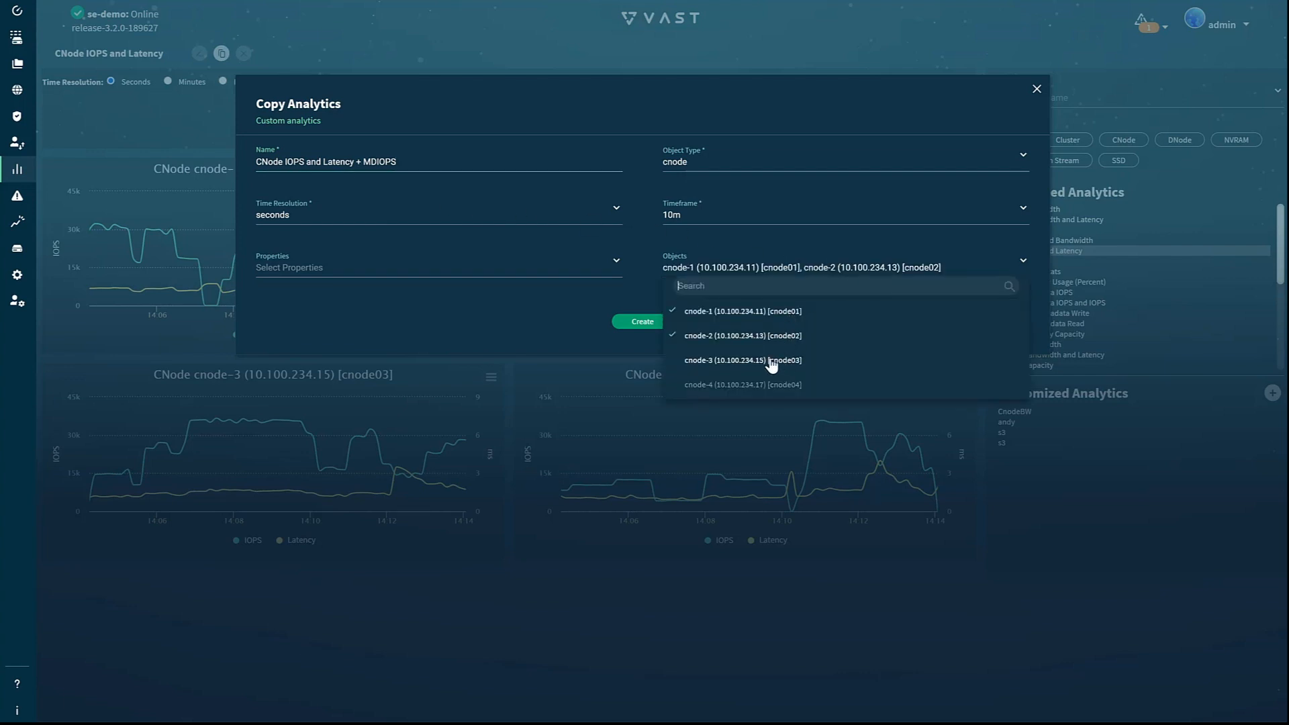
pyautogui.click(741, 360)
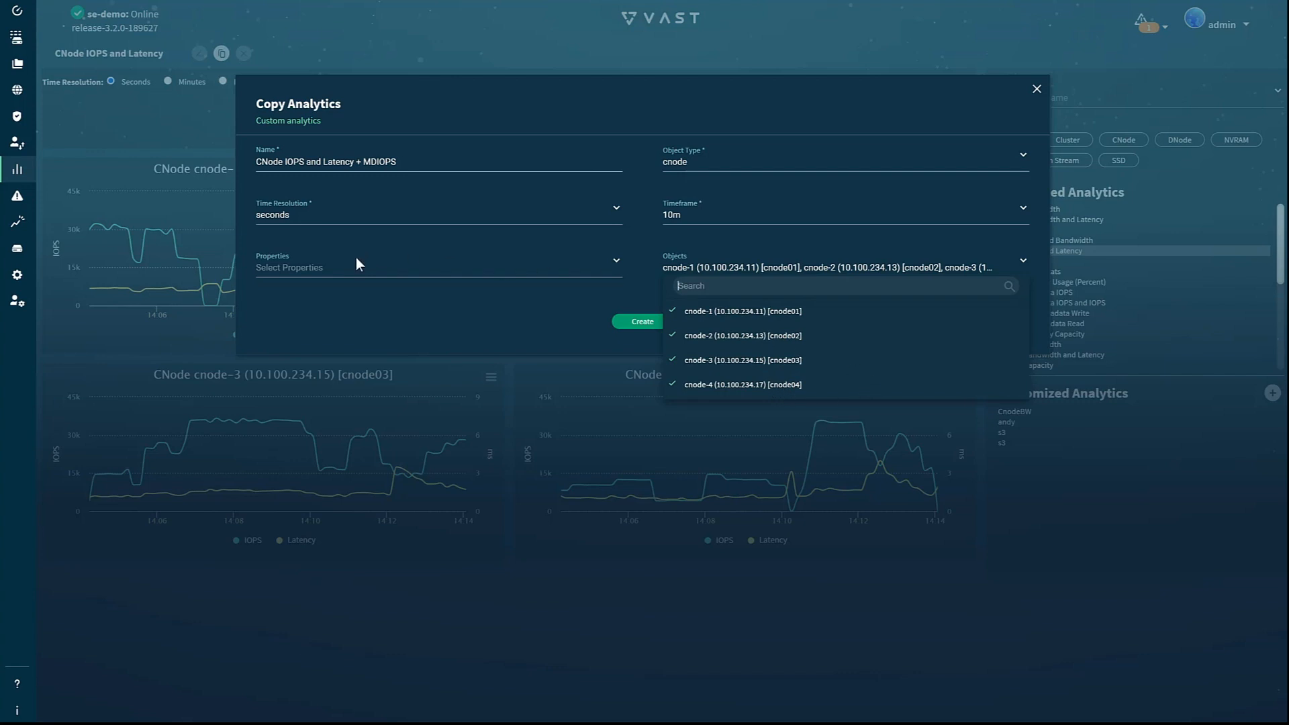
# - Plot the IOPS, Latency and Metadata IOPS properties and create the custom analytic
pyautogui.click(438, 262)
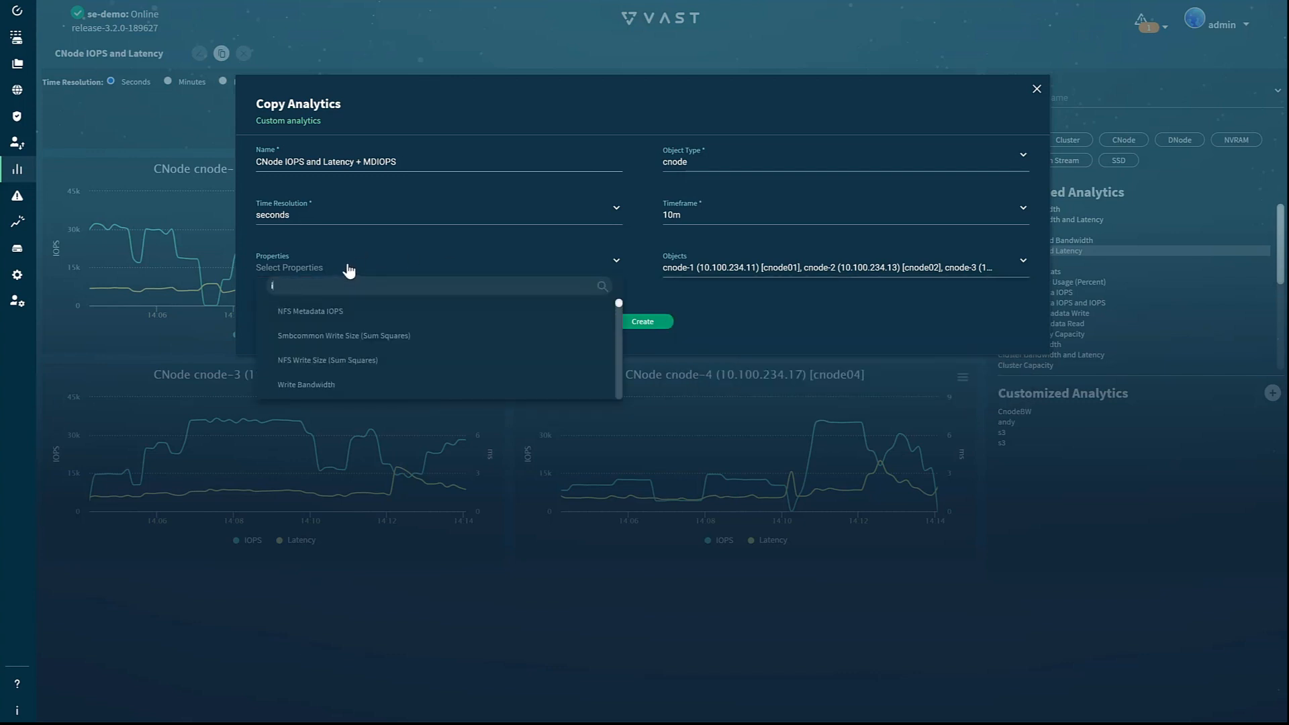
pyautogui.write('iops')
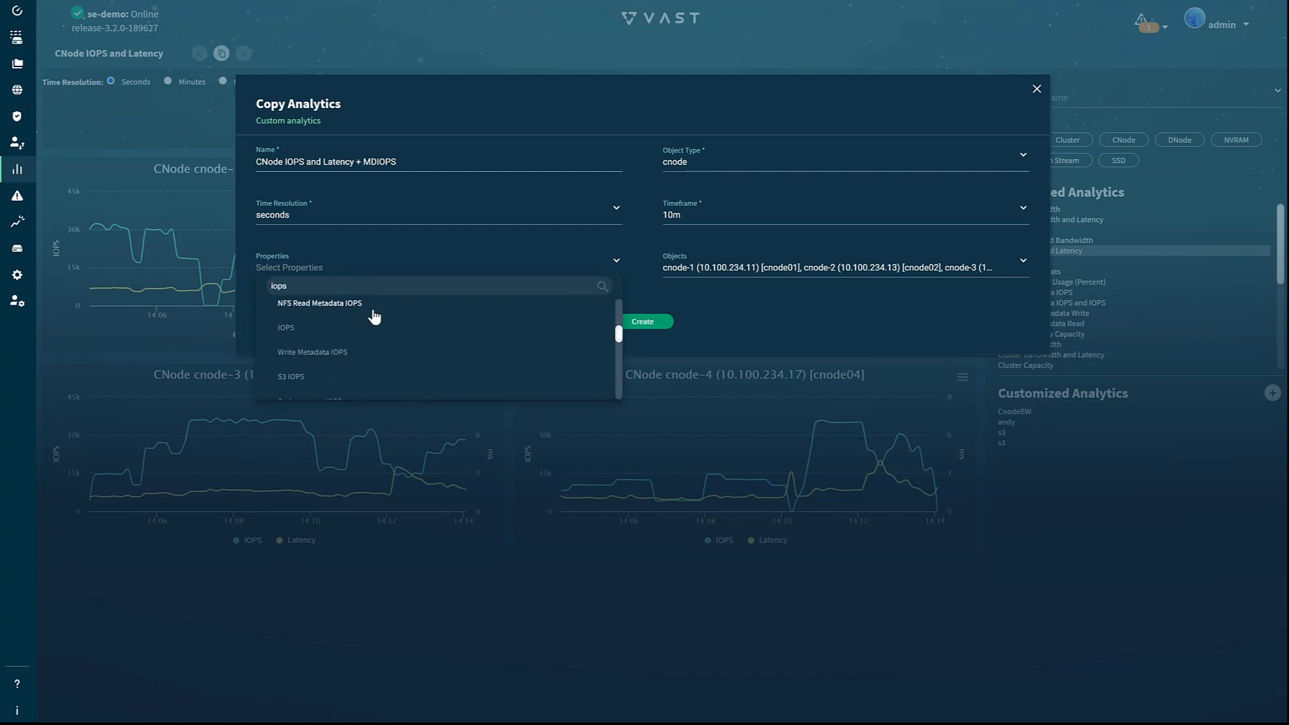
pyautogui.click(286, 327)
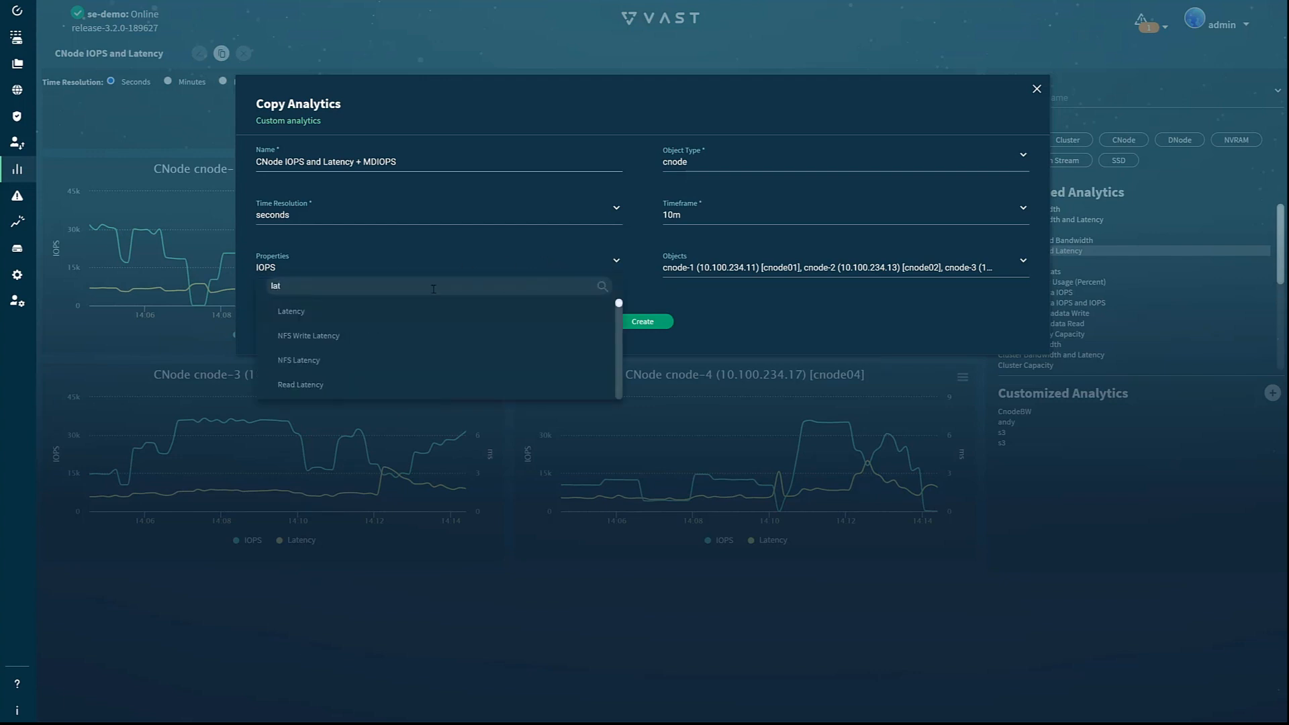
pyautogui.click(292, 310)
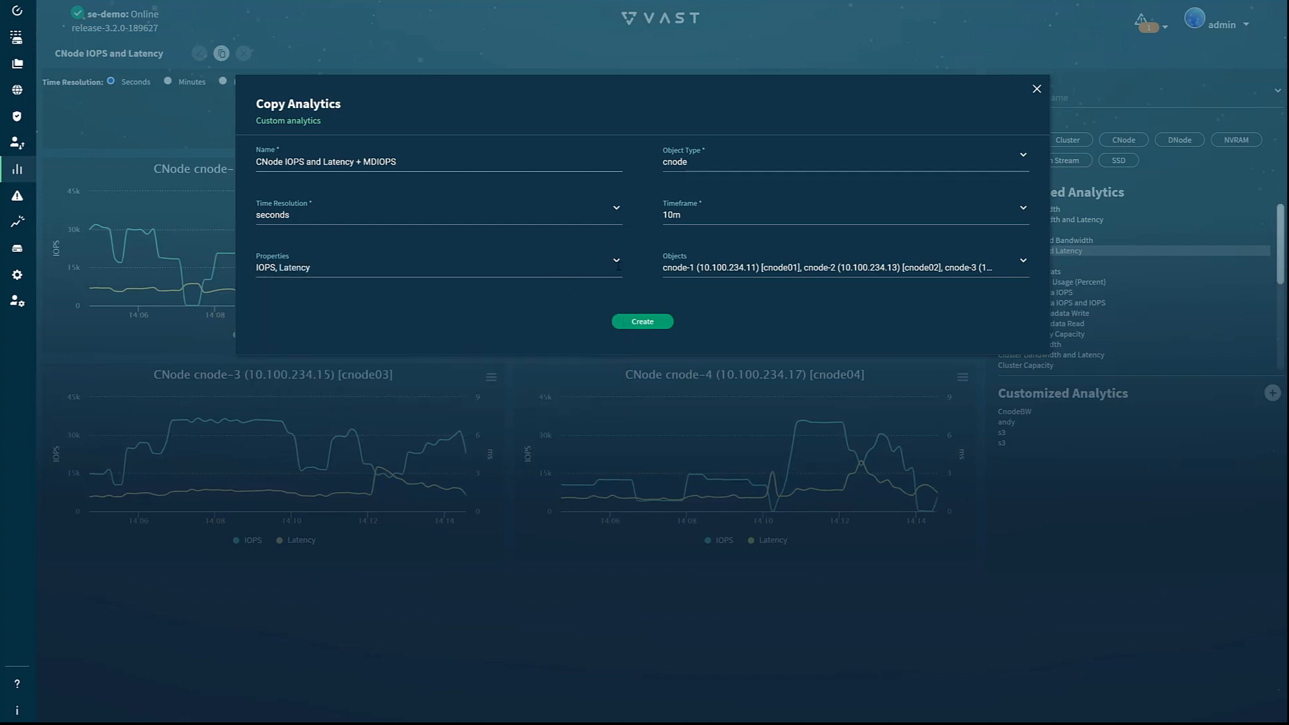
pyautogui.click(435, 262)
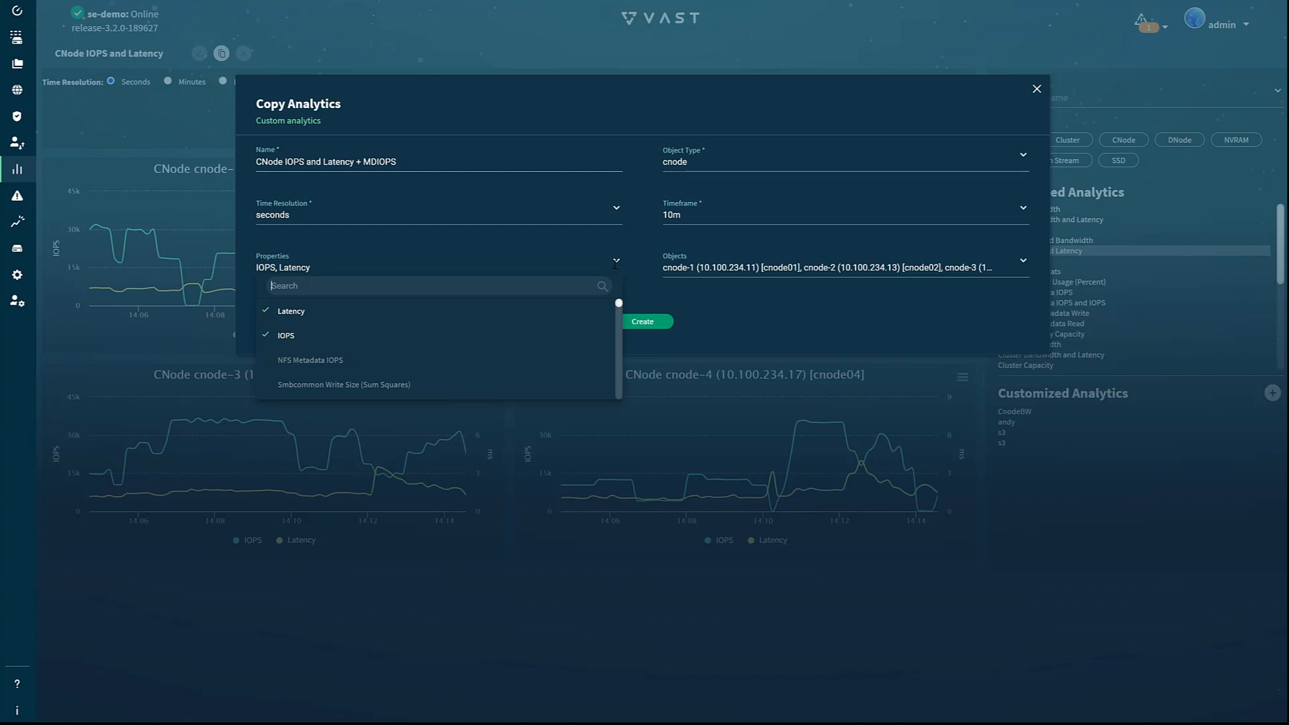
pyautogui.write('metadata')
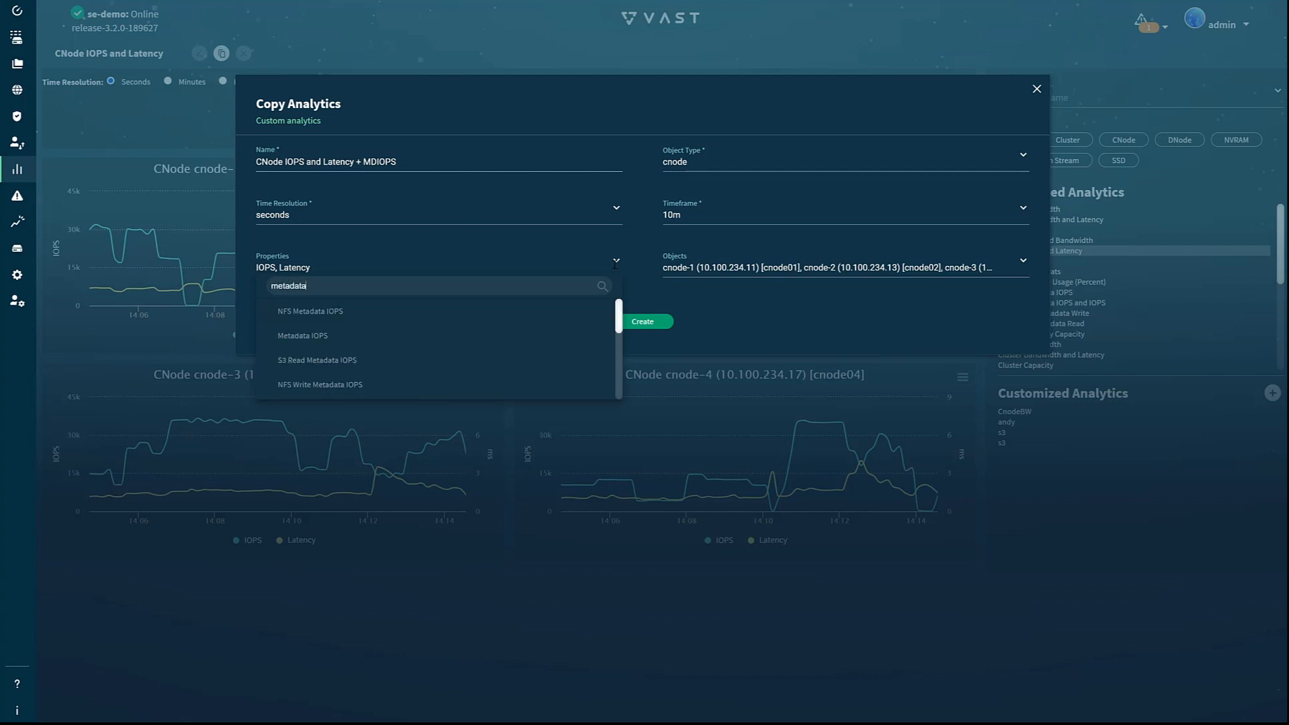
pyautogui.moveTo(319, 349)
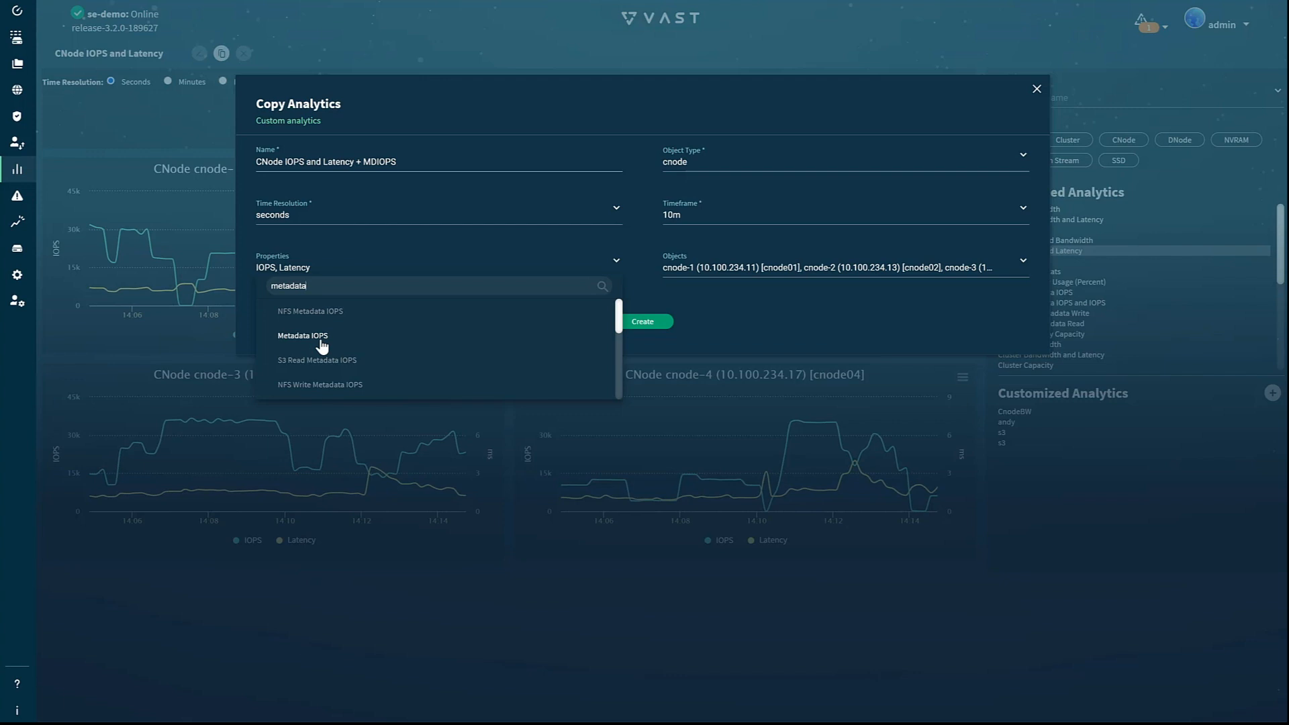
pyautogui.click(302, 335)
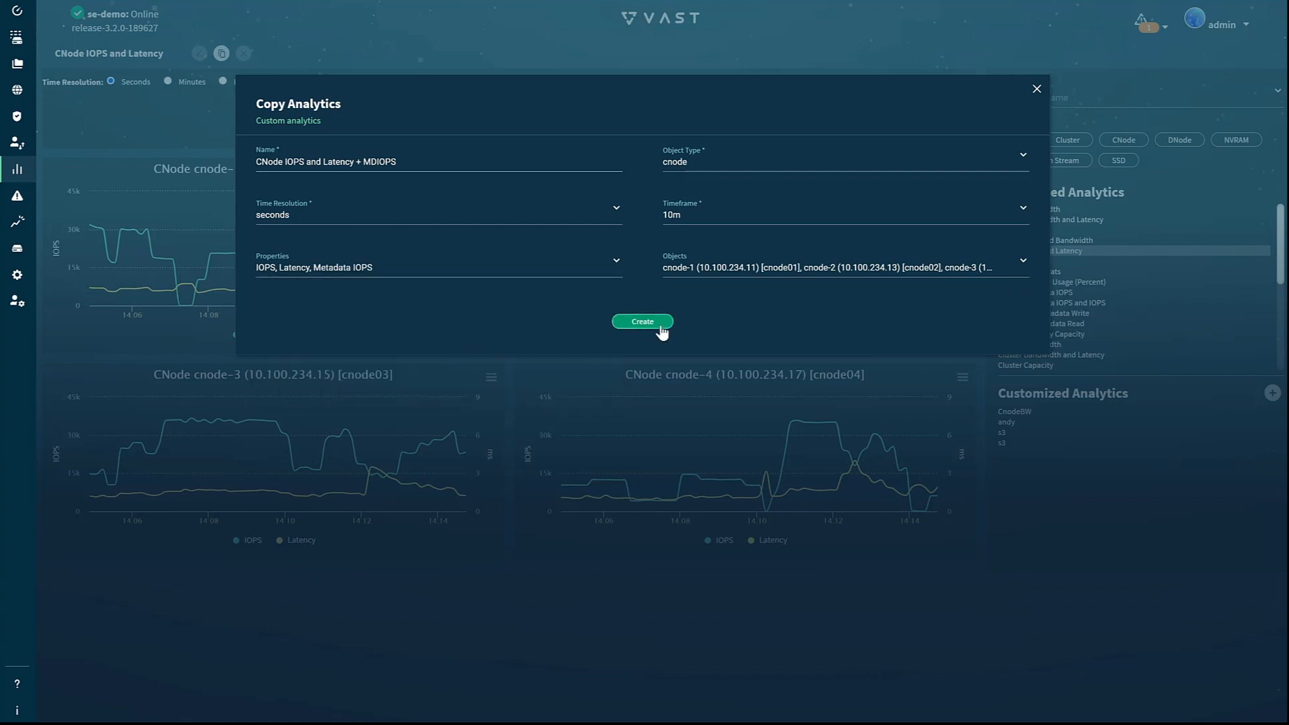
pyautogui.click(642, 321)
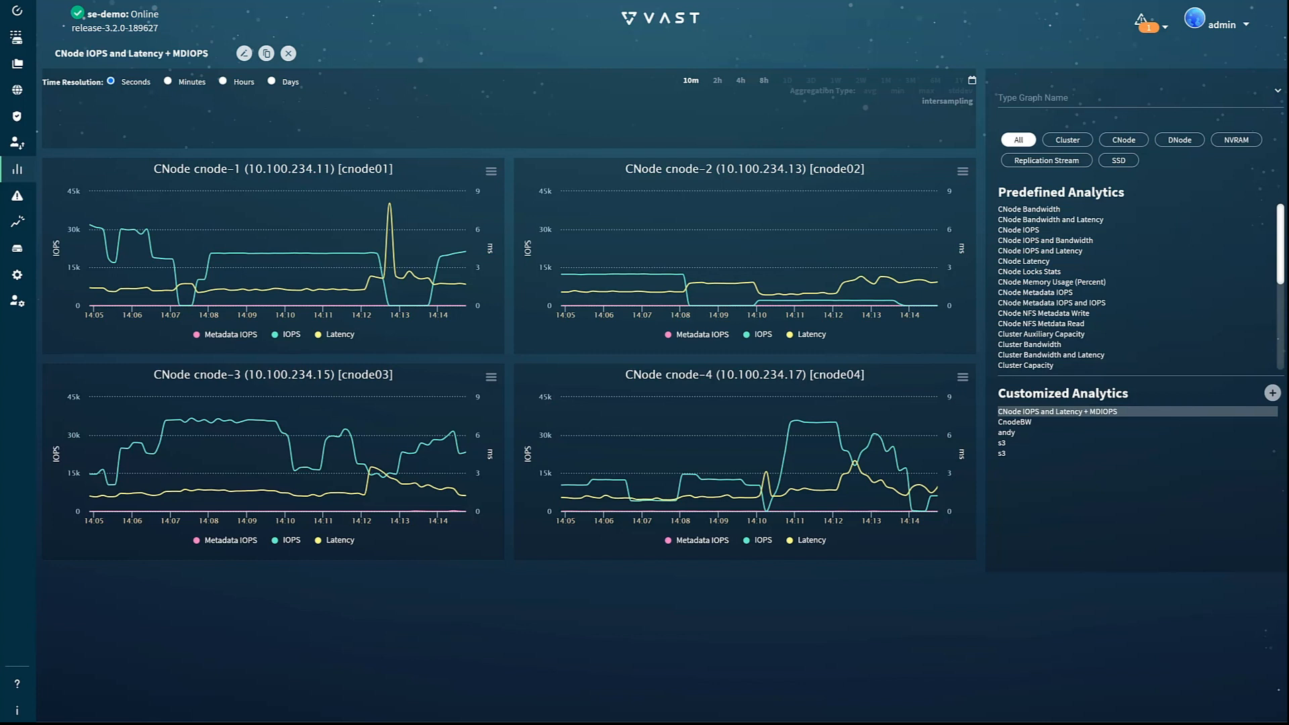
# - Load the predefined CNode IOPS and Bandwidth graphs for all four CNodes
pyautogui.click(1045, 240)
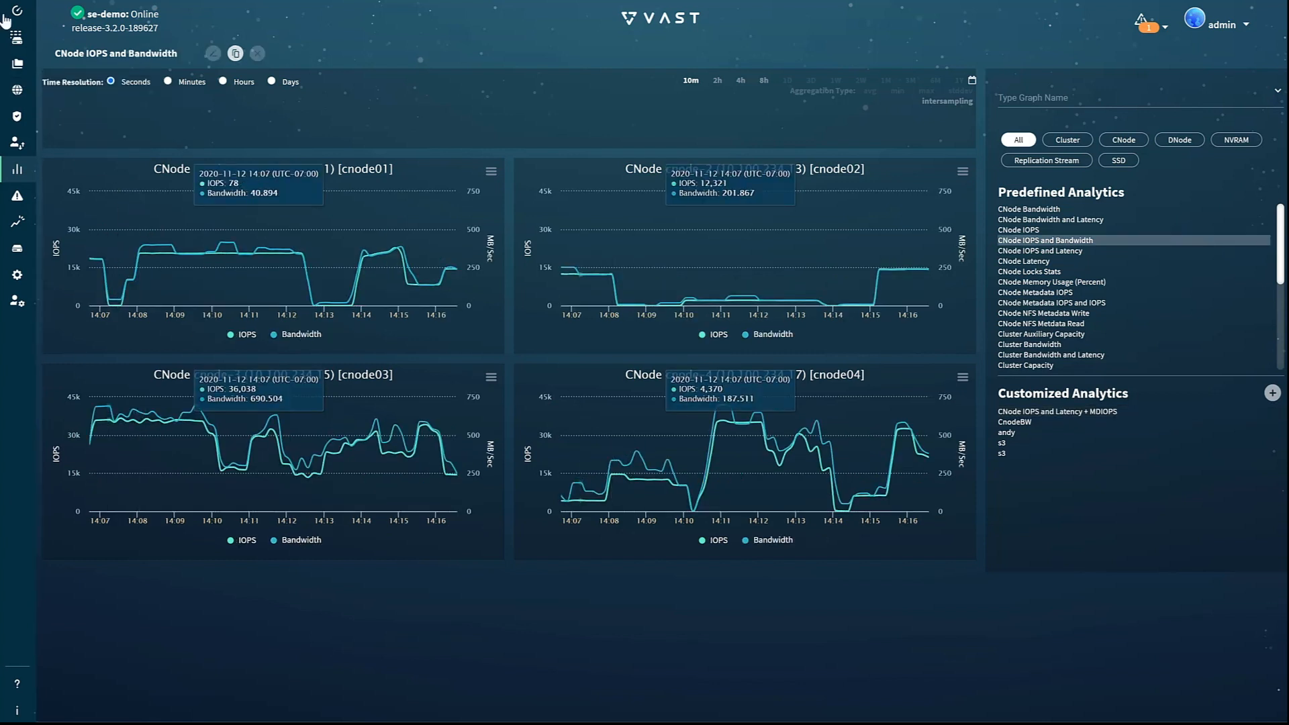
pyautogui.moveTo(16, 169)
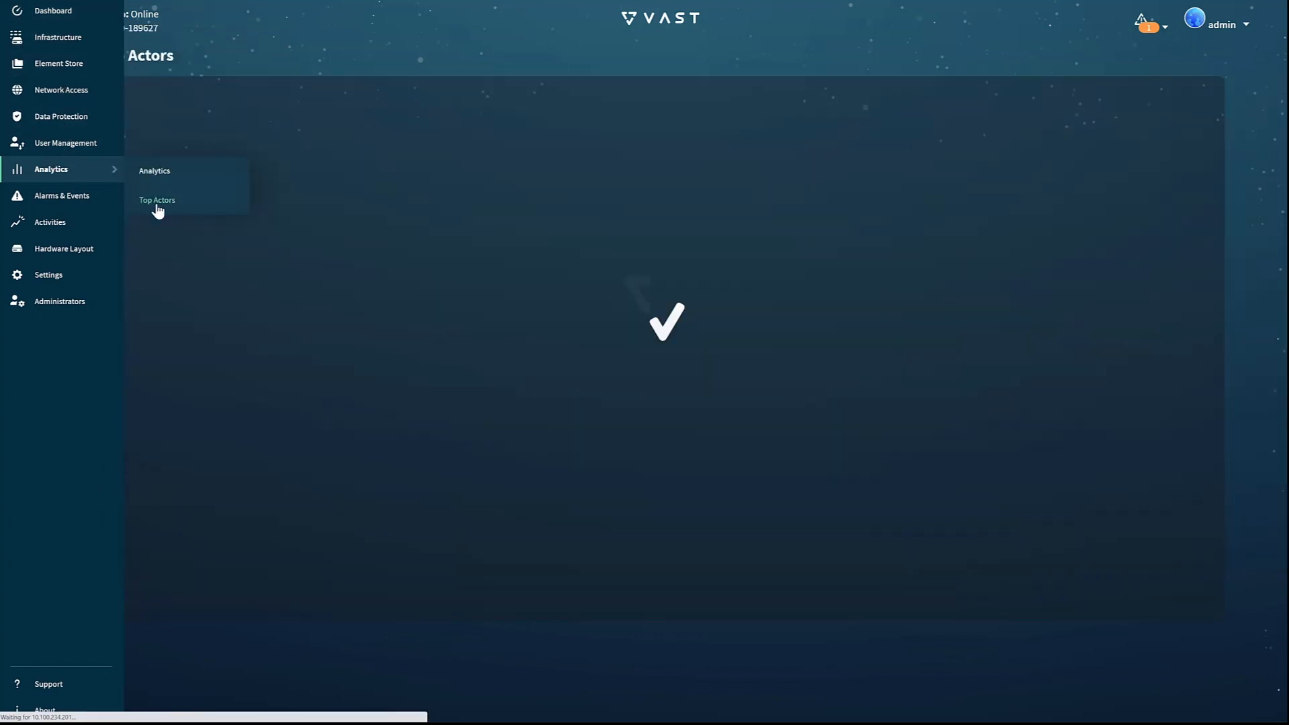
# - Show Top Actors with 25 users, exports and clients per list
pyautogui.click(155, 200)
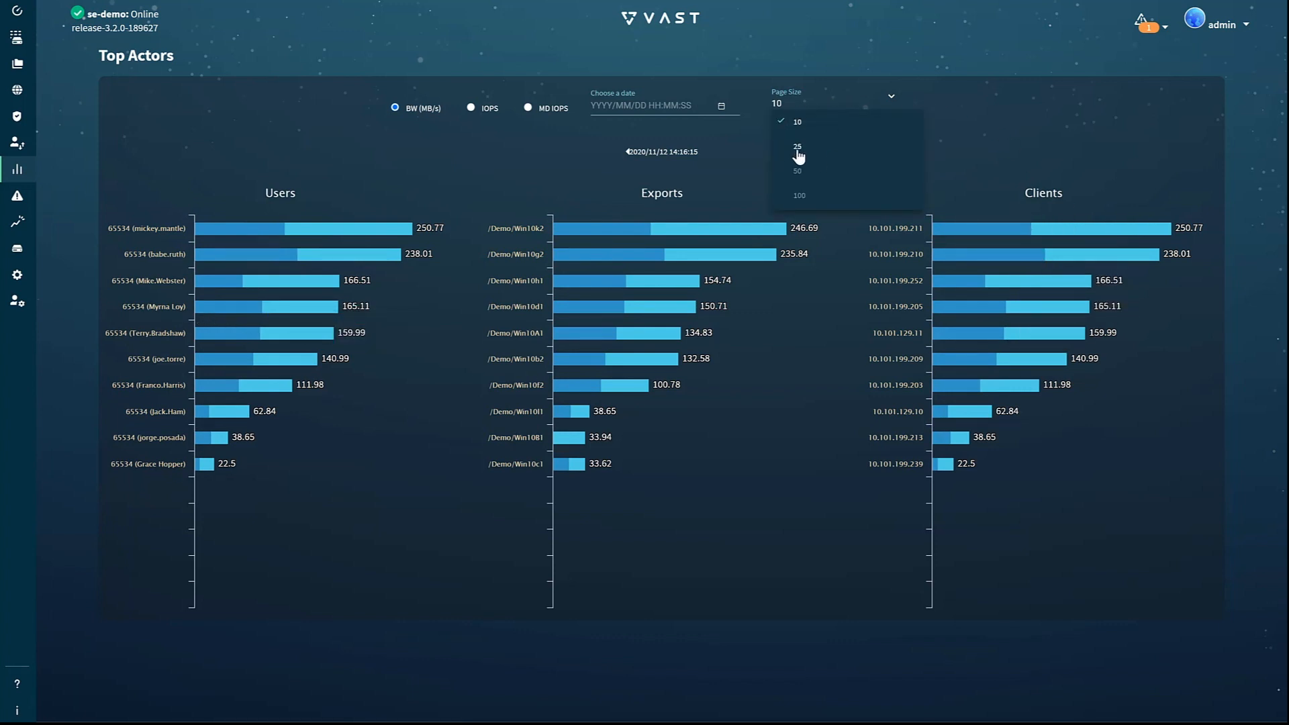
pyautogui.click(797, 147)
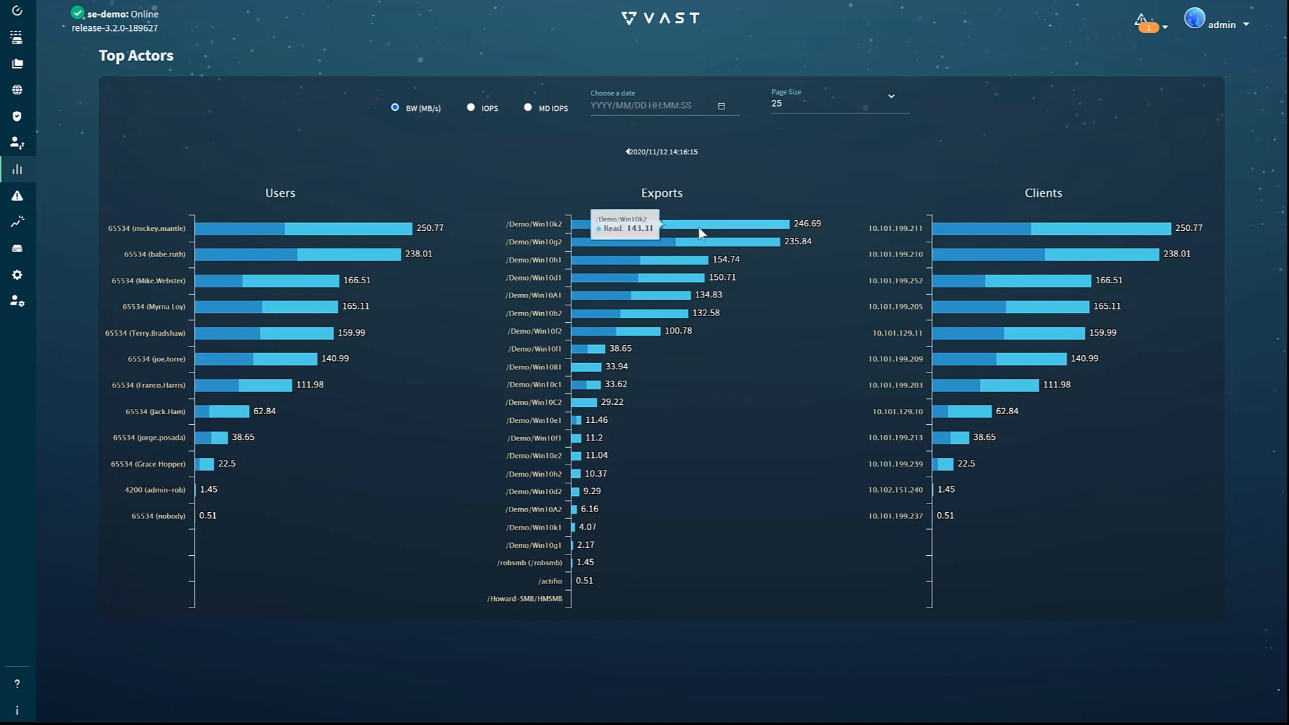
pyautogui.moveTo(471, 113)
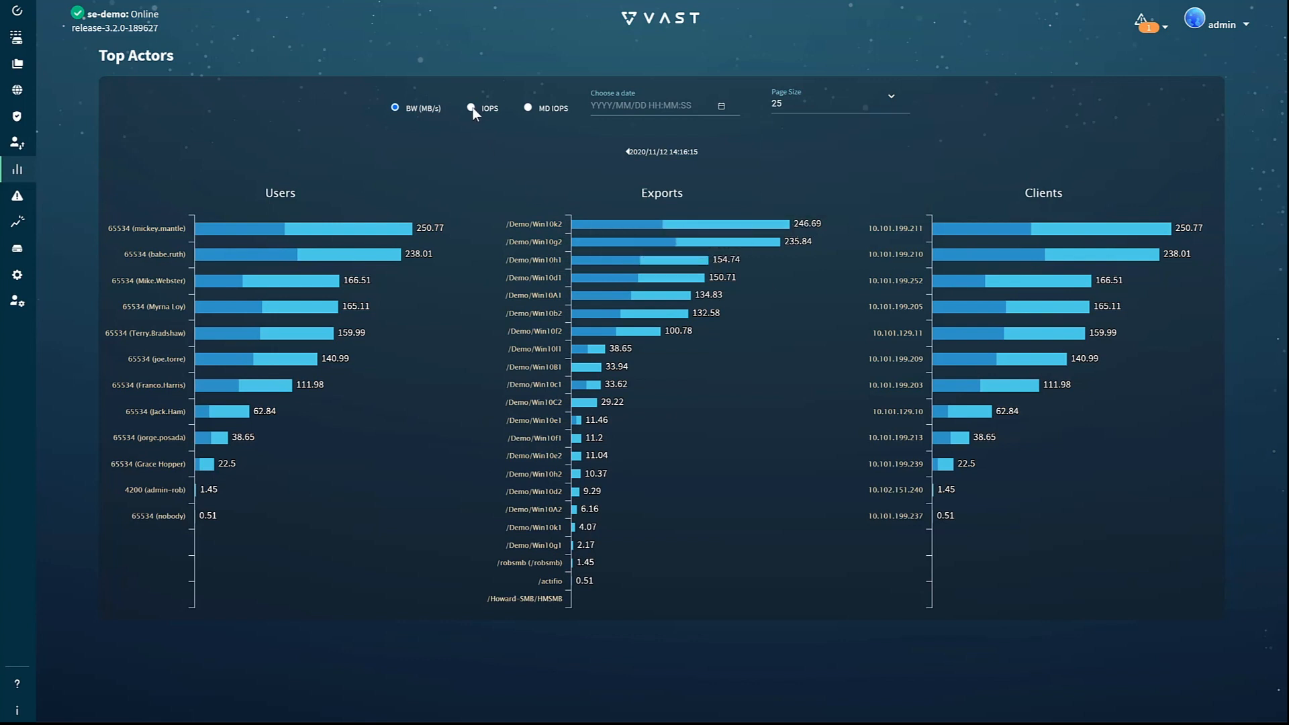
# - Rank actors by IOPS, then MD IOPS, then back to BW (MB/s), and bring up the date chooser
pyautogui.click(471, 107)
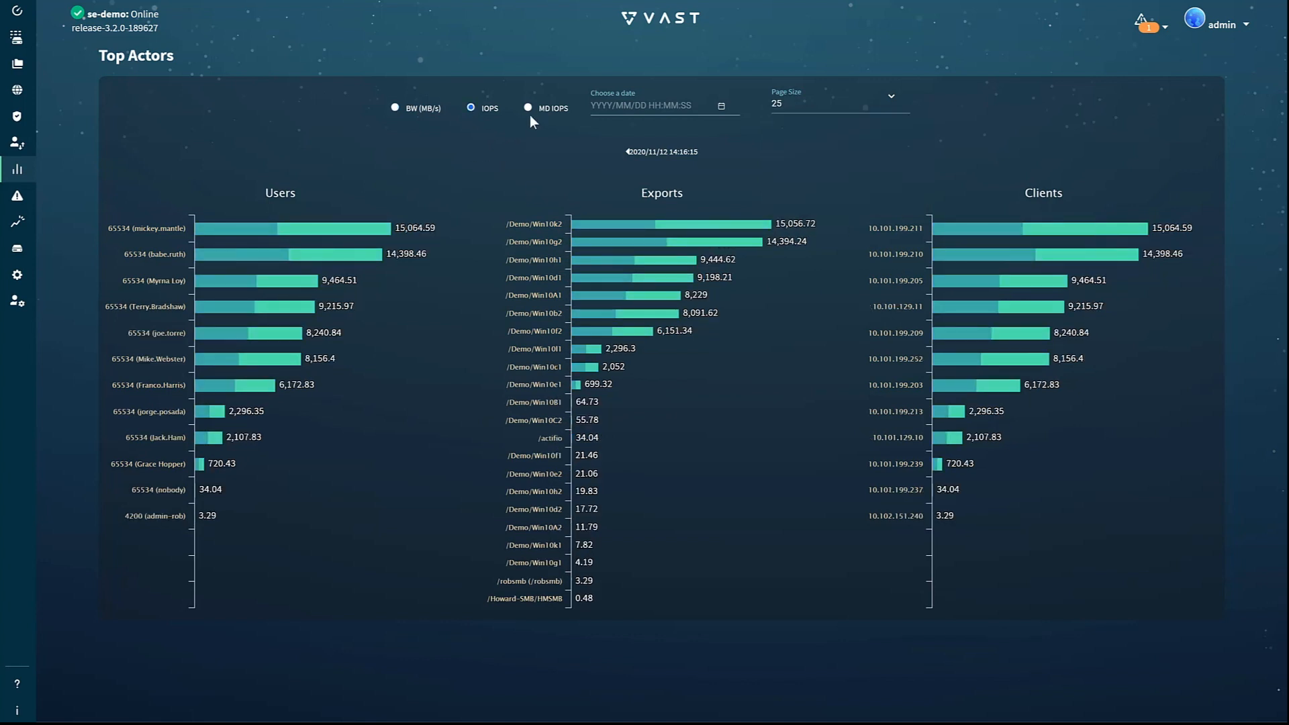
pyautogui.click(527, 108)
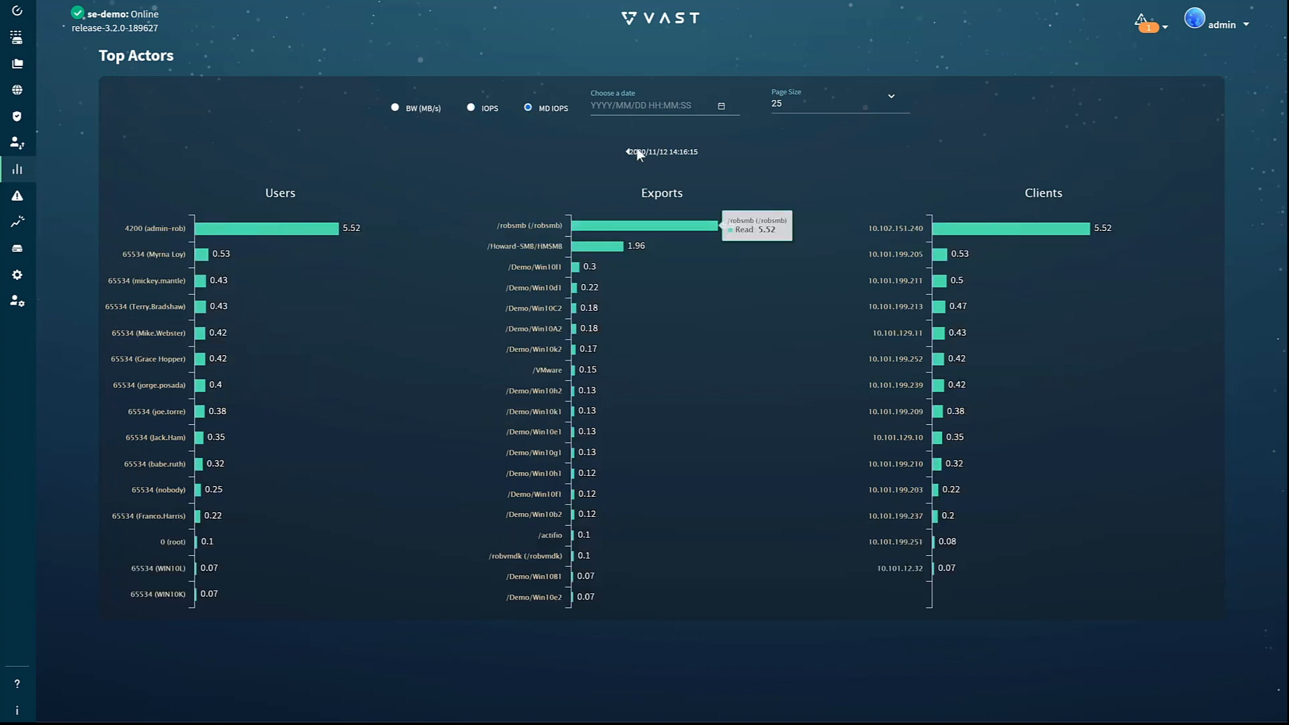
pyautogui.click(395, 108)
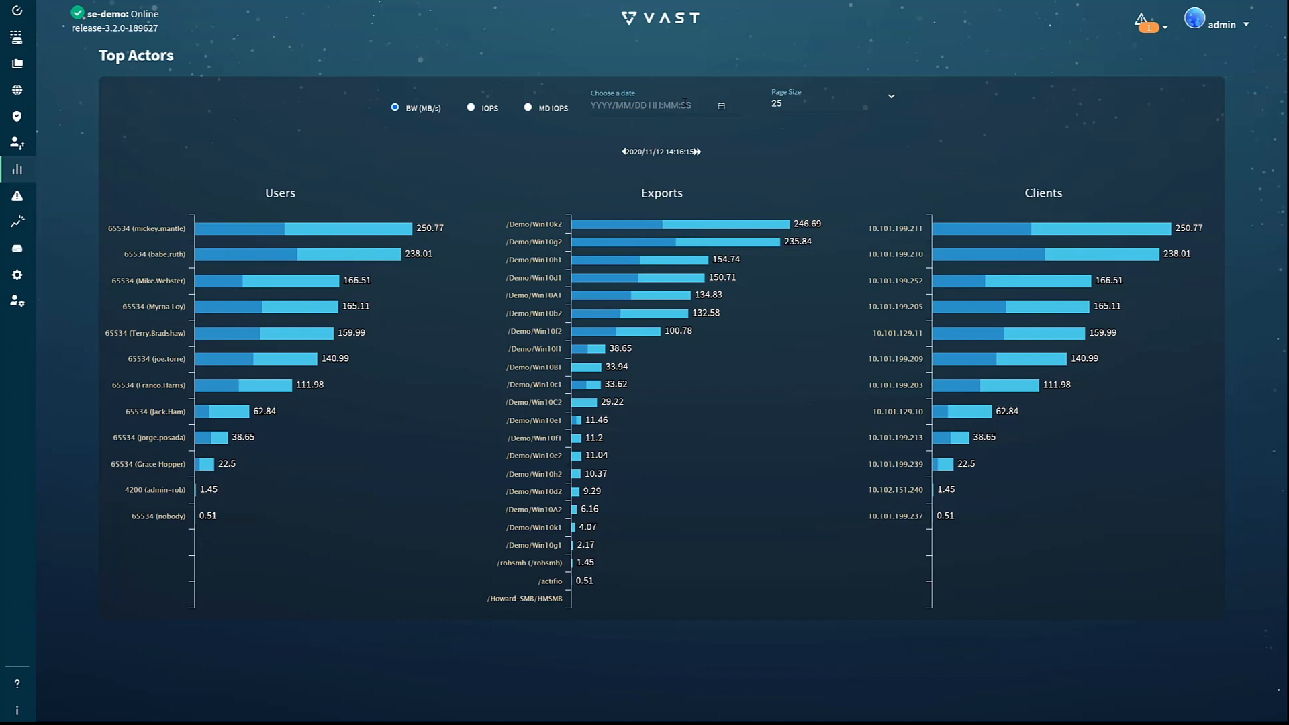
pyautogui.click(721, 104)
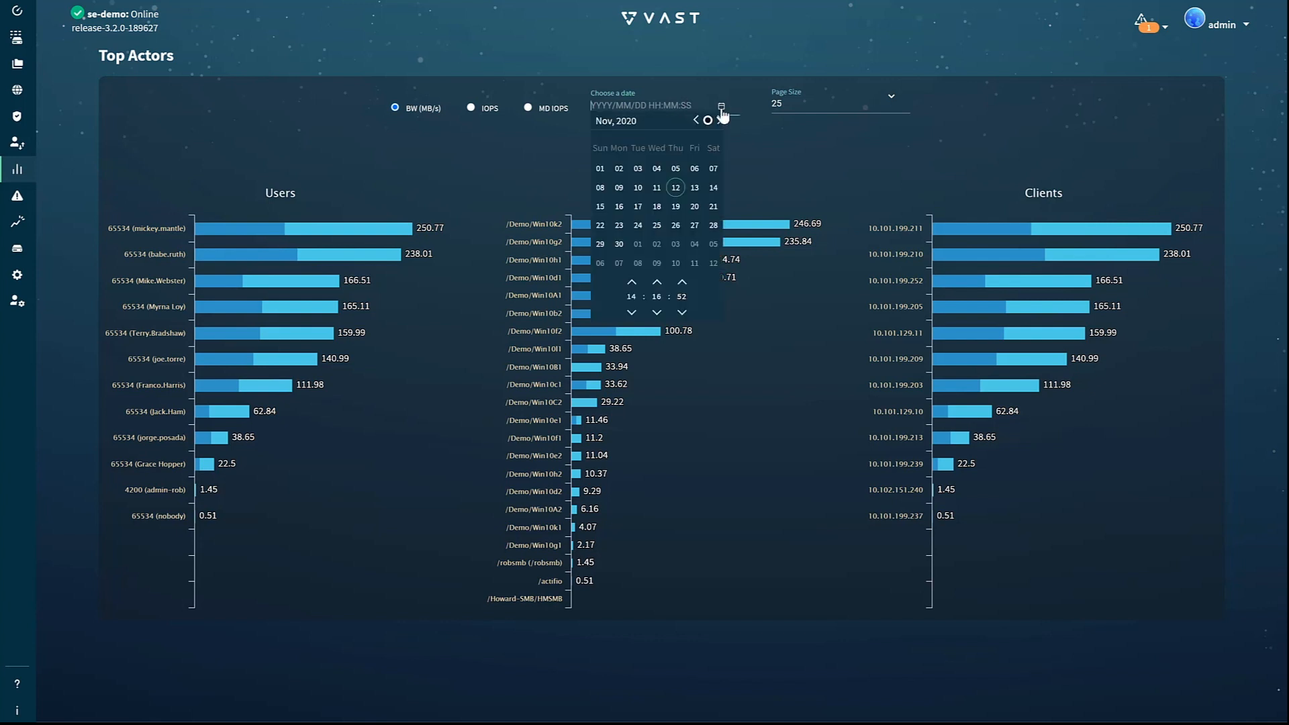
pyautogui.moveTo(888, 178)
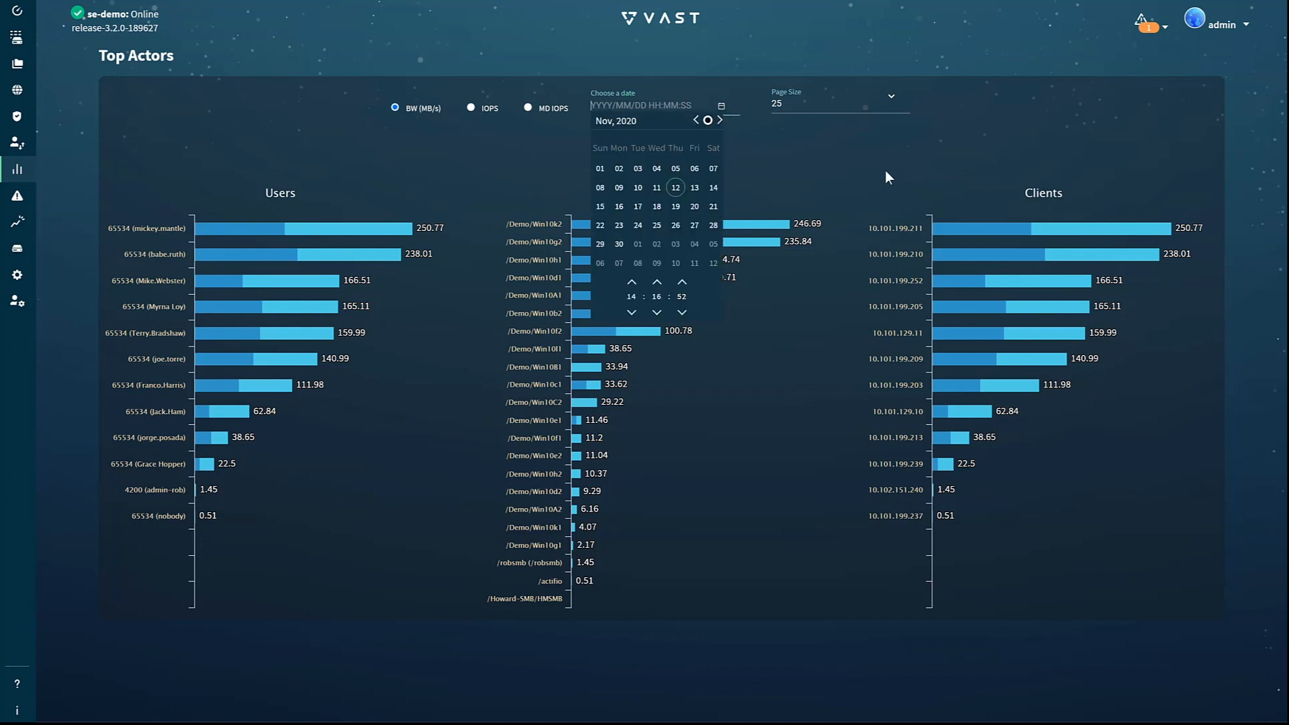